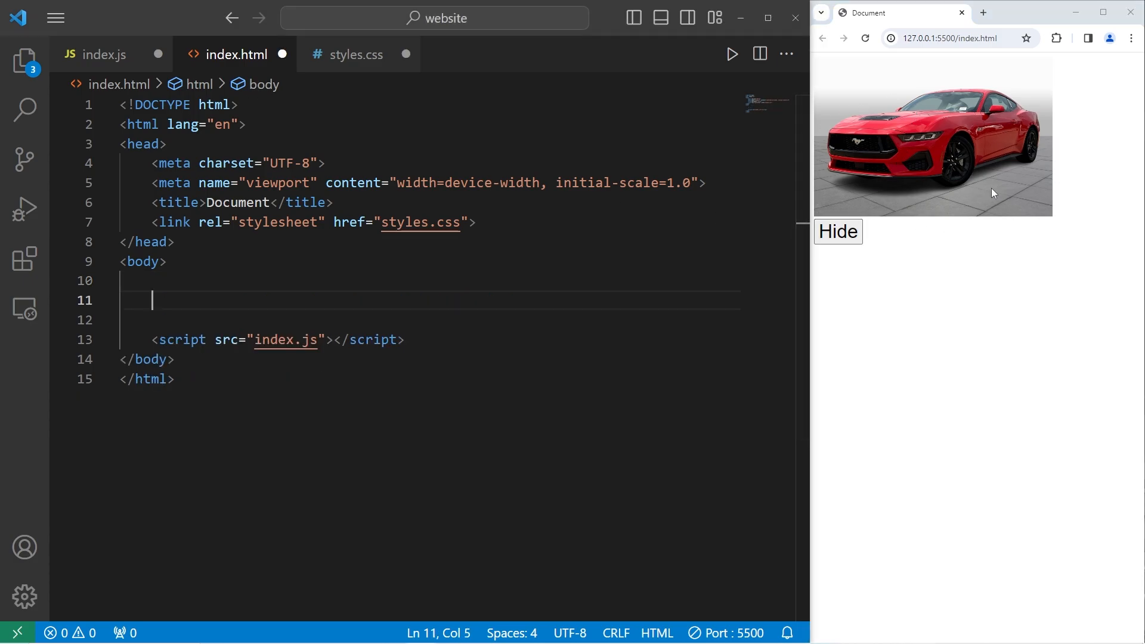
# Save index.html with an empty body so the preview page is blank
pyautogui.click(20, 56)
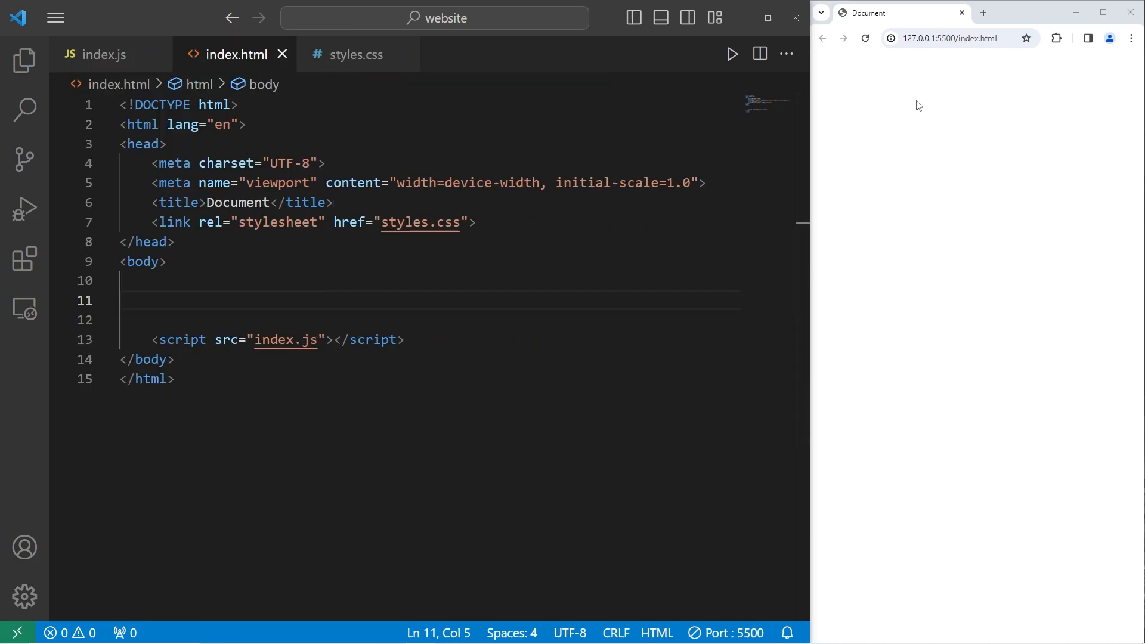
# Write <button id="myButton">Hide</button><br> in the body and save
pyautogui.write('<button></button>')
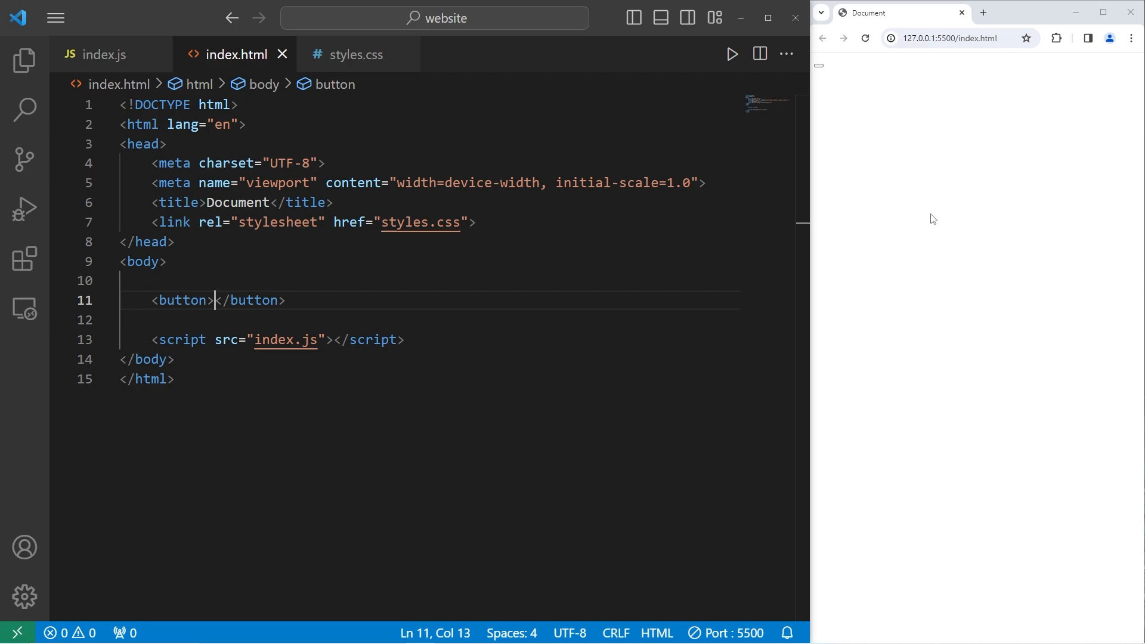
pyautogui.write('Hide')
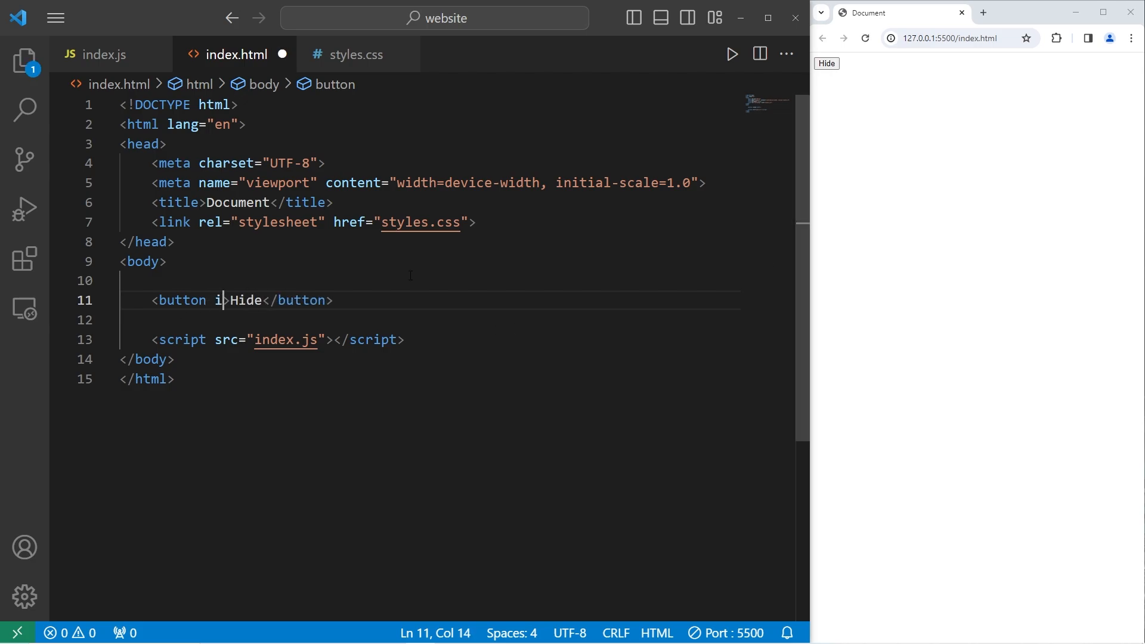
pyautogui.write('d="m"')
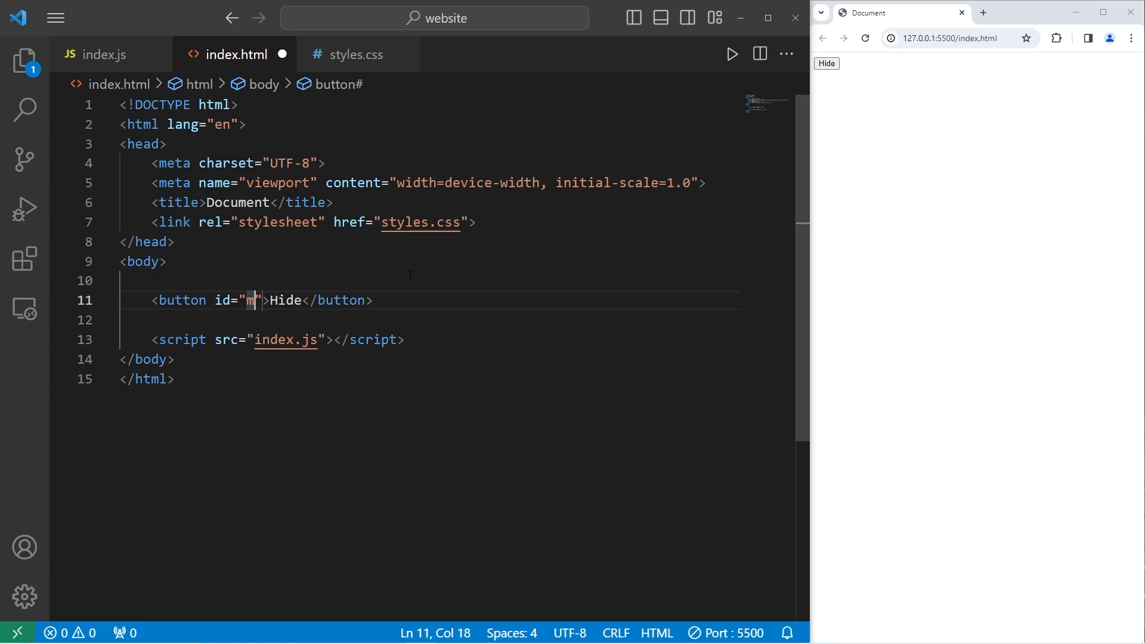
pyautogui.write('yButton')
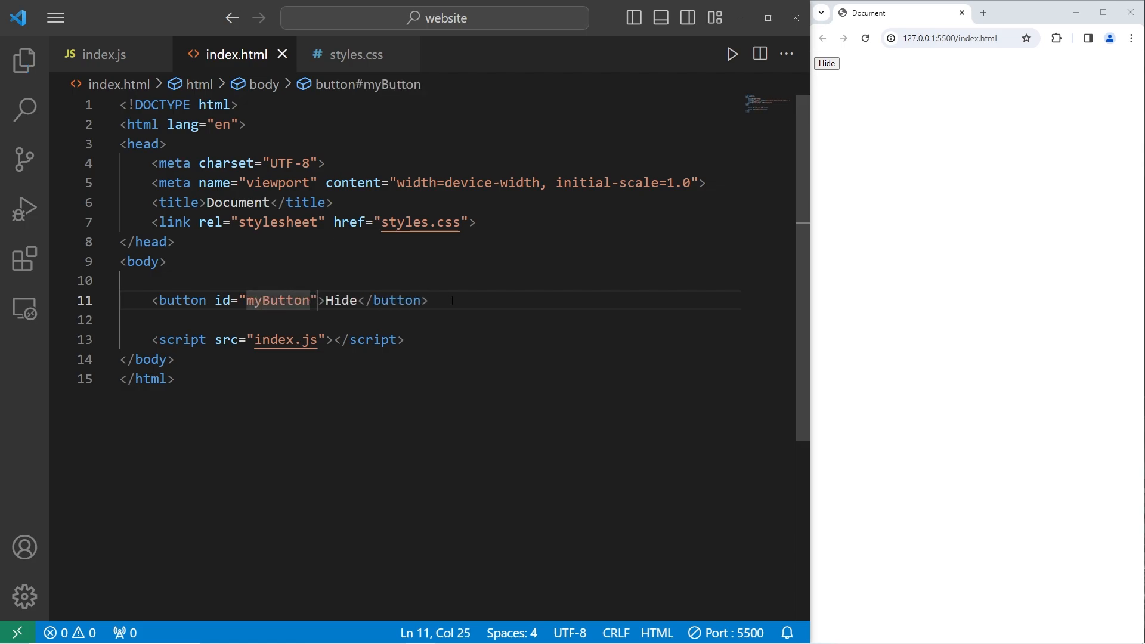
pyautogui.write('<br>')
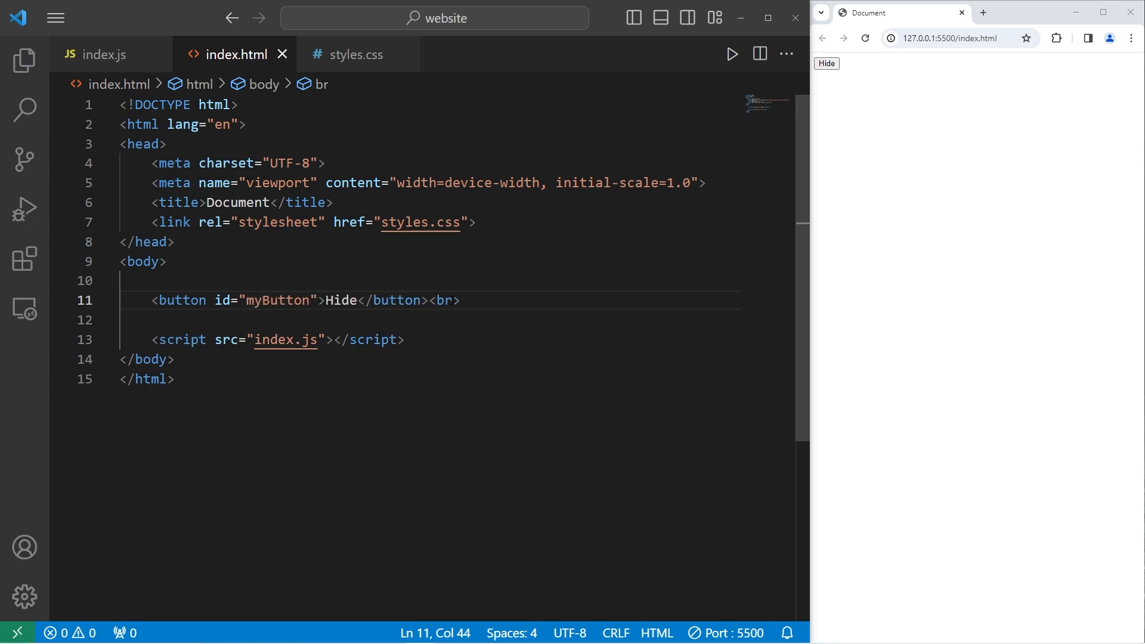
# Start an <img> tag and confirm the image file is named car.jpg in the Explorer
pyautogui.write('<img')
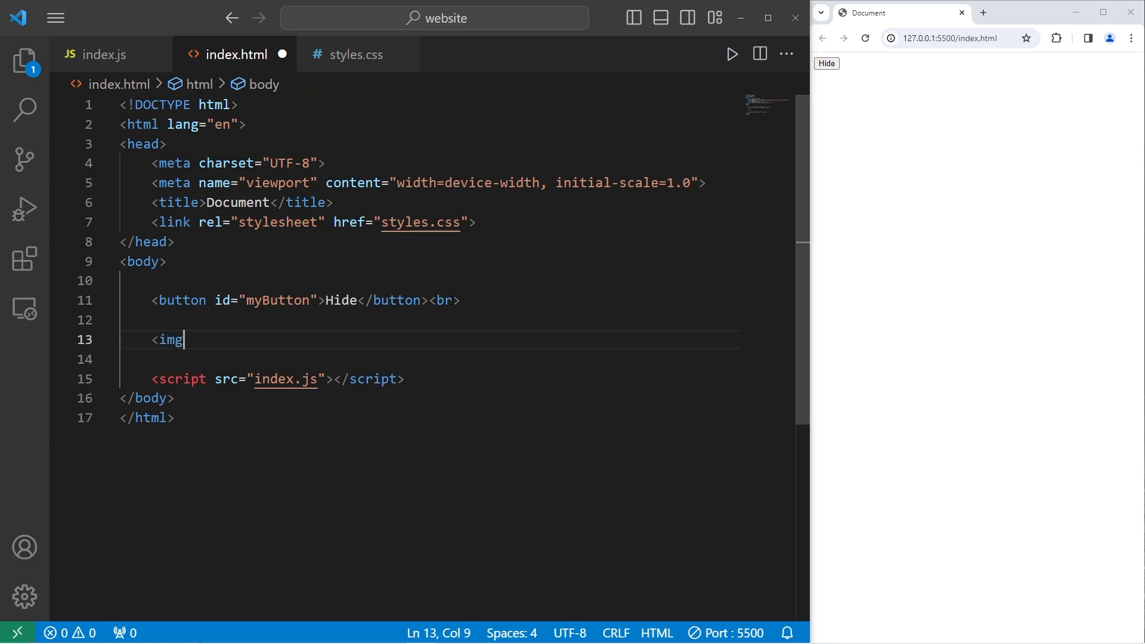
pyautogui.press('ctrl+s')
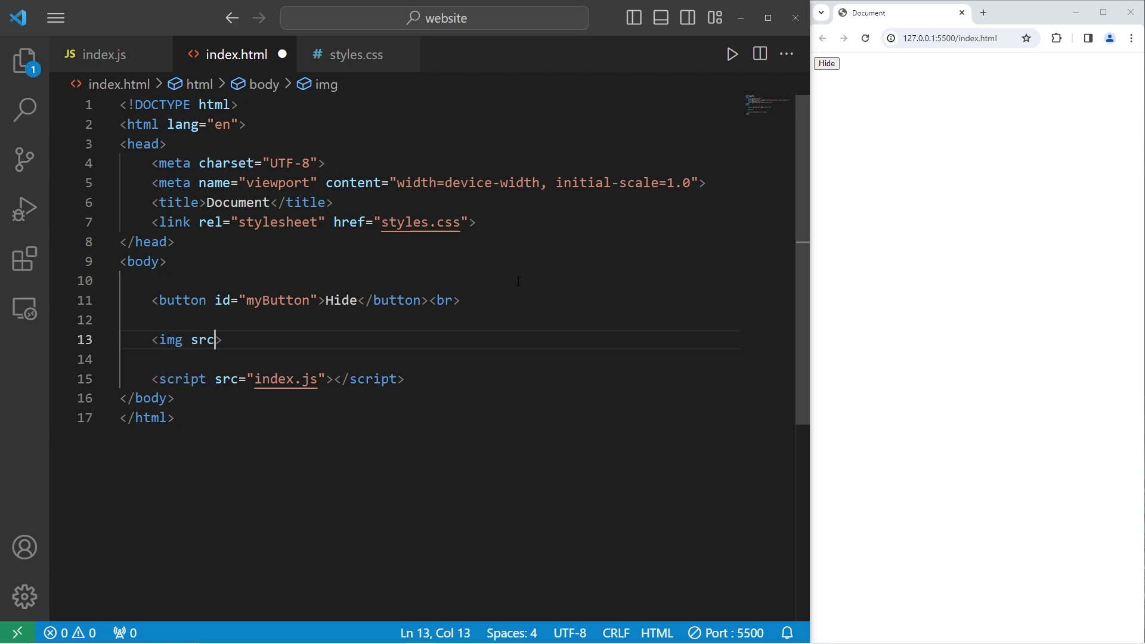
pyautogui.click(21, 53)
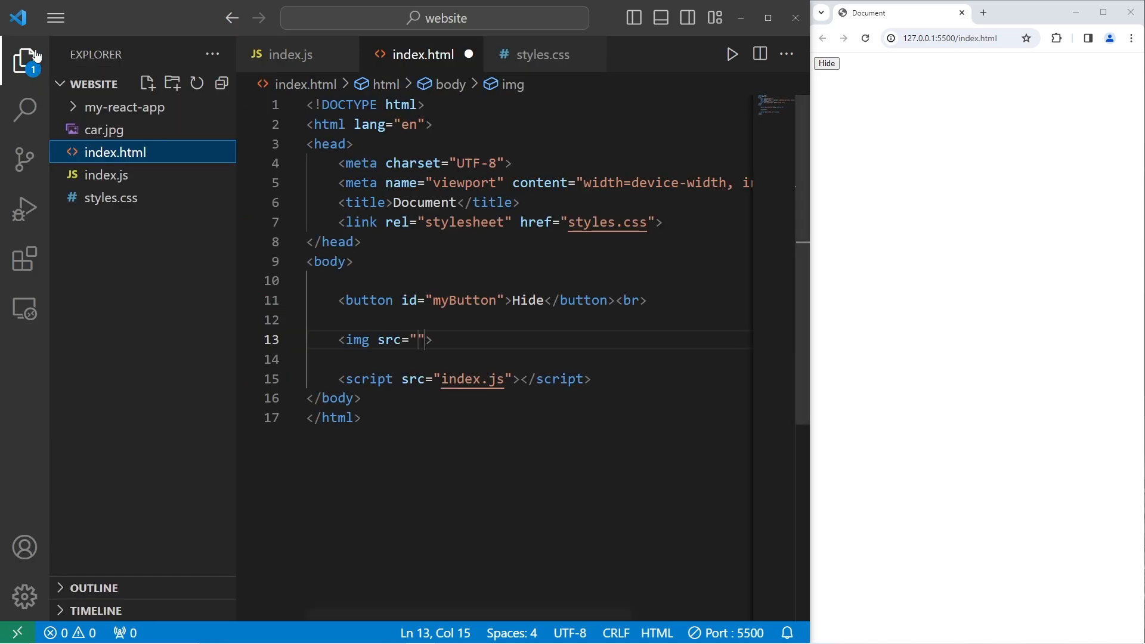
pyautogui.rightClick(104, 129)
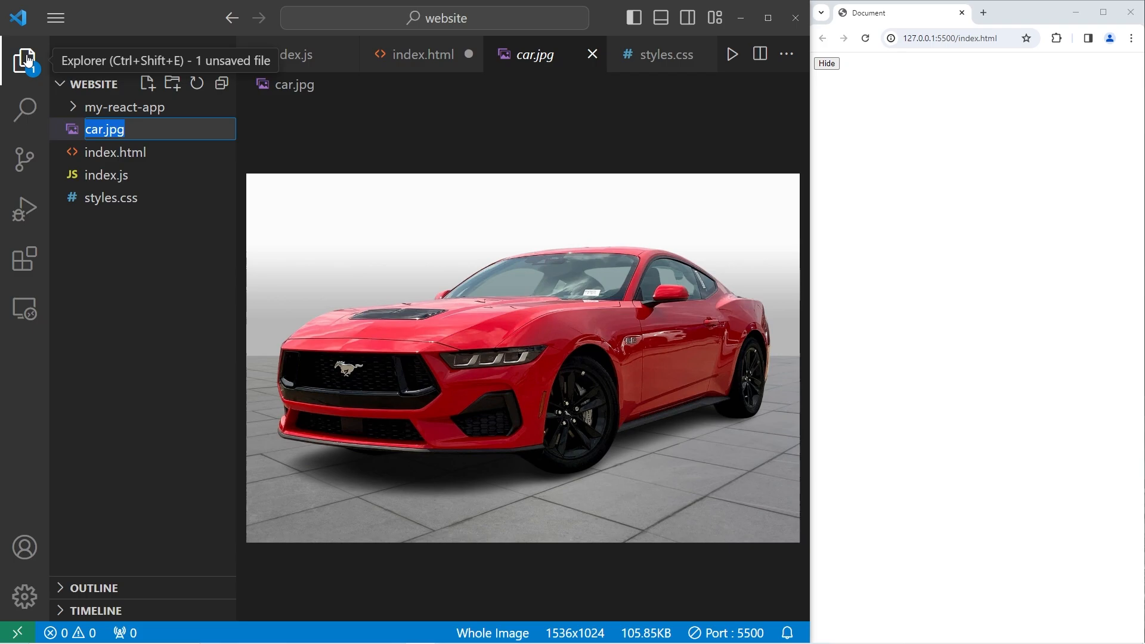
pyautogui.click(422, 54)
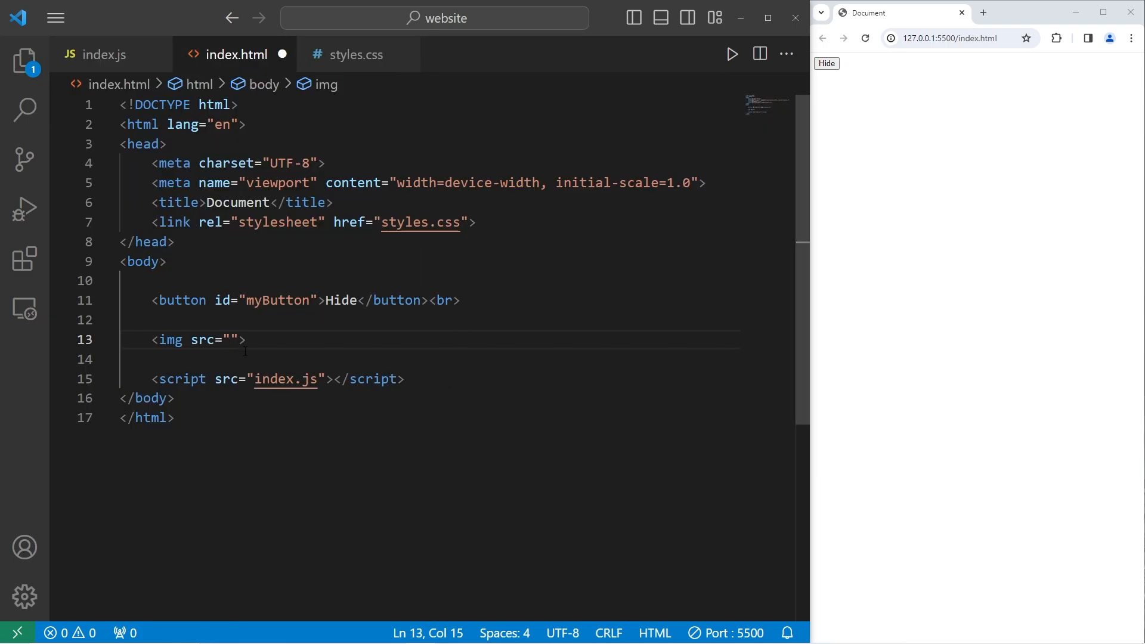
# Complete the tag as <img id="myImg" src="car.jpg" width="400px"> and save
pyautogui.write('car.jpg')
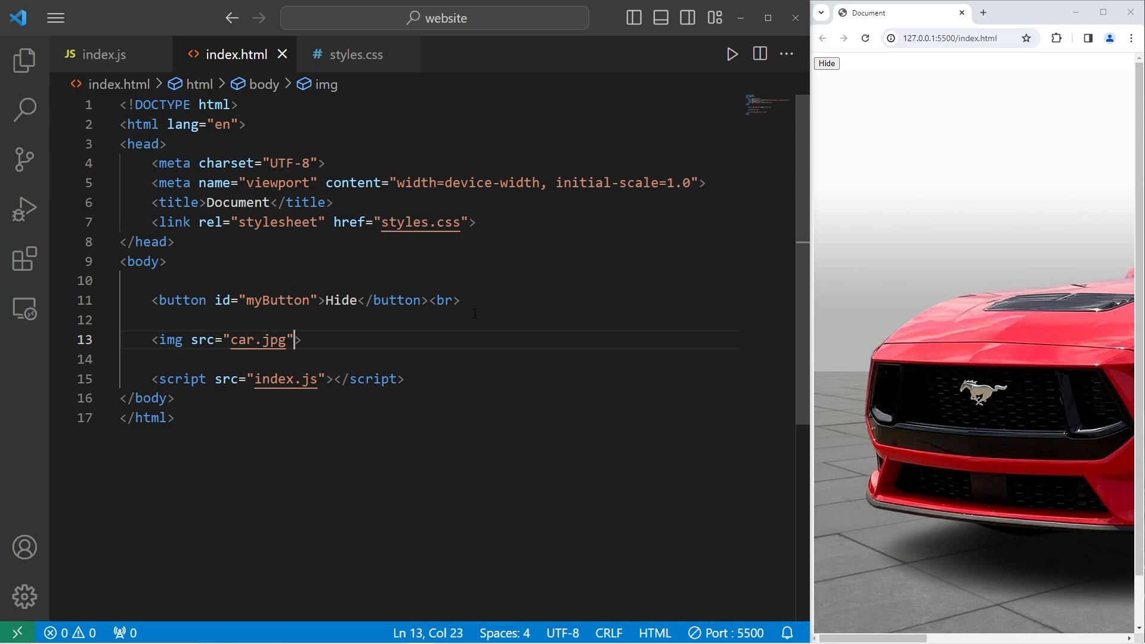
pyautogui.write('width=""')
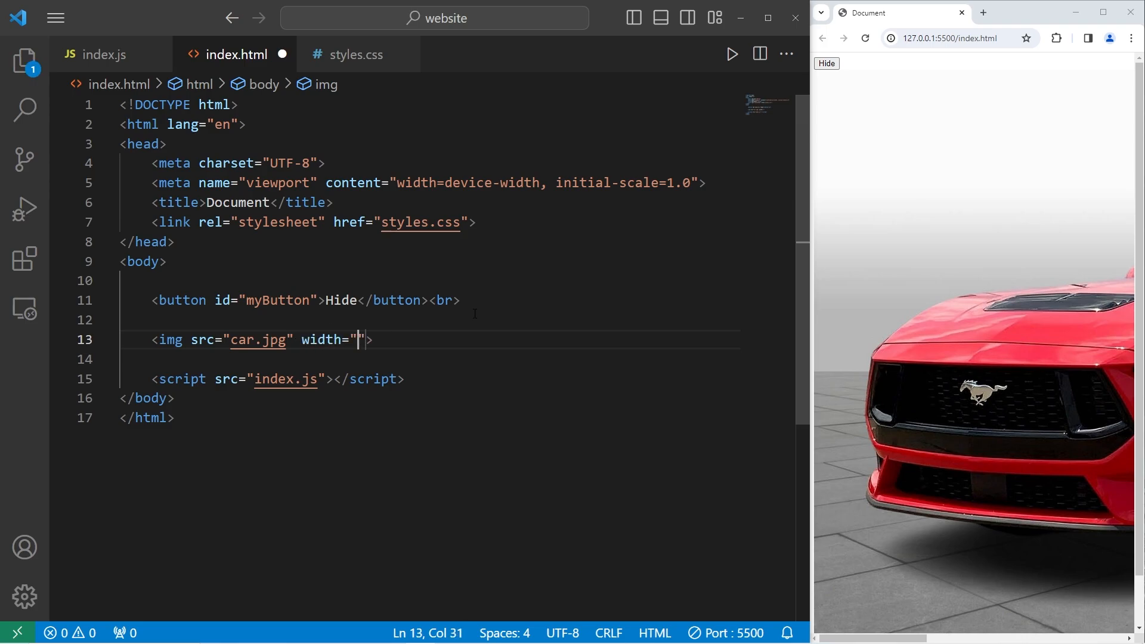
pyautogui.write('400px')
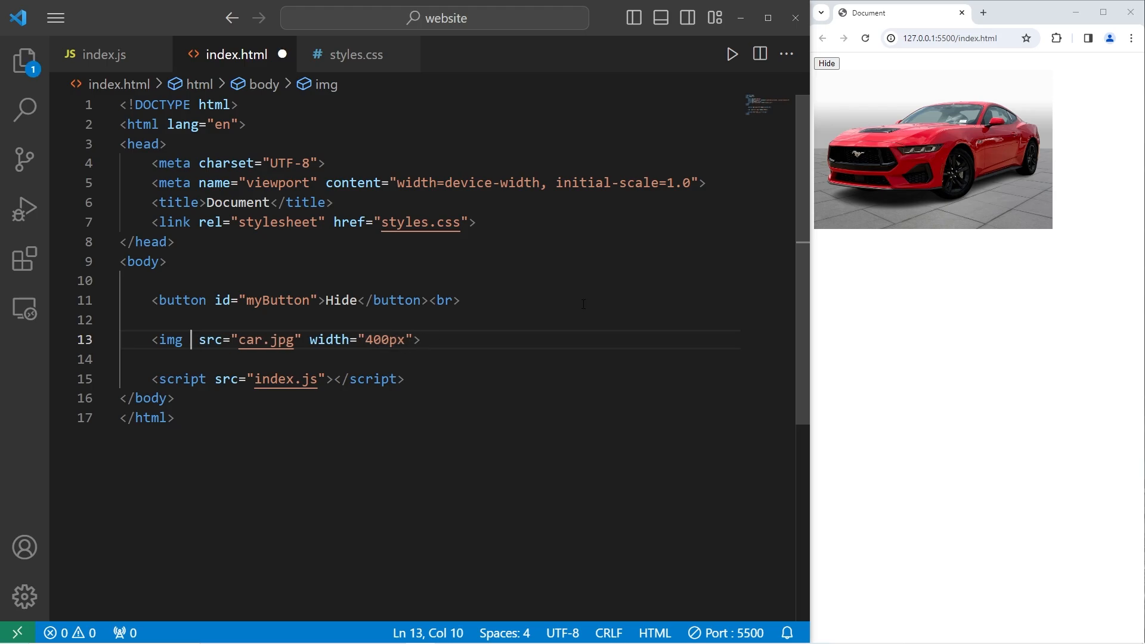
pyautogui.write('id=""')
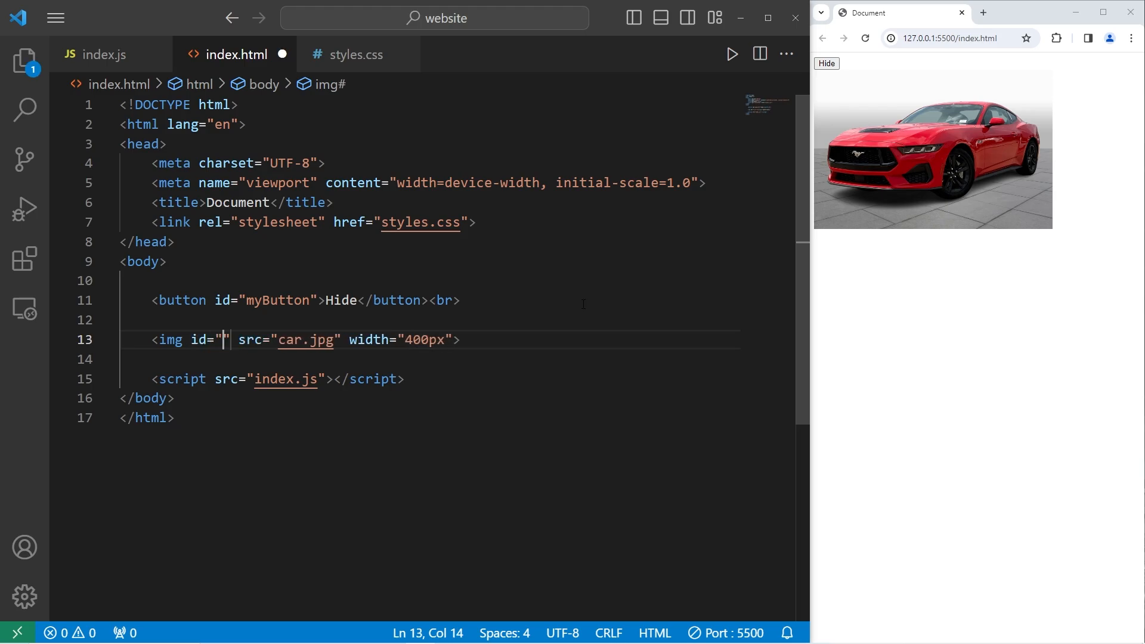
pyautogui.write('myImg')
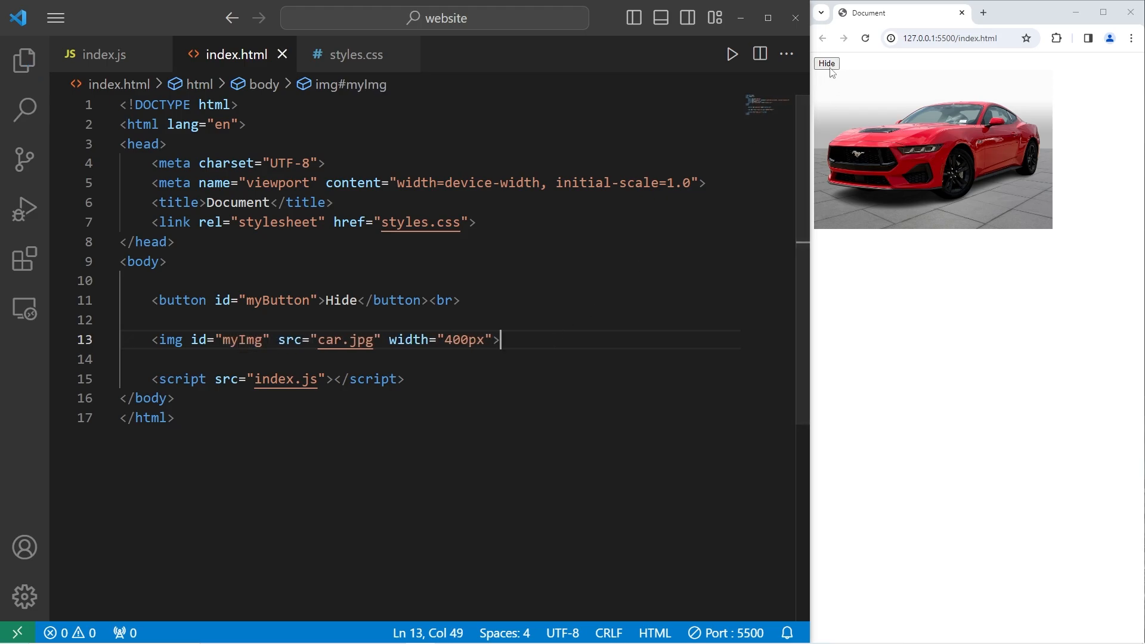
# In styles.css add #myButton{ font-size: 2rem; } and save
pyautogui.click(351, 55)
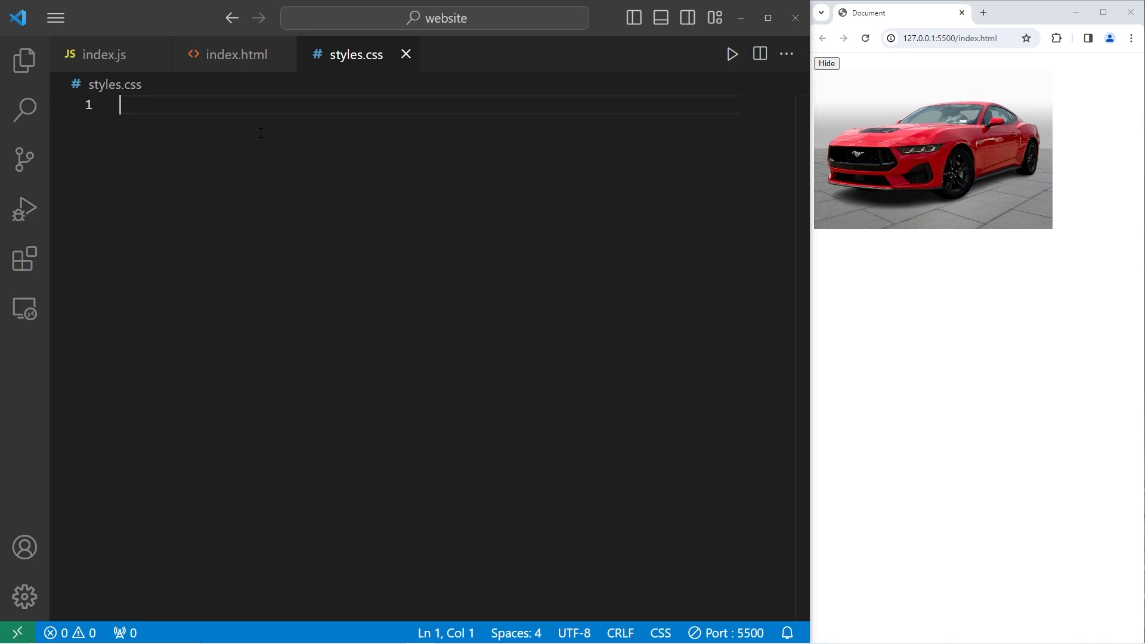
pyautogui.write('#')
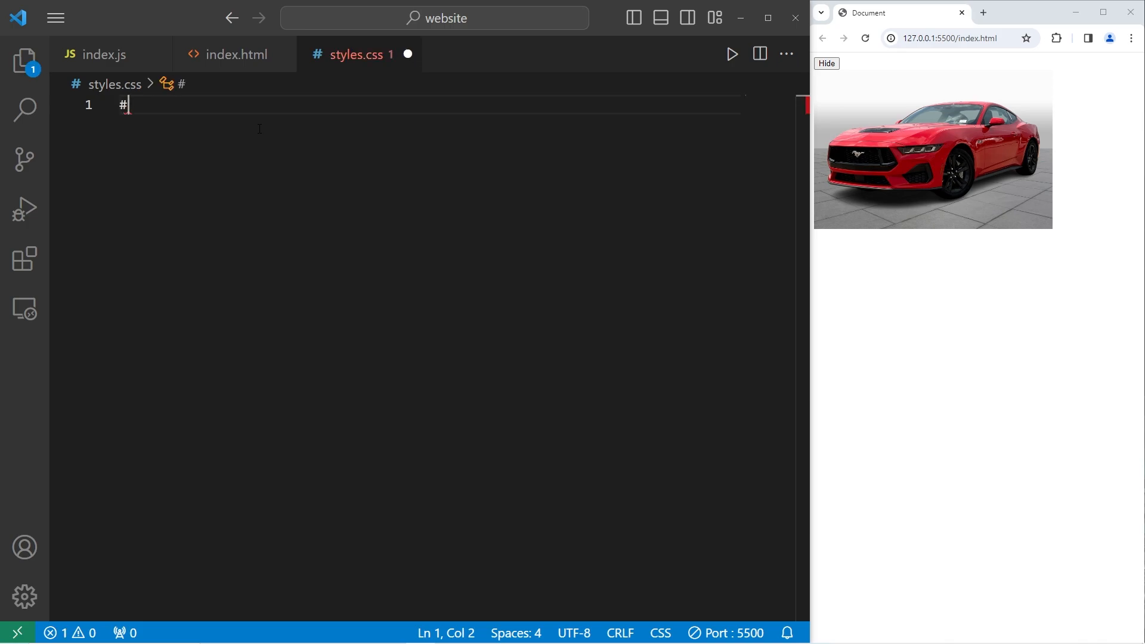
pyautogui.write('myBut')
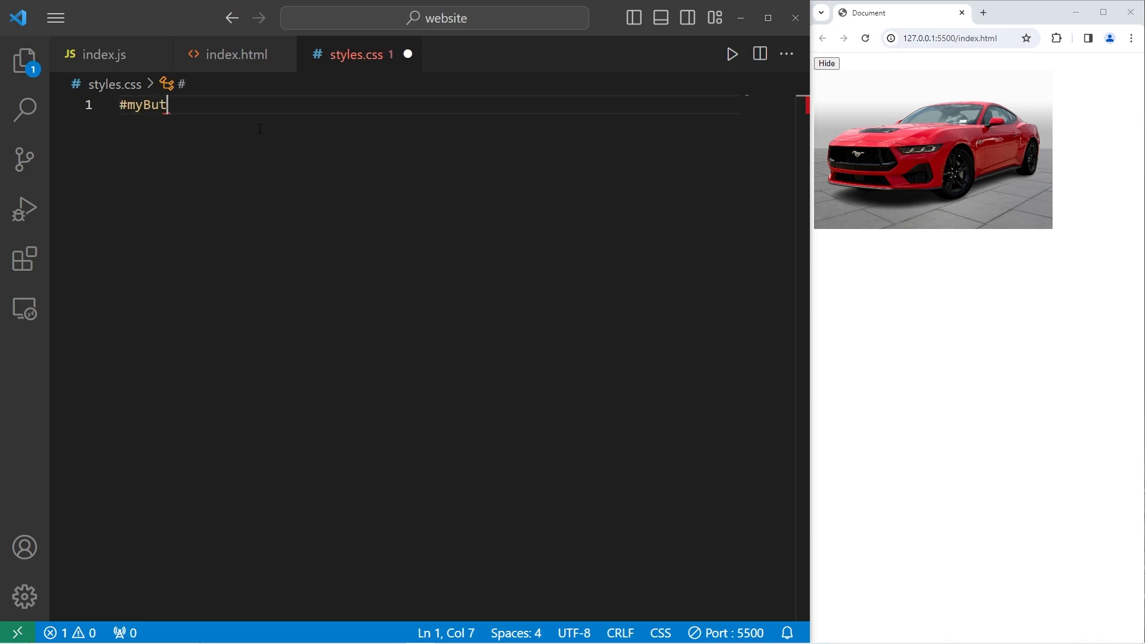
pyautogui.write('ton{')
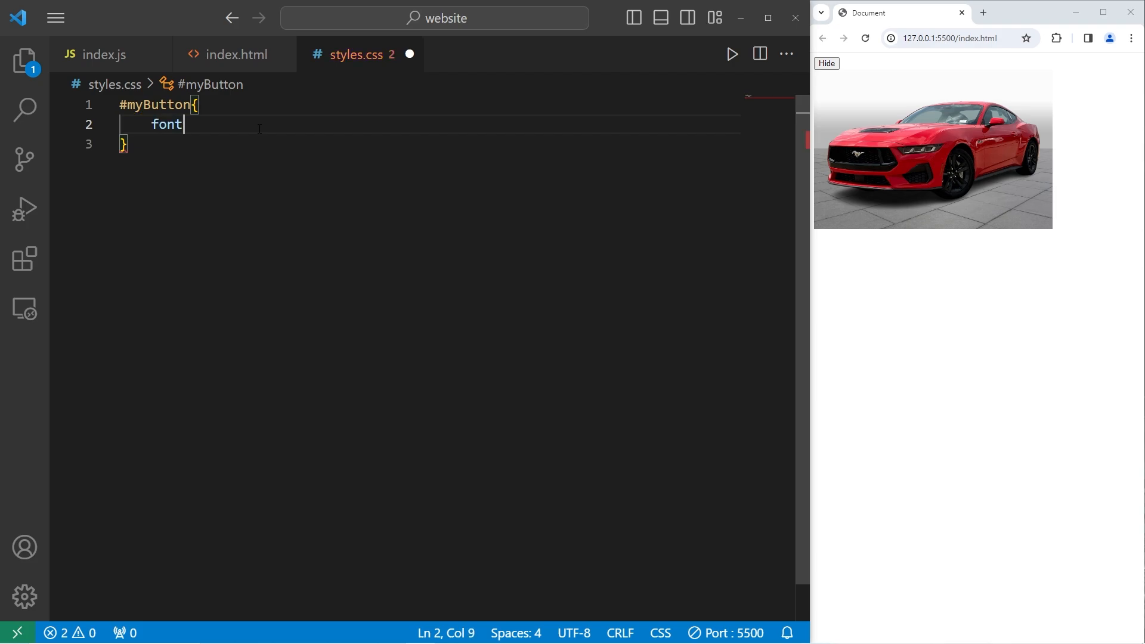
pyautogui.write('-size:')
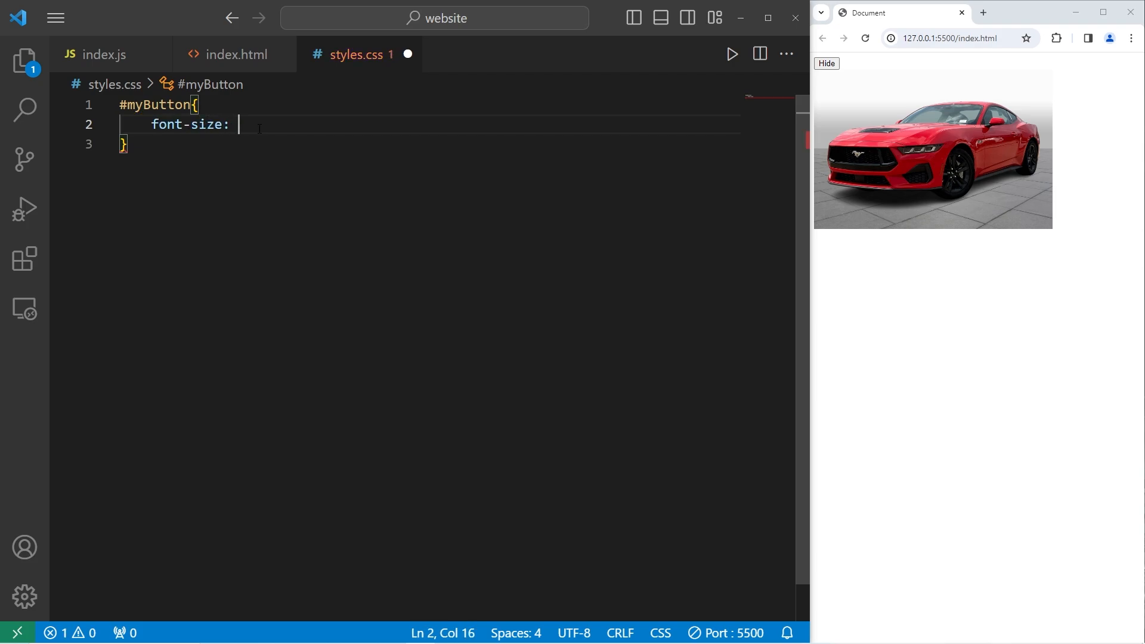
pyautogui.write('2rem;')
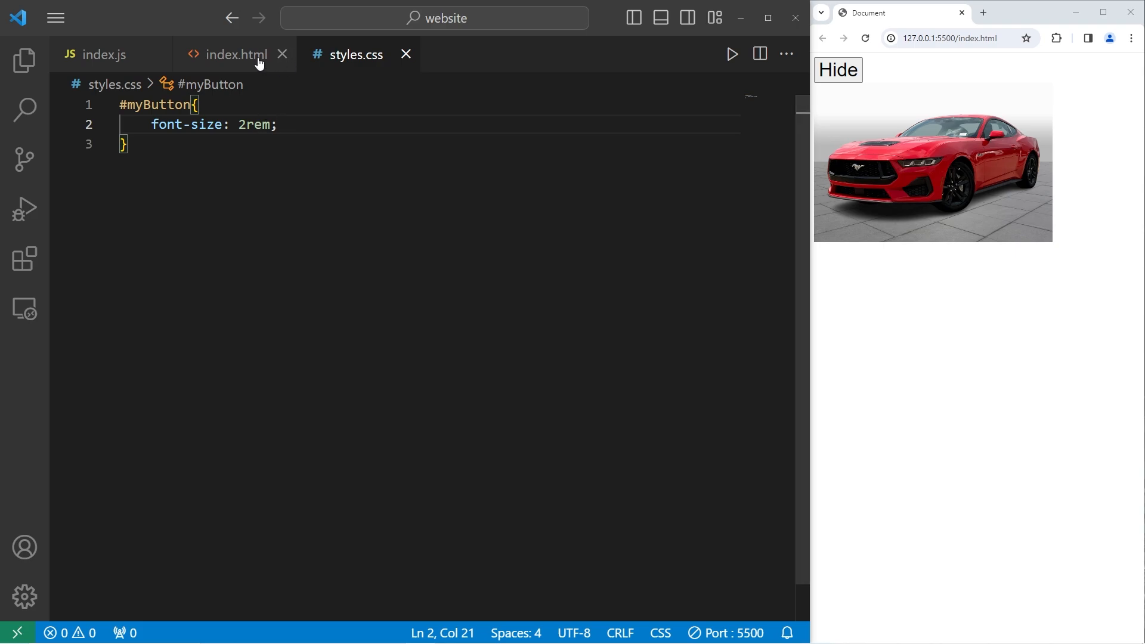
# In index.js declare const myButton = document.getElementById("myButton");
pyautogui.click(103, 55)
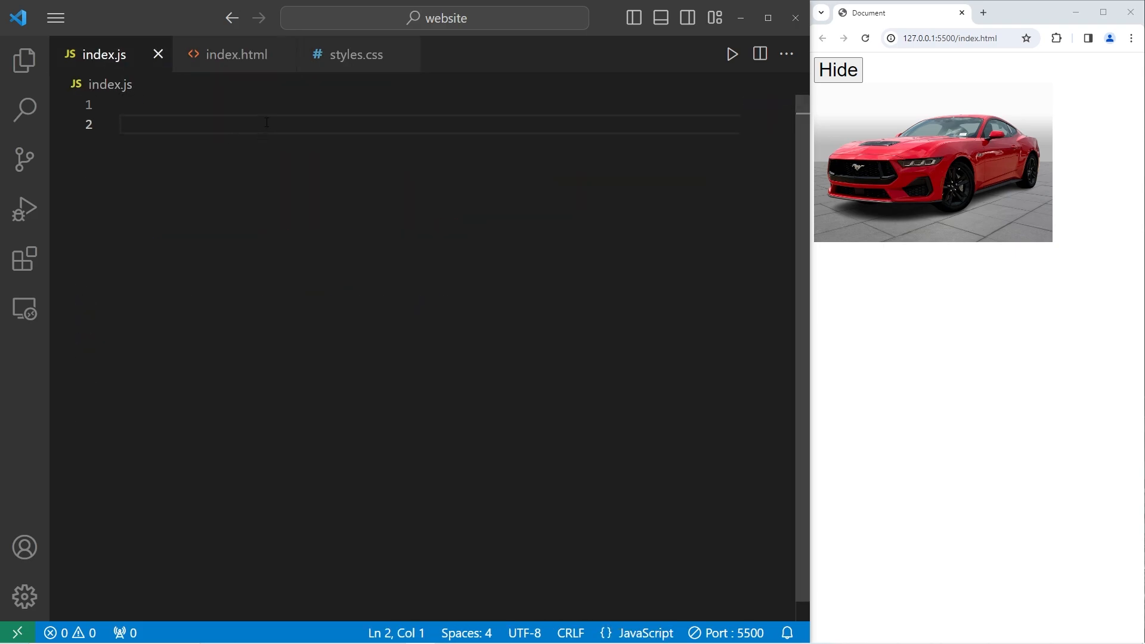
pyautogui.moveTo(911, 74)
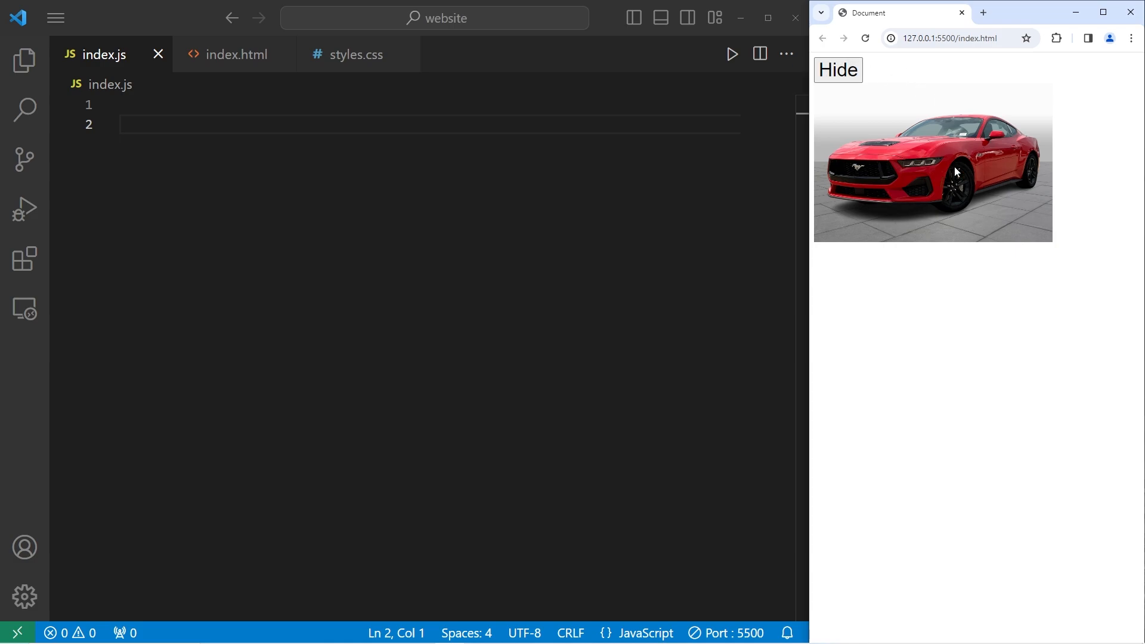
pyautogui.write('c')
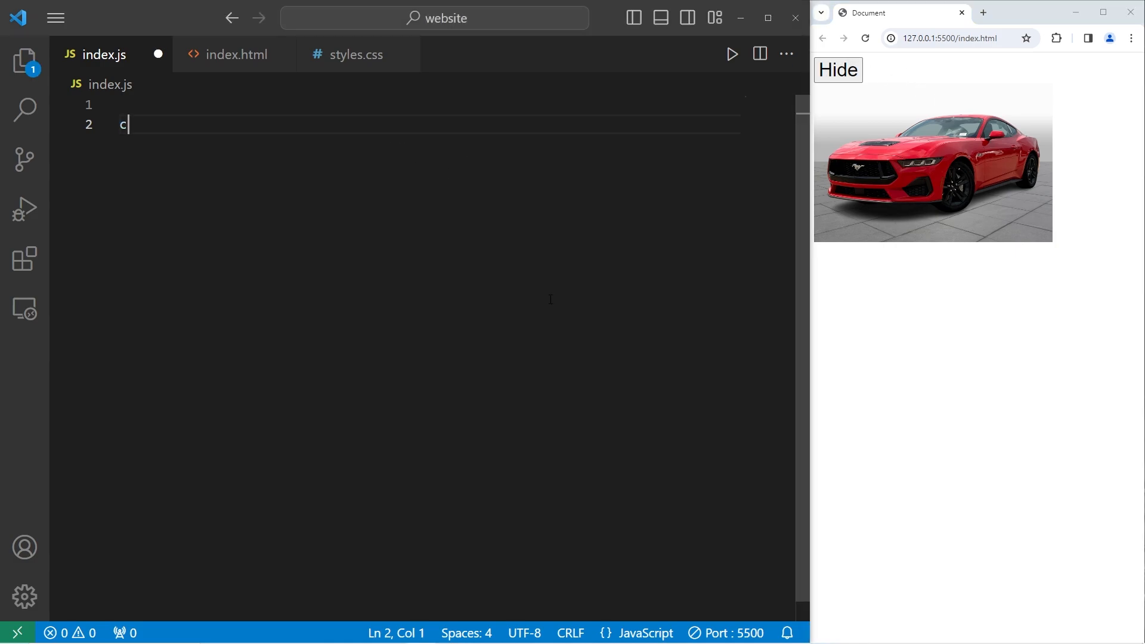
pyautogui.write('onst myBut')
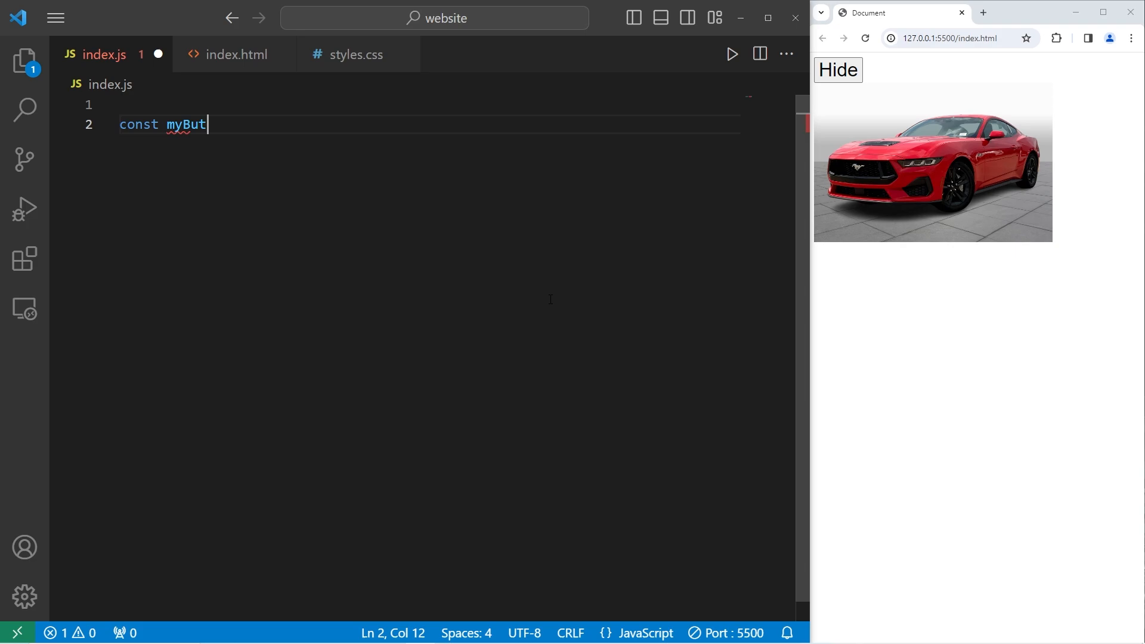
pyautogui.write('ton = docum')
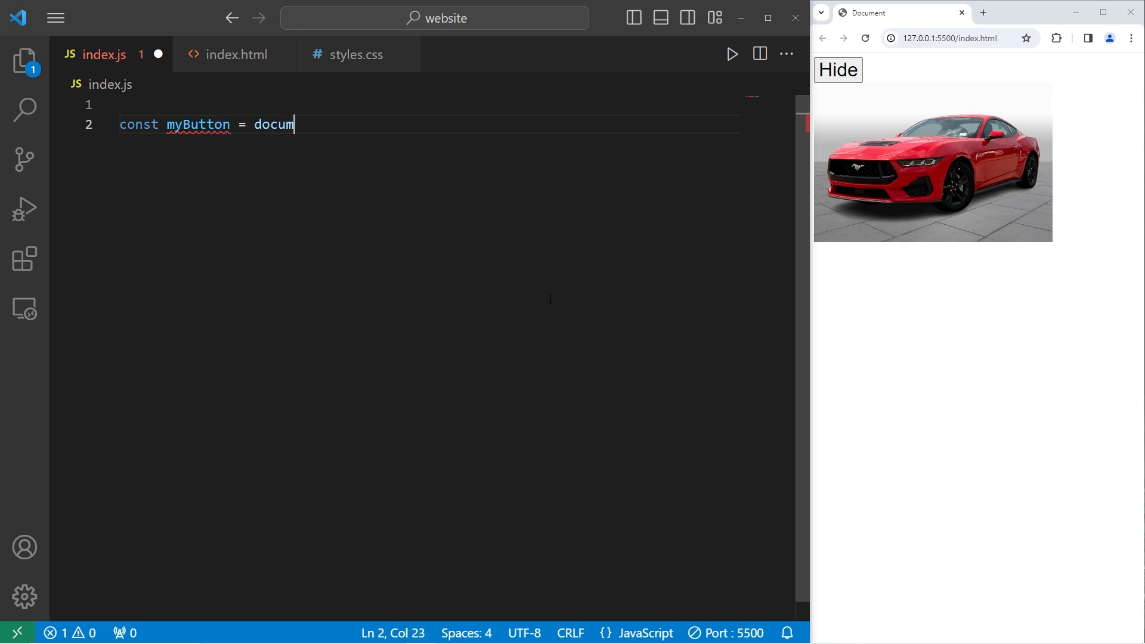
pyautogui.write('ent.getElem')
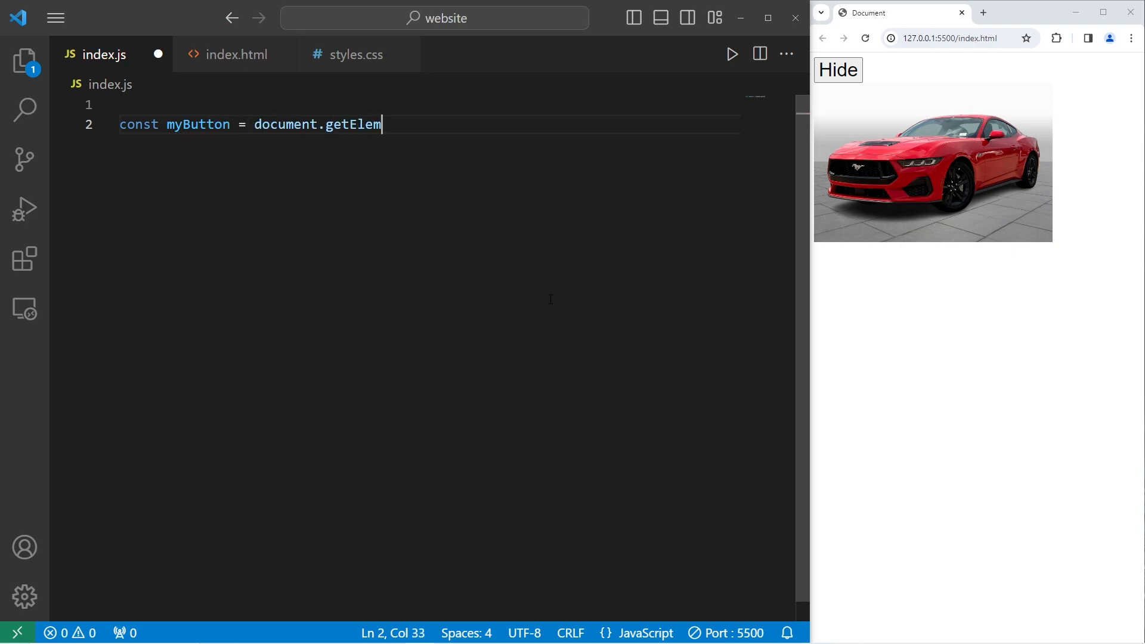
pyautogui.write('entByI')
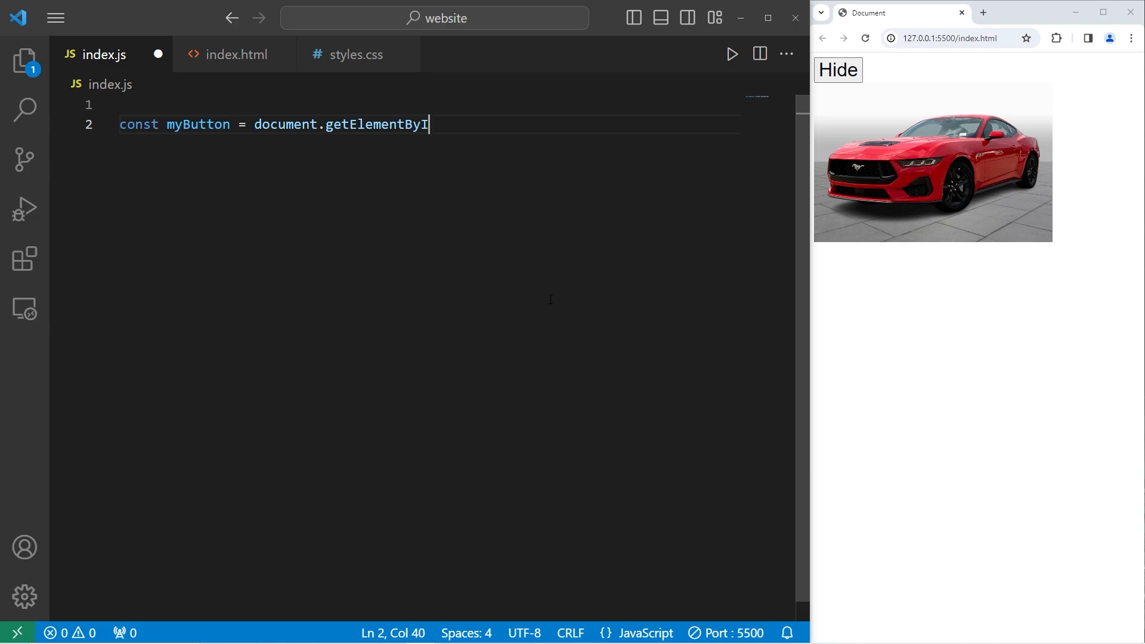
pyautogui.write('d();')
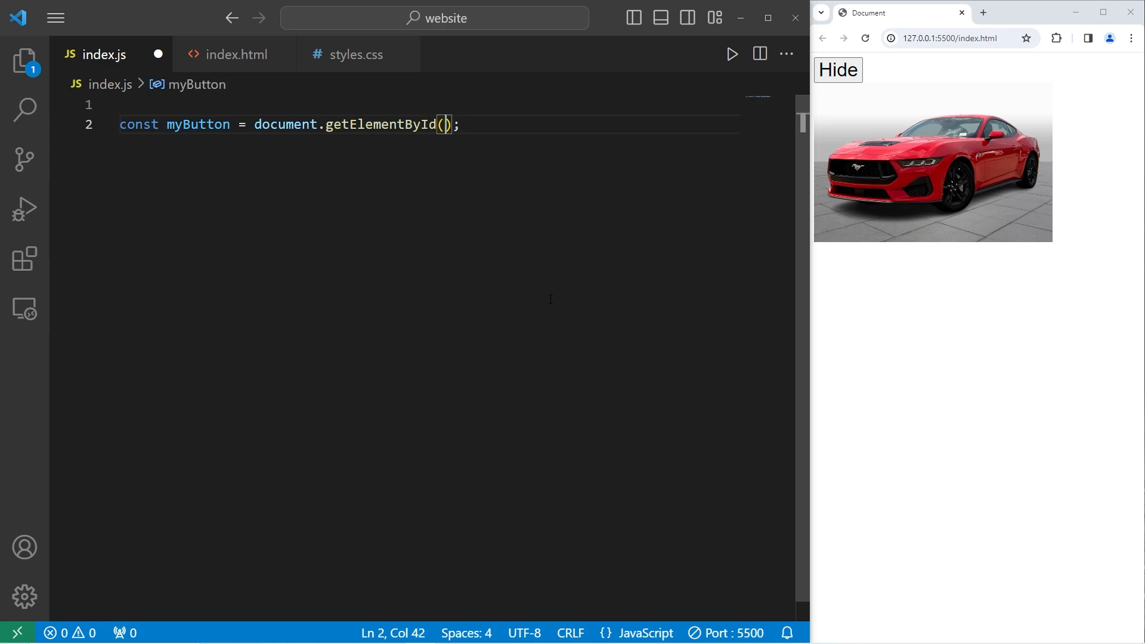
pyautogui.write('"myButton"')
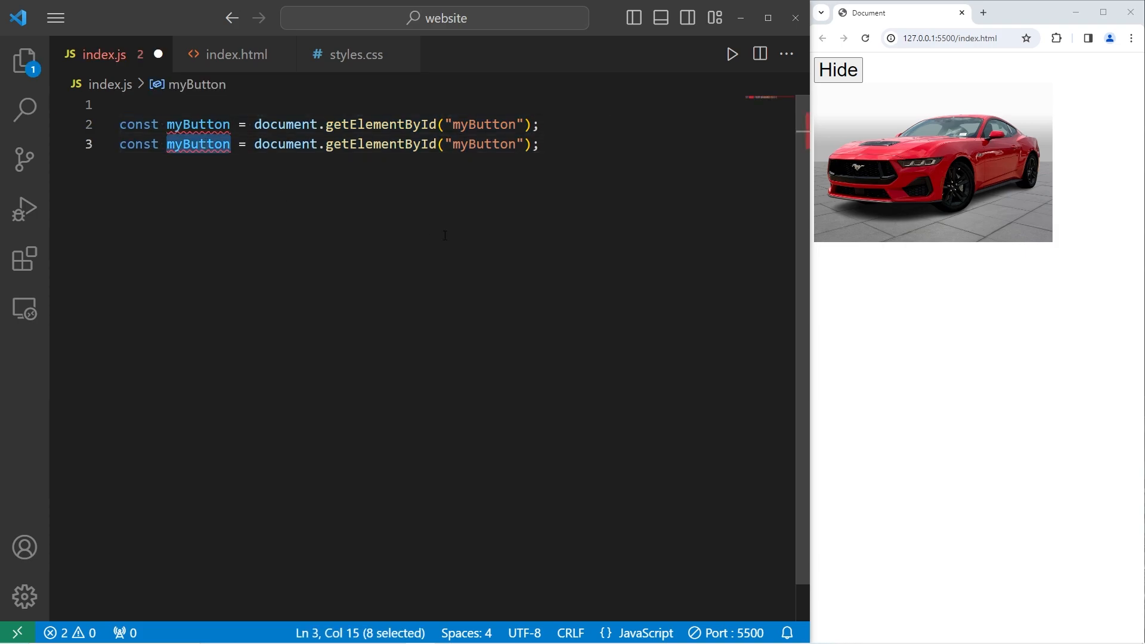
# Duplicate the line as const myImg fetching the element with id "myImg", and save
pyautogui.write('myImg')
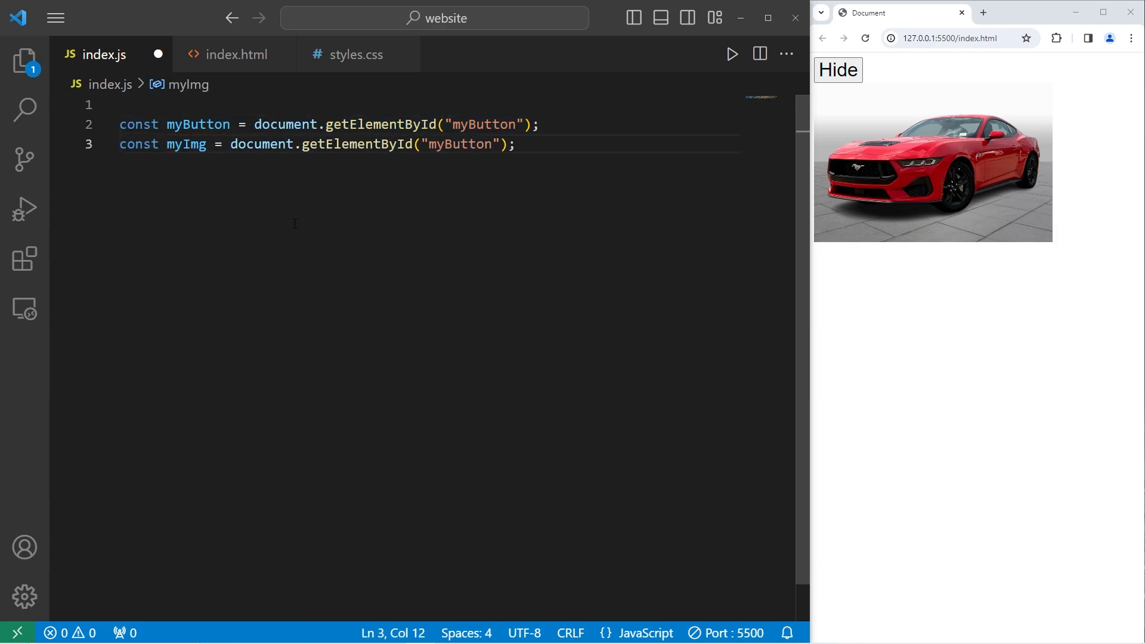
pyautogui.doubleClick(461, 144)
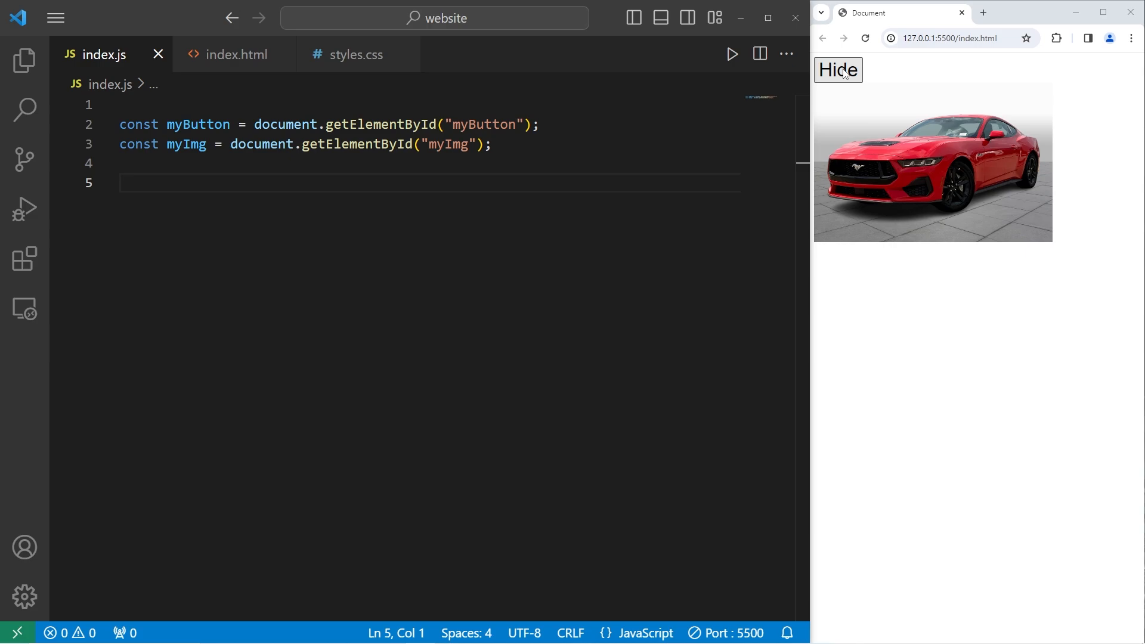
# Write myButton.addEventListener("click", event => { }); with an empty body
pyautogui.doubleClick(198, 124)
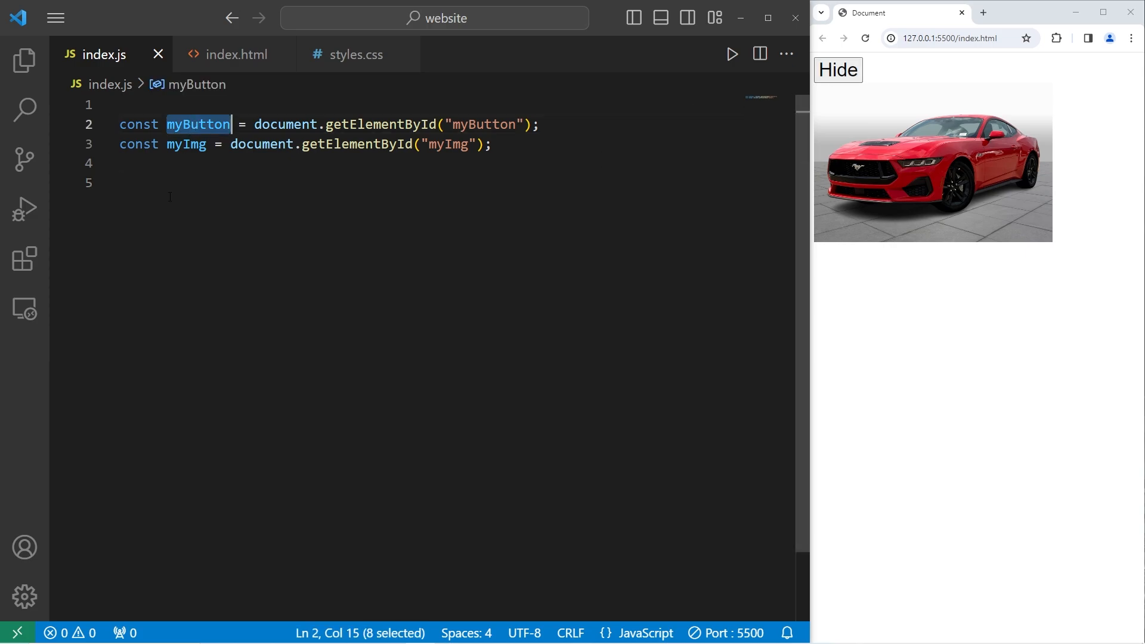
pyautogui.write('myButton')
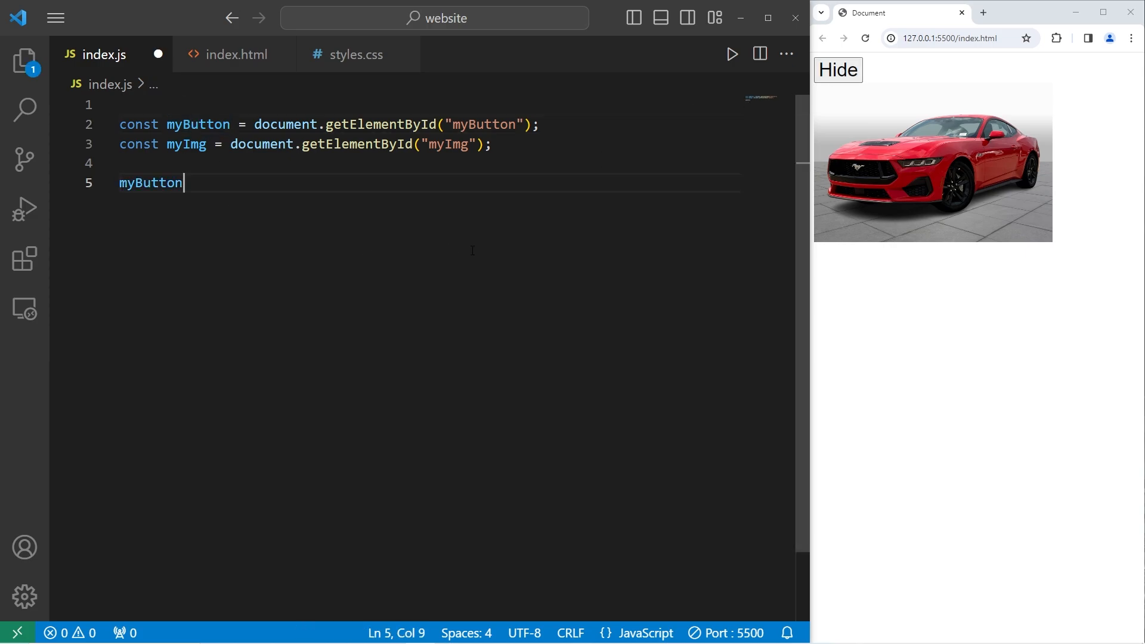
pyautogui.write('.addEvent')
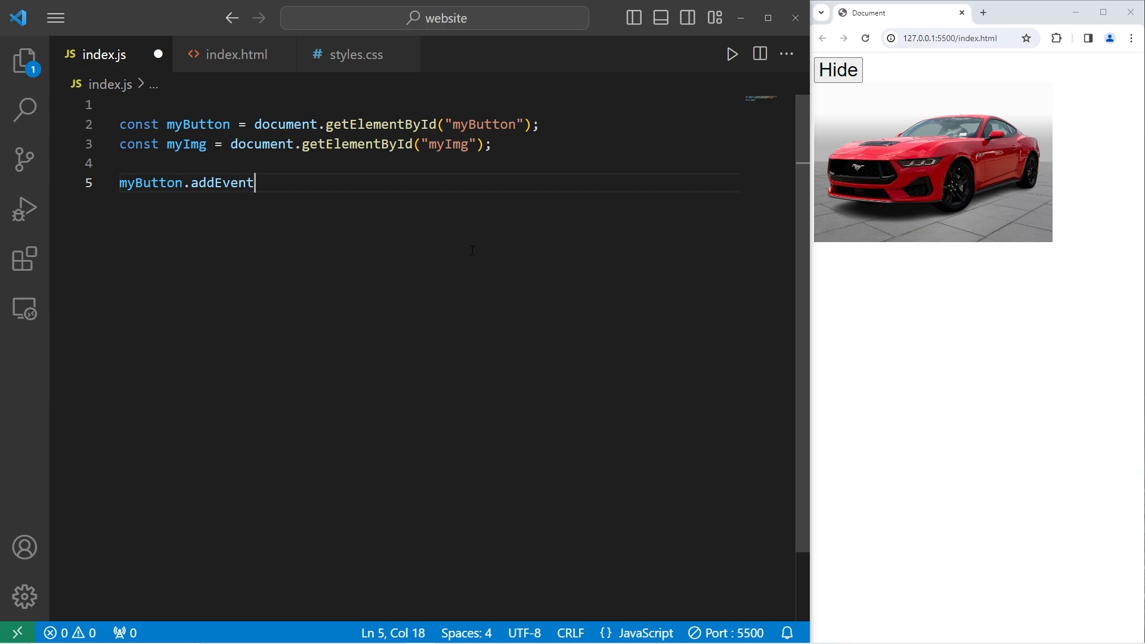
pyautogui.write('Listener')
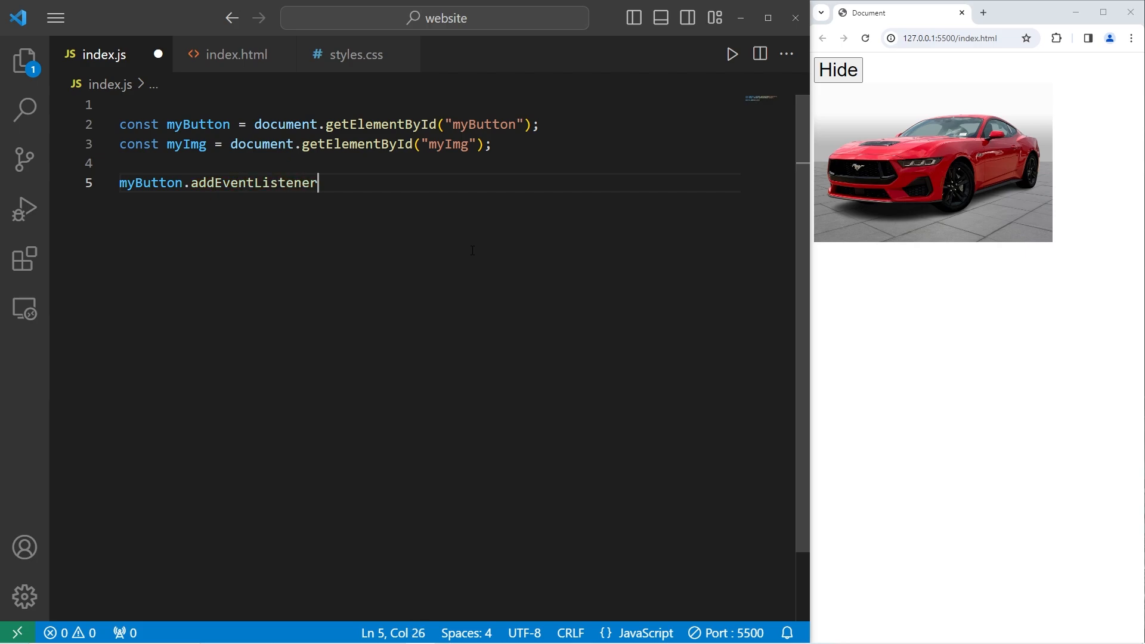
pyautogui.write('();')
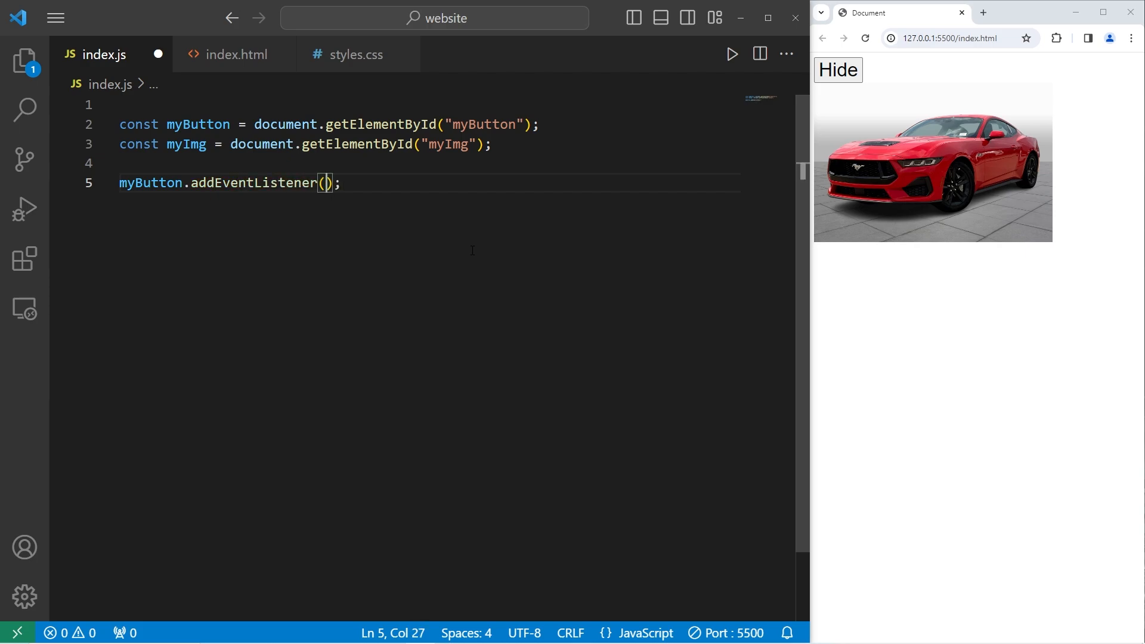
pyautogui.write('event,')
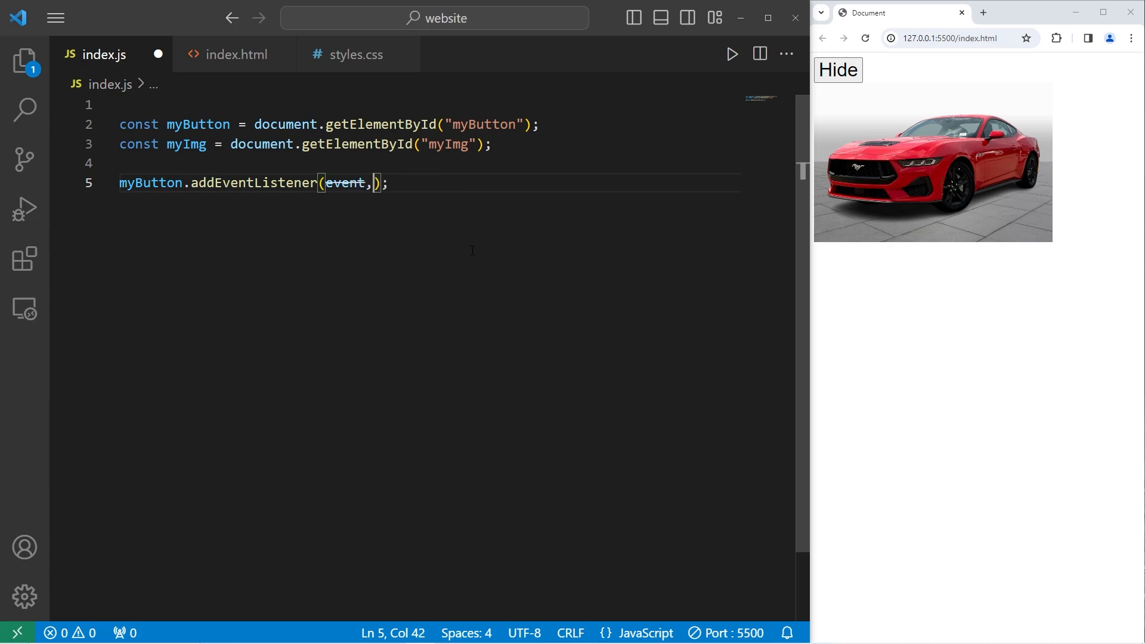
pyautogui.write('""')
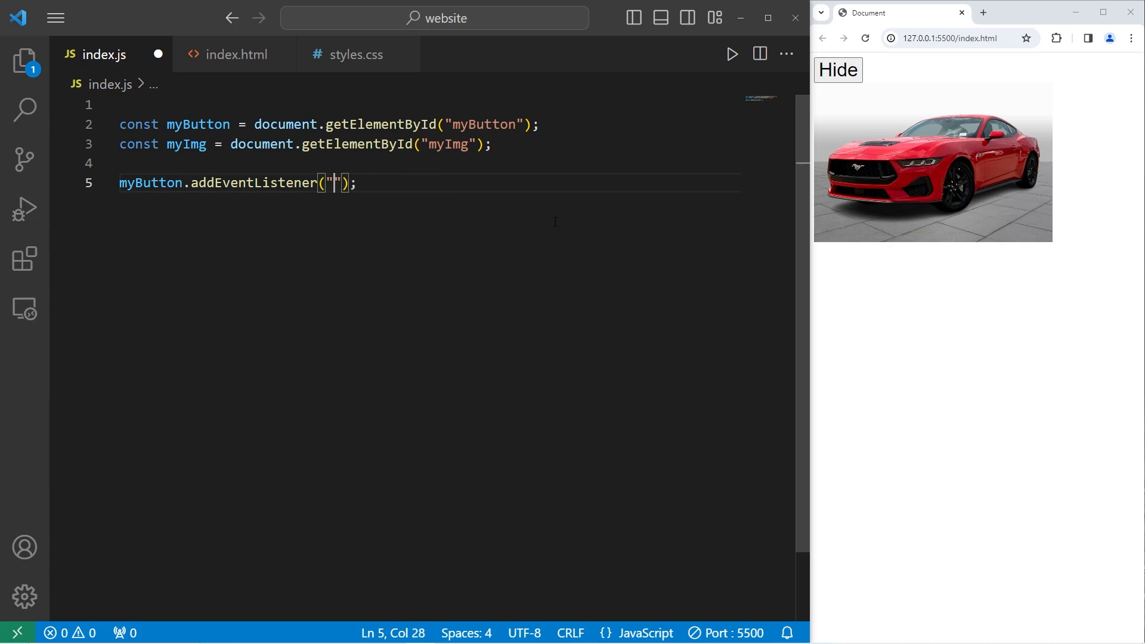
pyautogui.write('click')
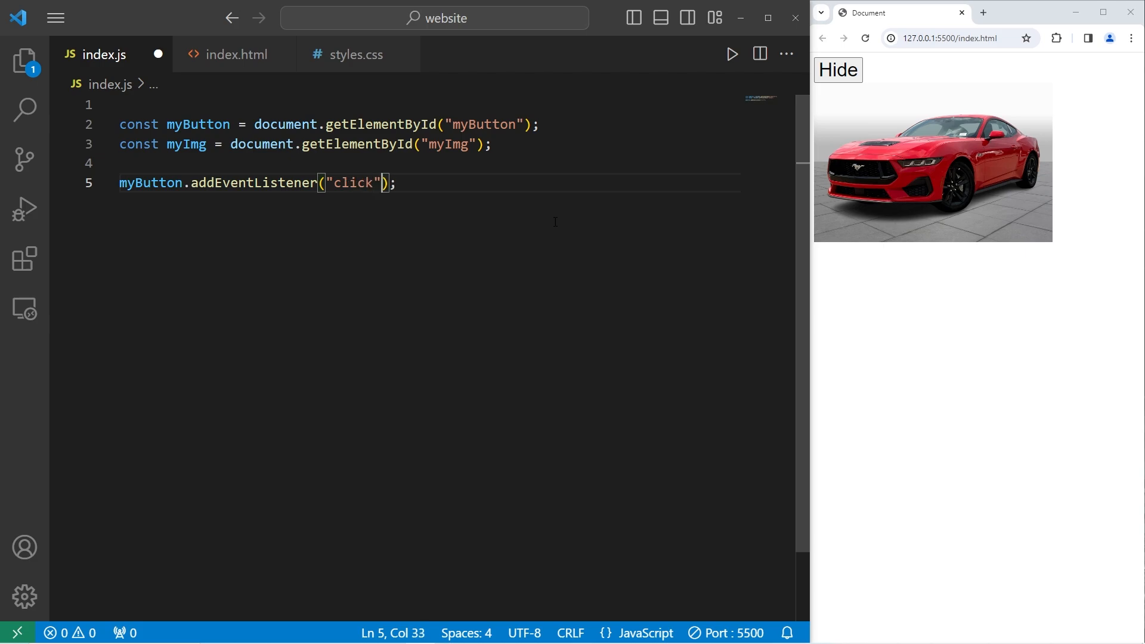
pyautogui.write('", "')
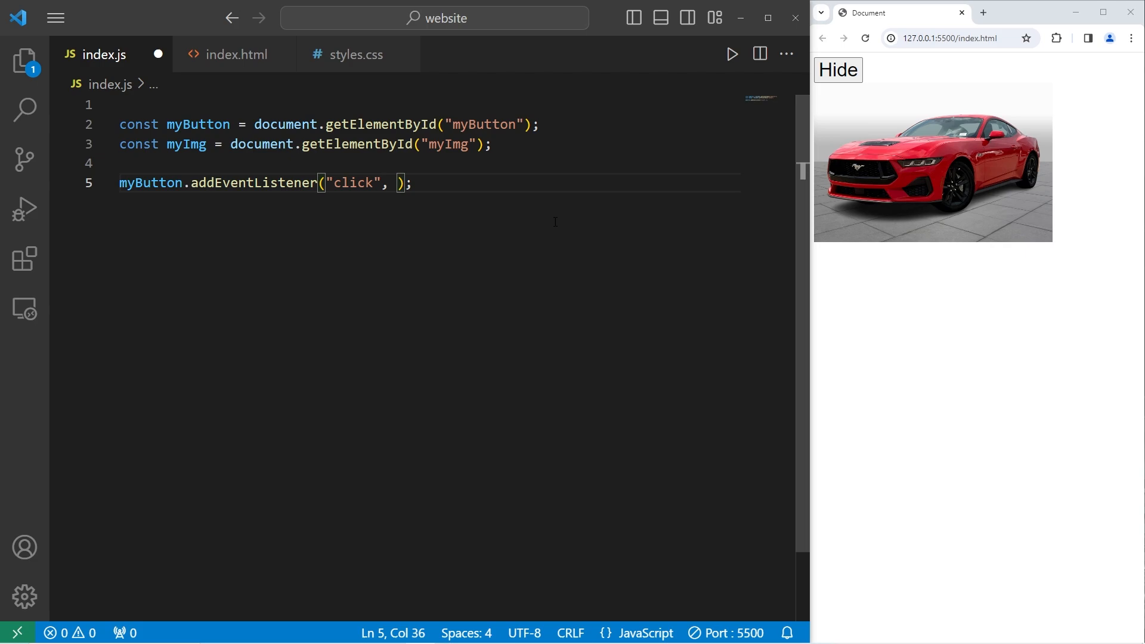
pyautogui.write('event')
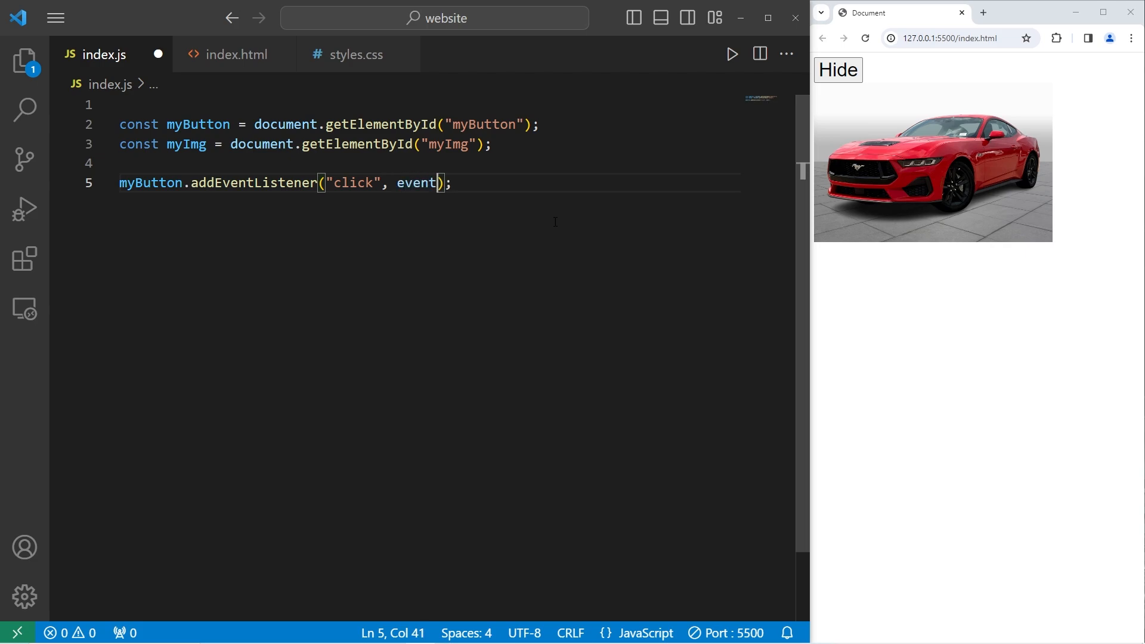
pyautogui.write('=> {')
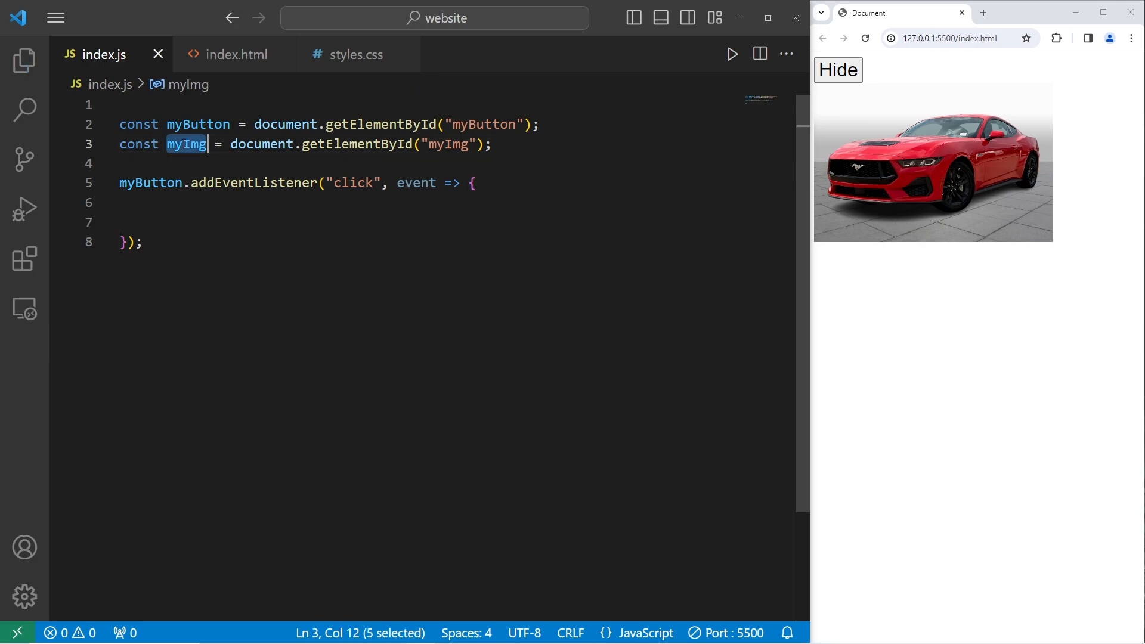
# Set myImg.style.display = "none" in the handler, save, and test Hide in the preview
pyautogui.write('myImg.styl')
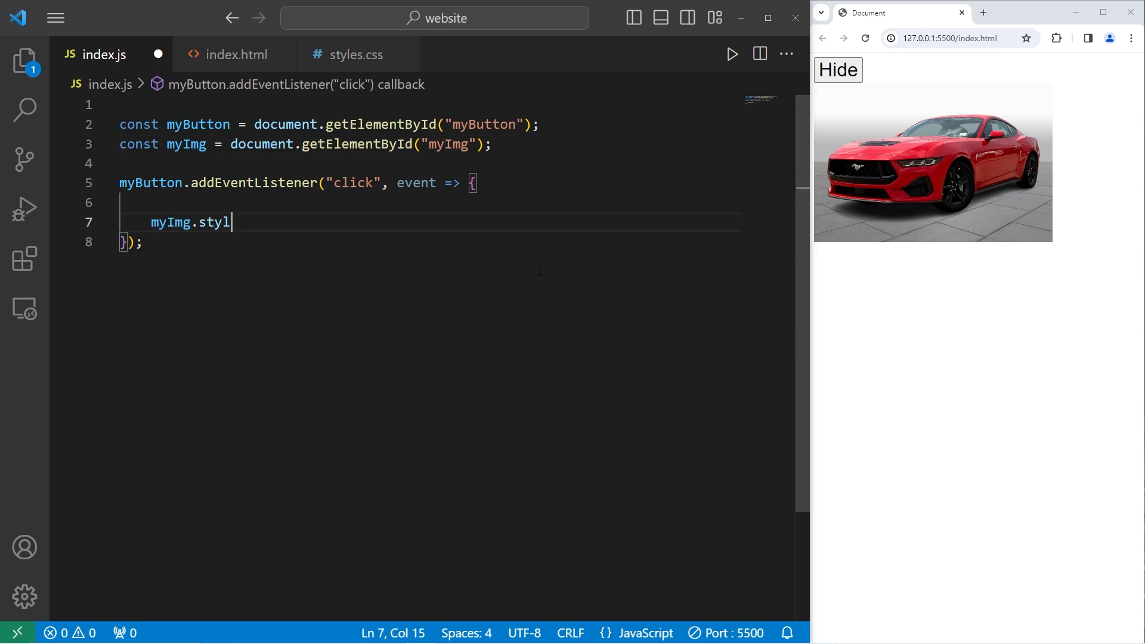
pyautogui.write('e.display = "none";')
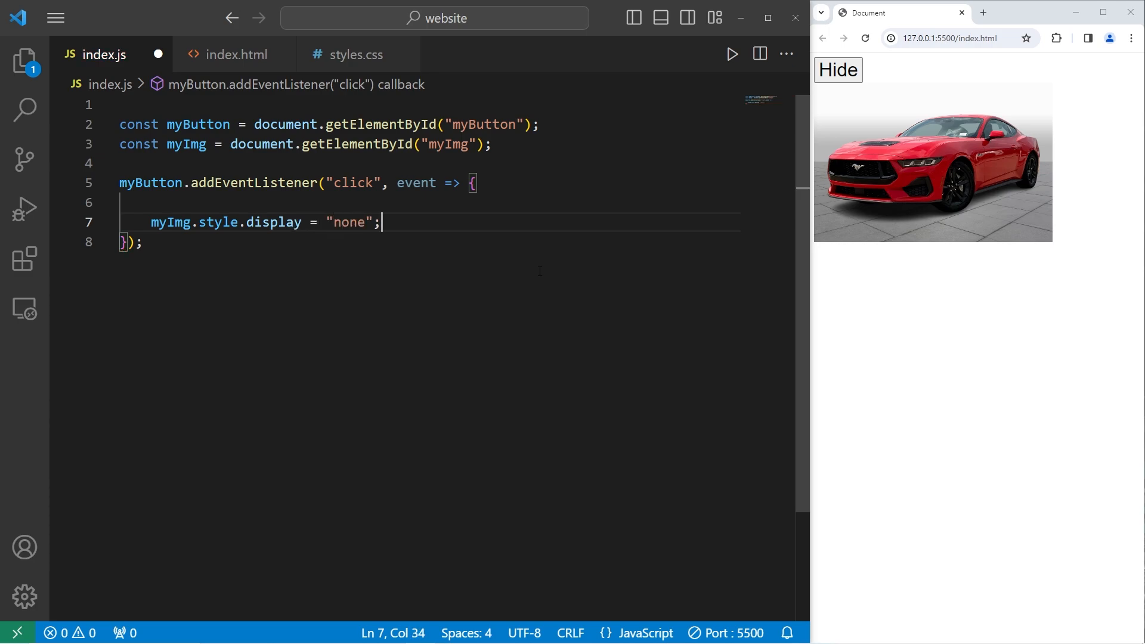
pyautogui.click(837, 69)
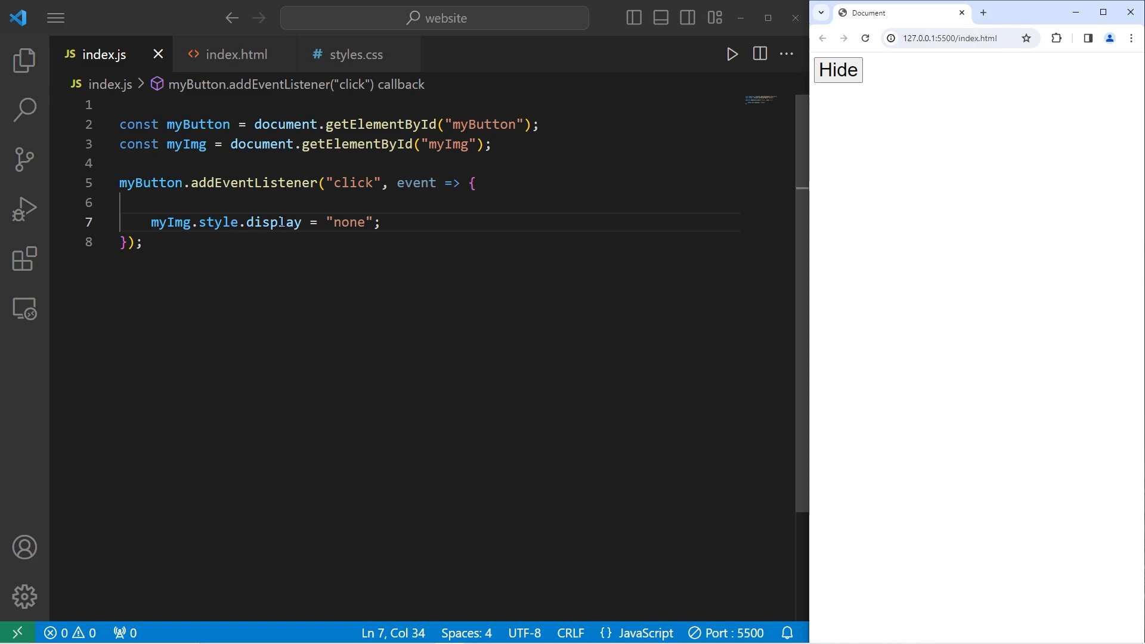
pyautogui.doubleClick(348, 222)
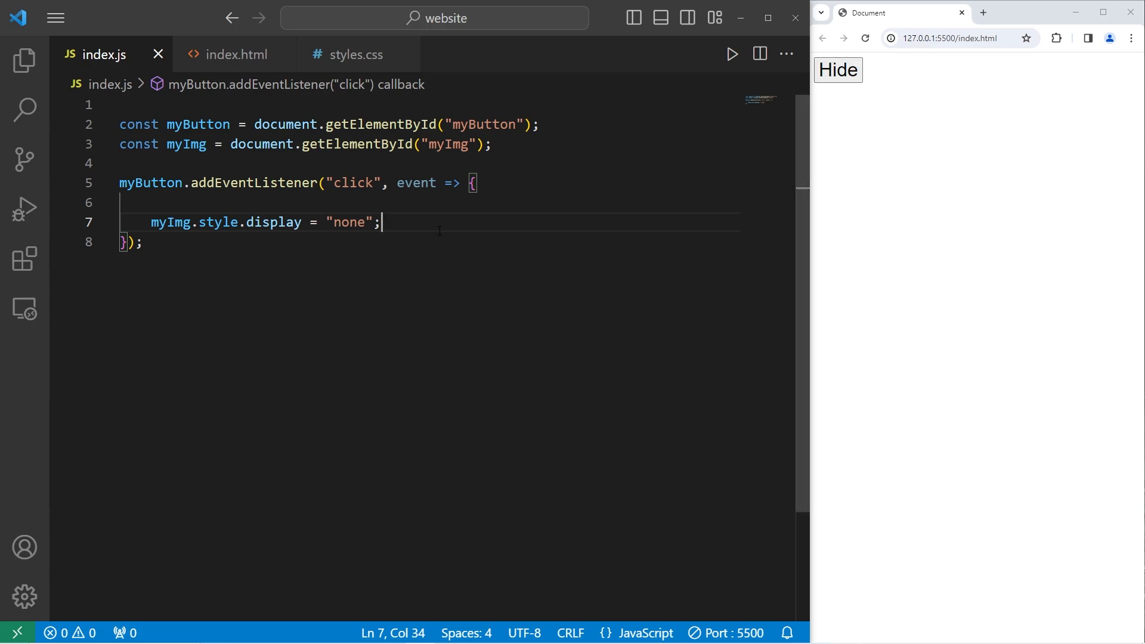
# Add myButton.textContent = "Show"; to the handler and test the button in the preview
pyautogui.press('Enter')
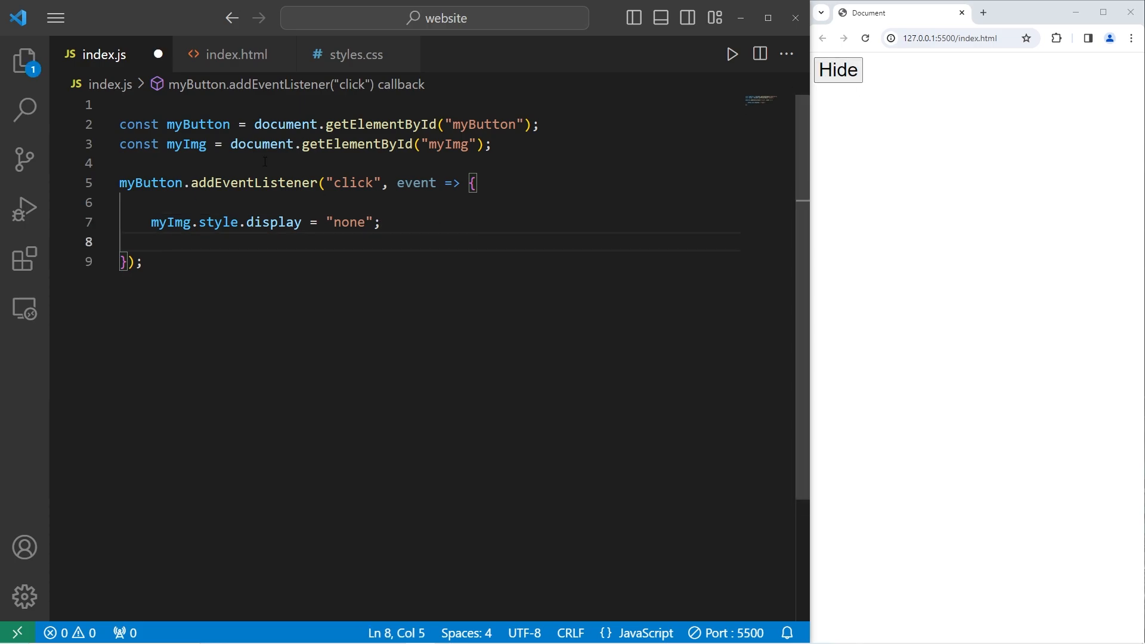
pyautogui.write('myButton')
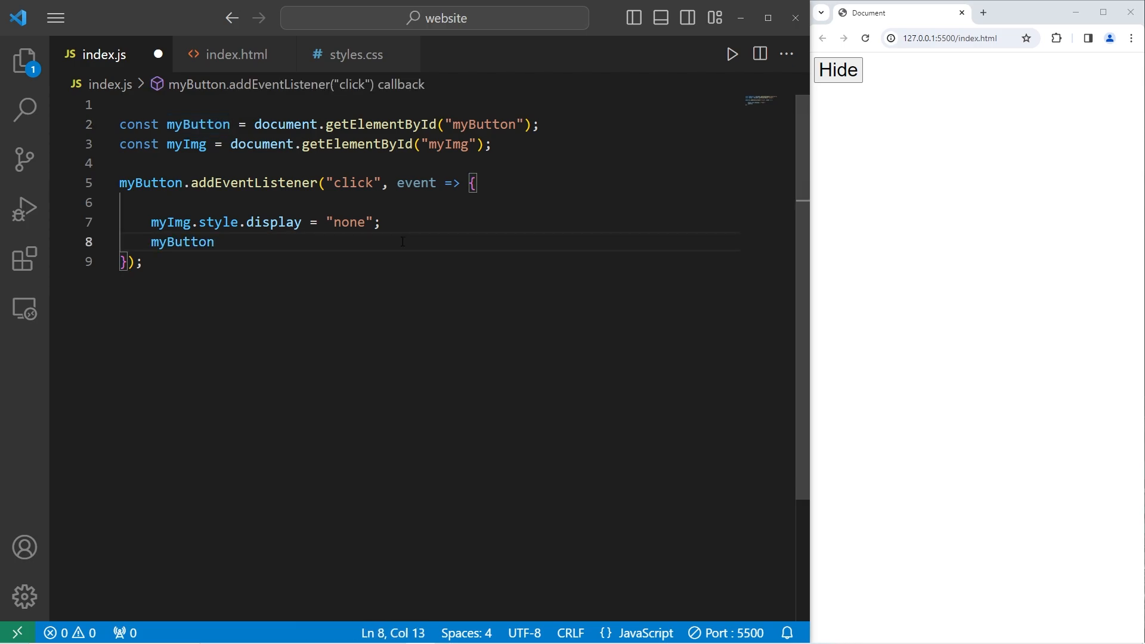
pyautogui.write('.textCon')
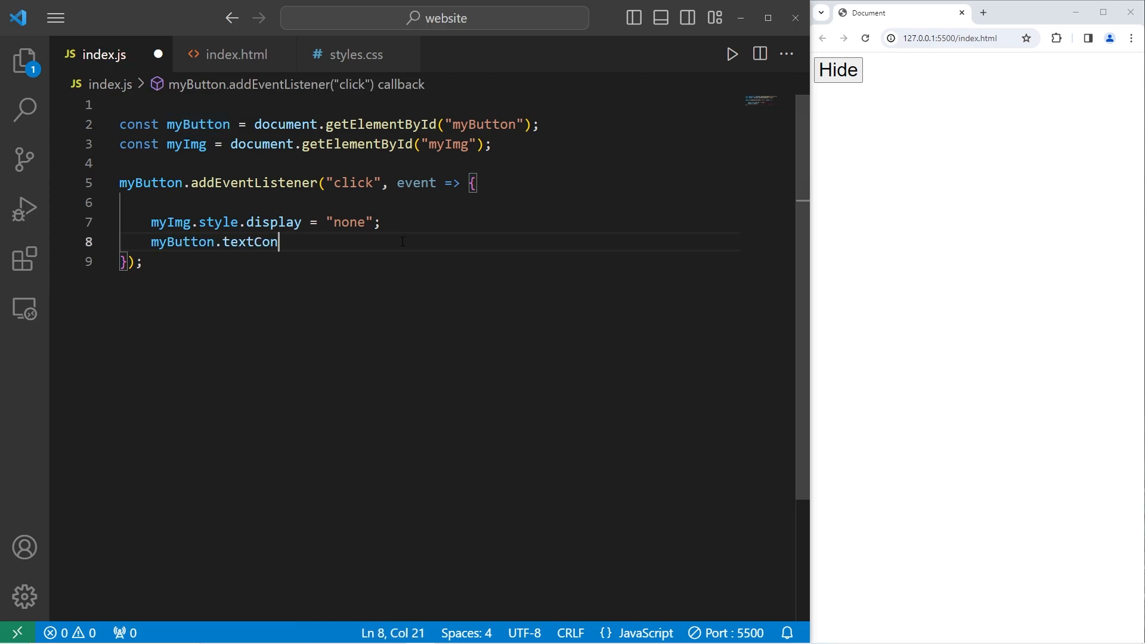
pyautogui.write('tent = ""')
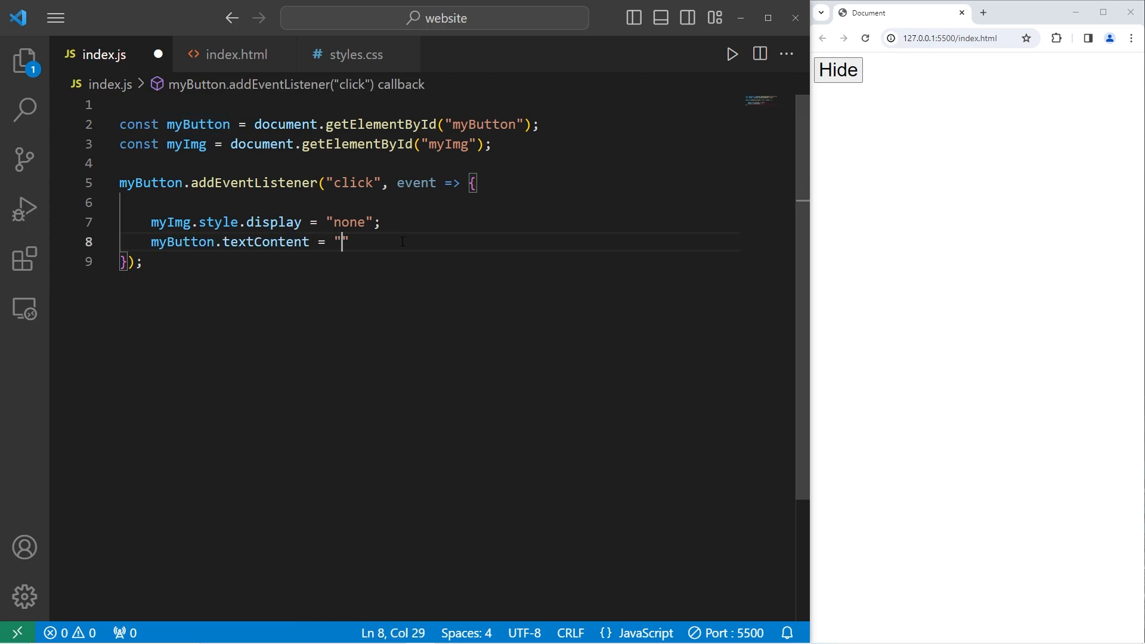
pyautogui.write('Show')
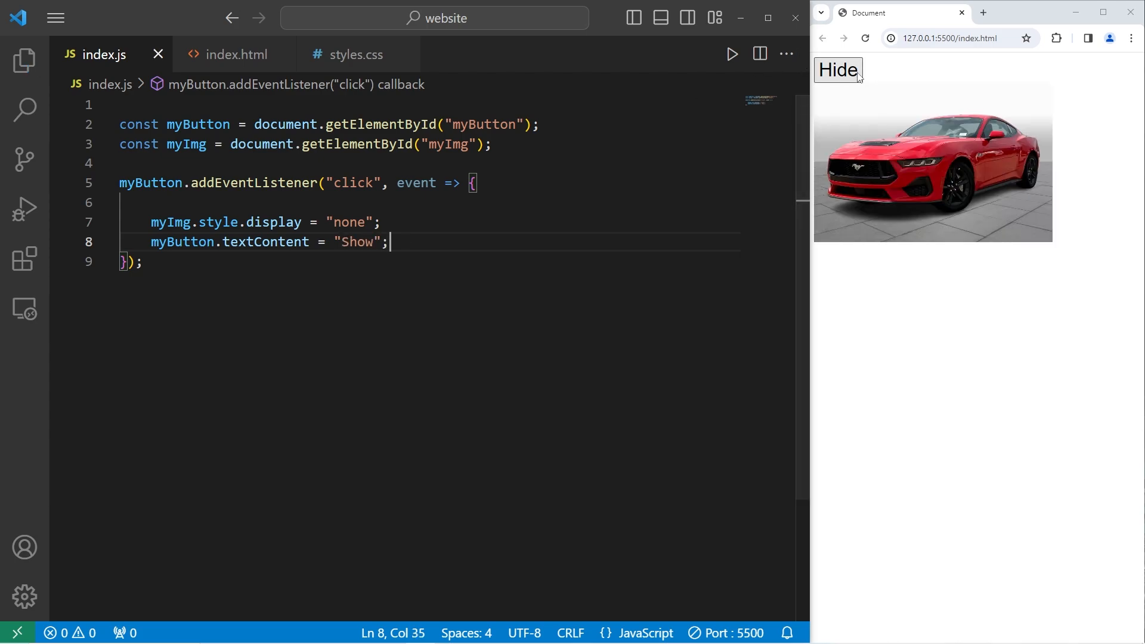
pyautogui.click(839, 69)
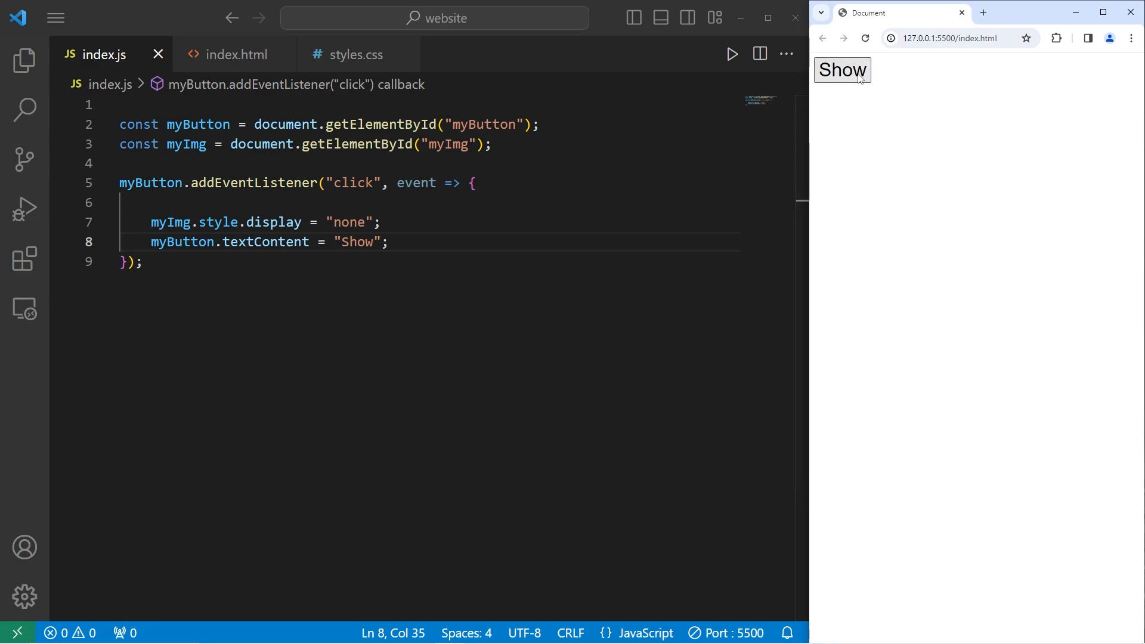
pyautogui.moveTo(816, 98)
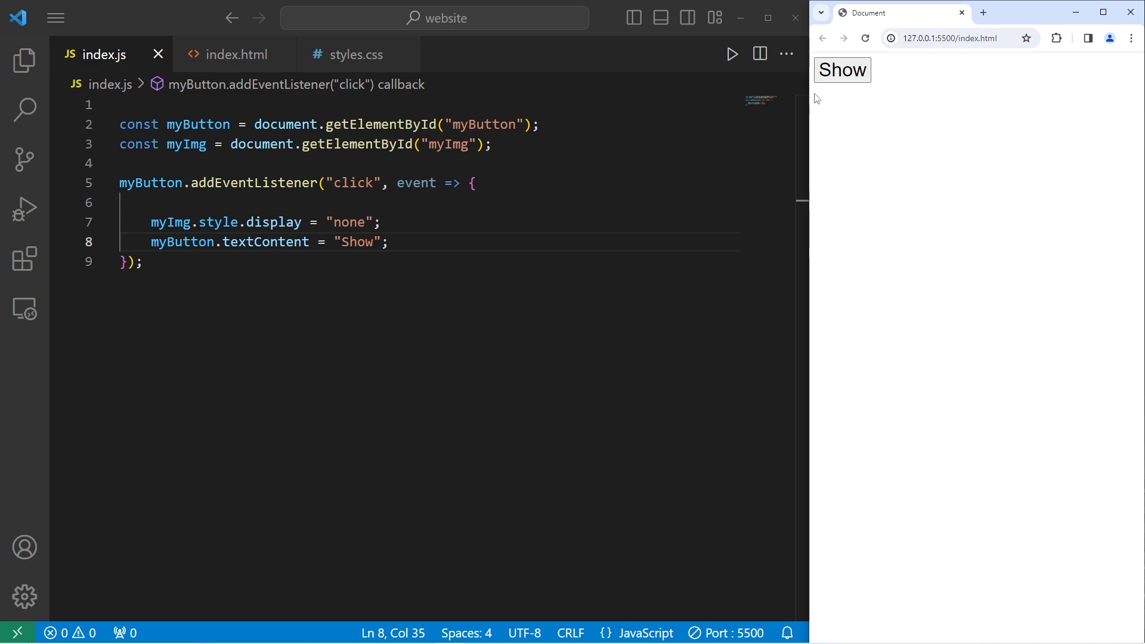
pyautogui.moveTo(1036, 105)
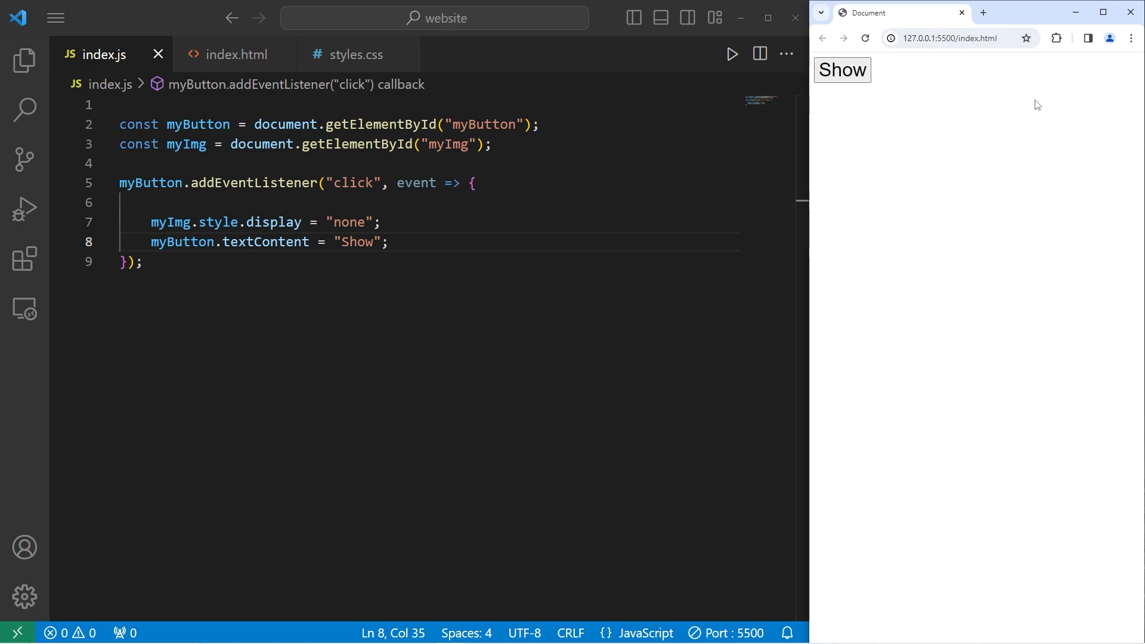
# Add if(myImg.style.display === "none") setting display to "block"
pyautogui.press('Enter')
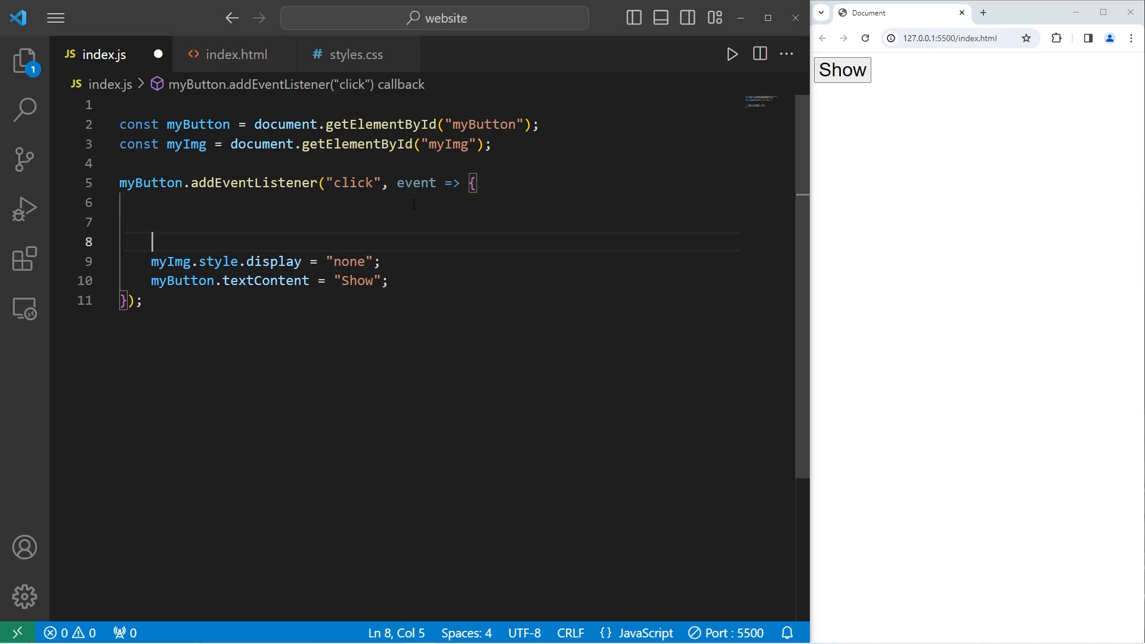
pyautogui.write('if(')
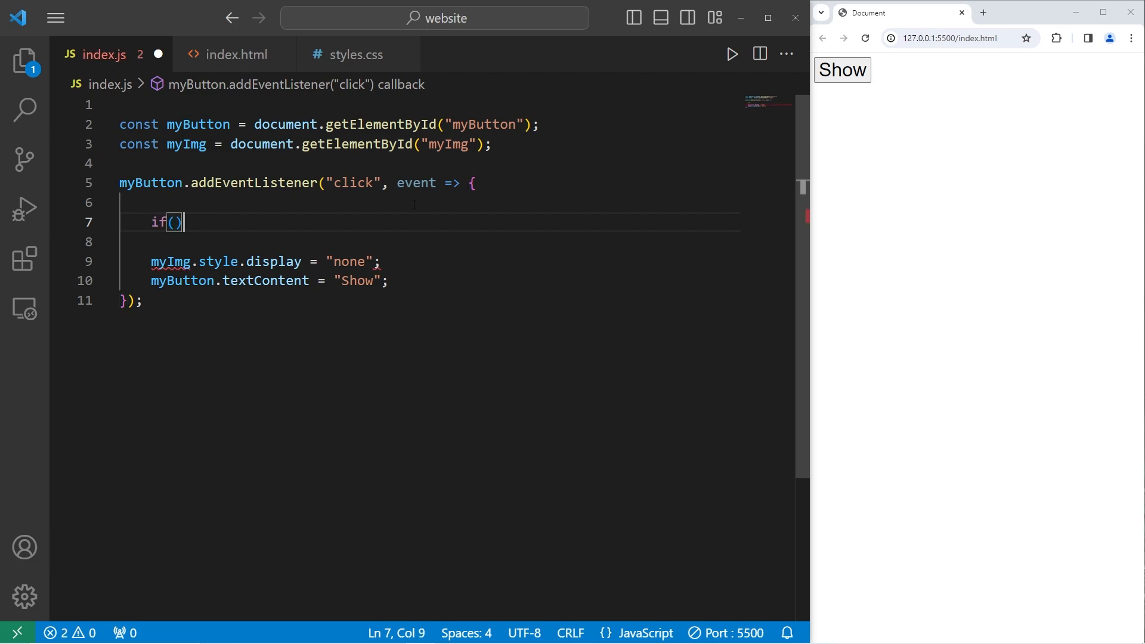
pyautogui.write('{')
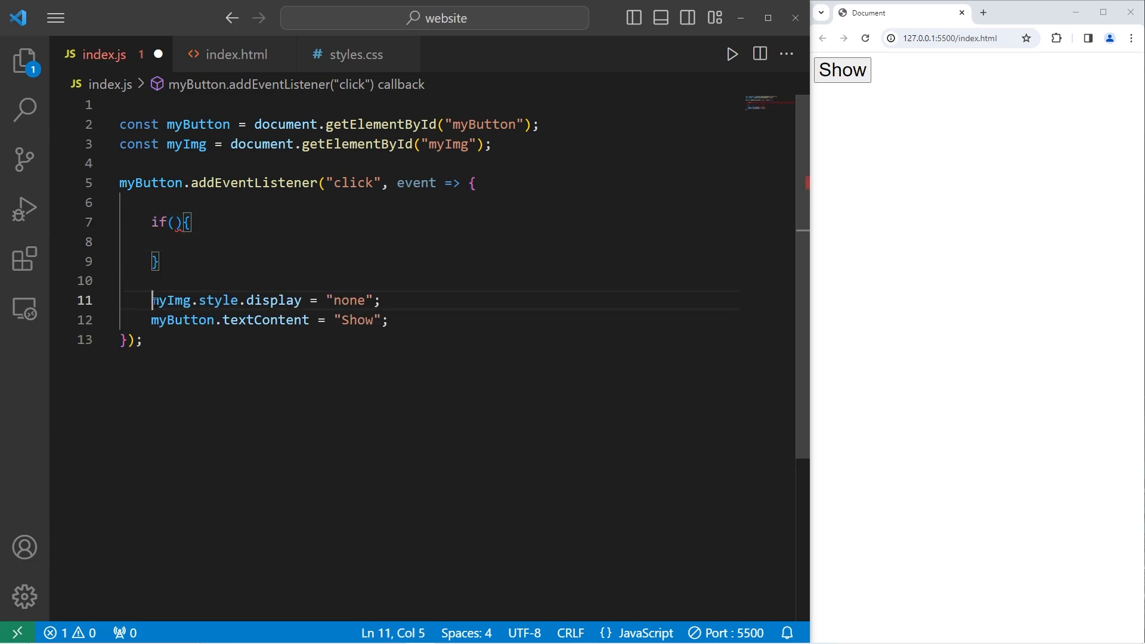
pyautogui.click(173, 222)
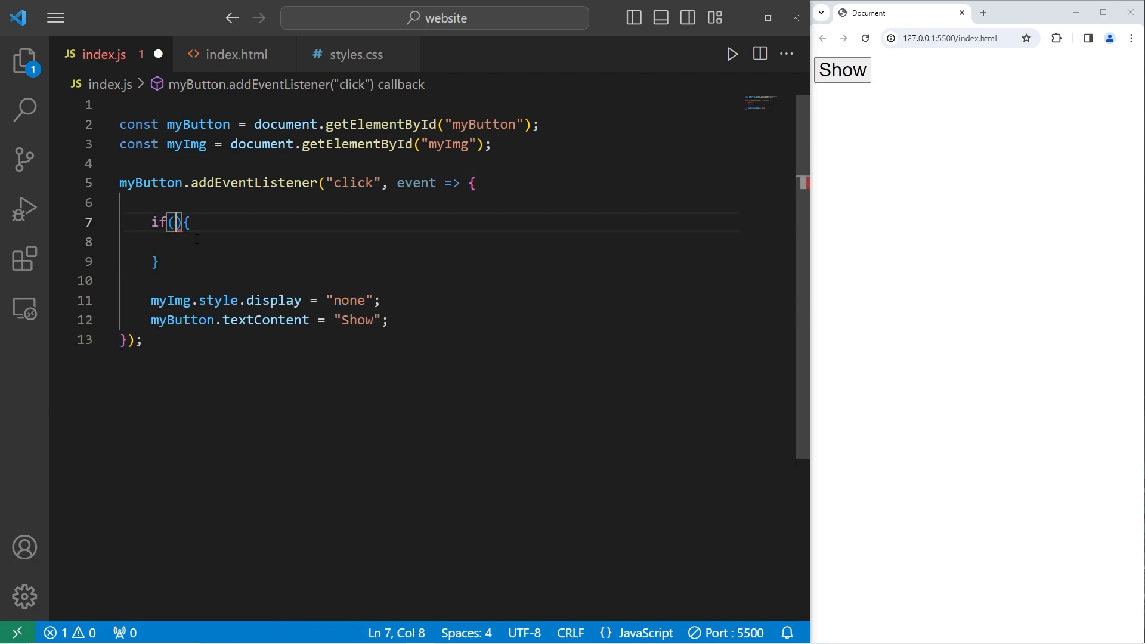
pyautogui.write('myImg.style.display === "none"')
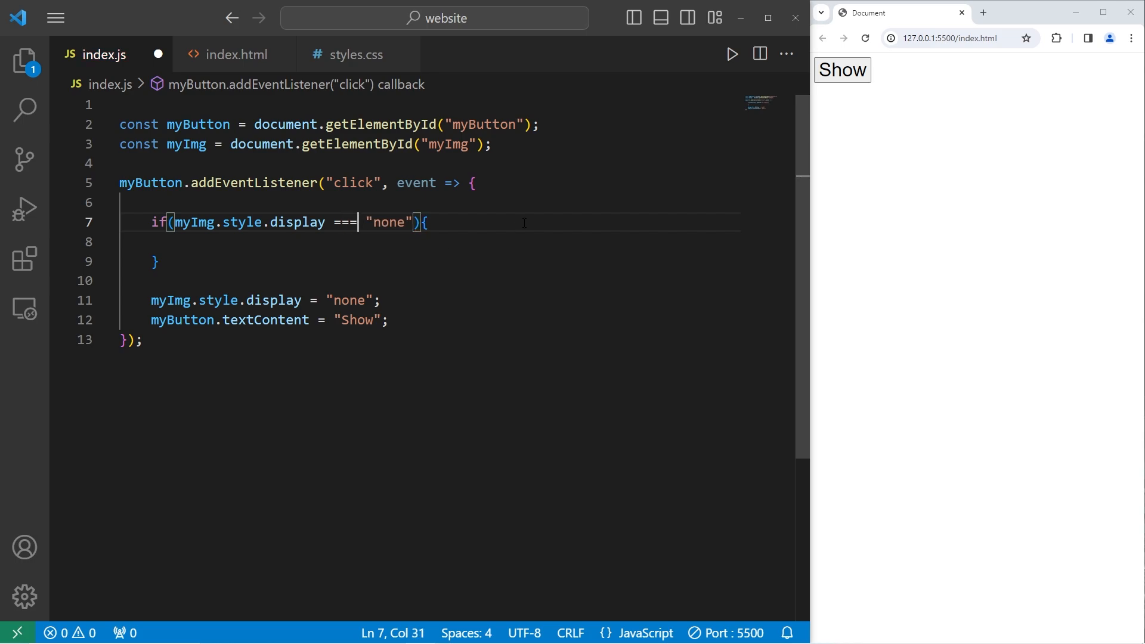
pyautogui.doubleClick(193, 222)
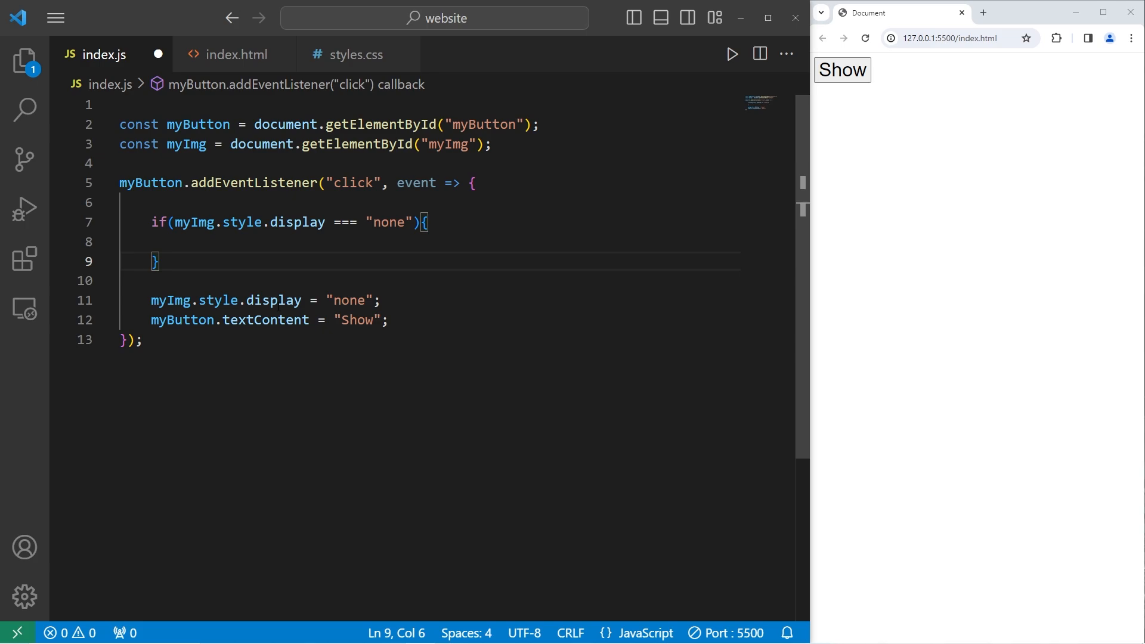
pyautogui.doubleClick(274, 300)
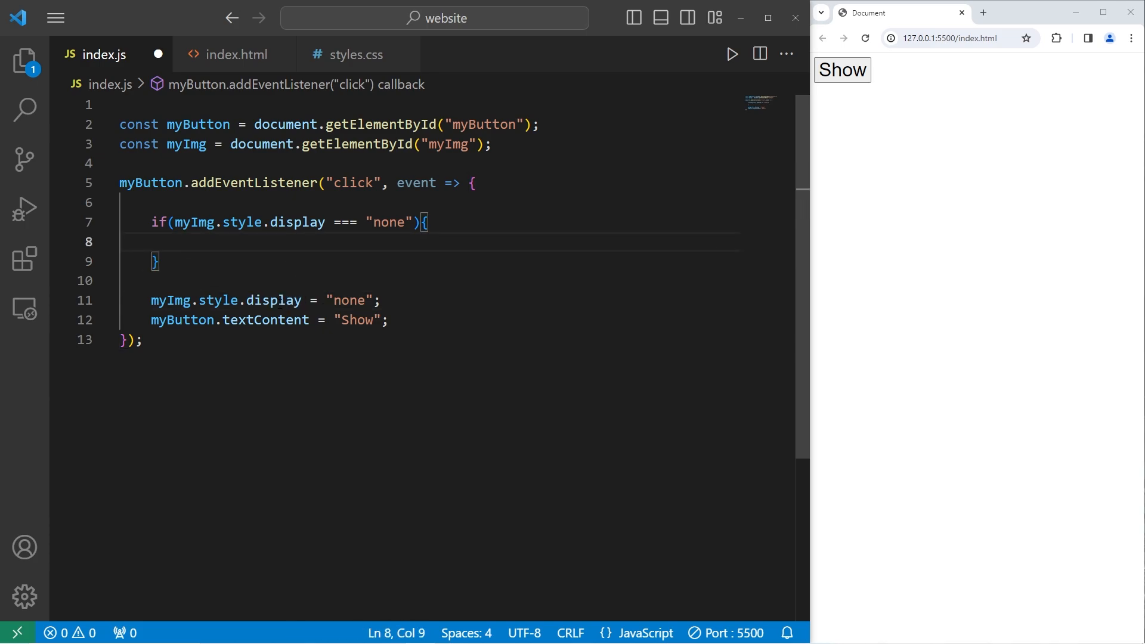
pyautogui.write('myImg.')
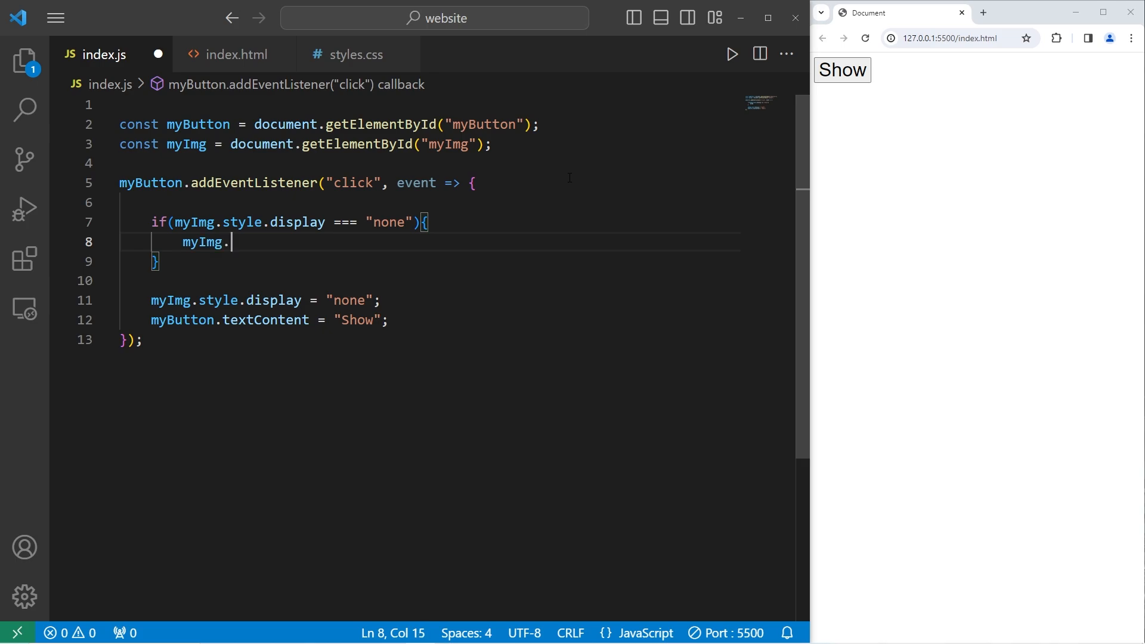
pyautogui.write('style.d')
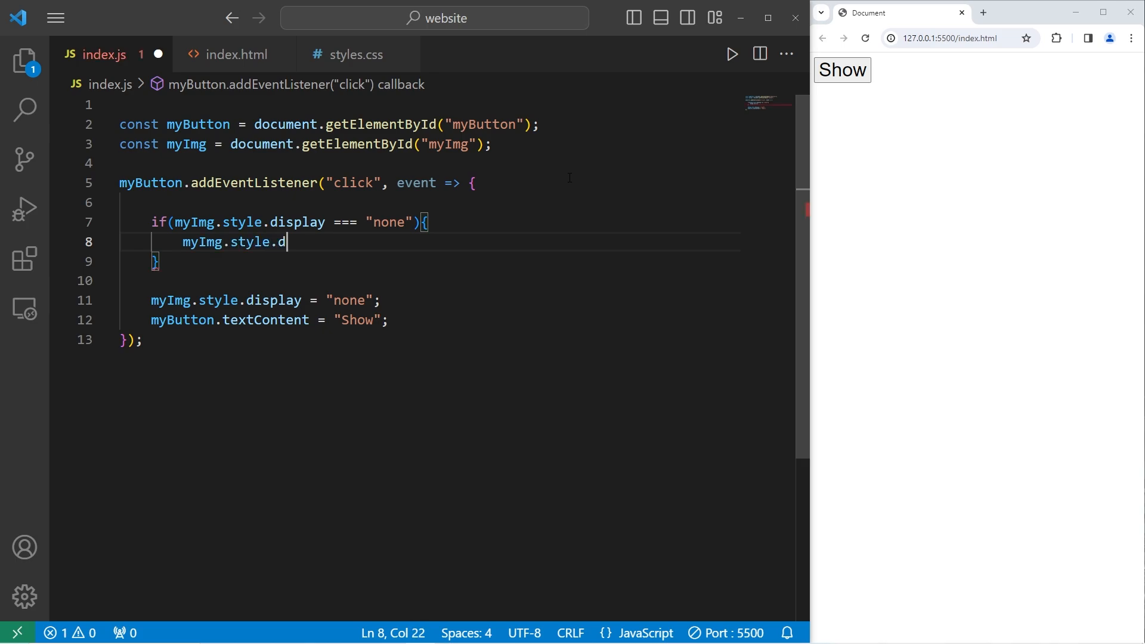
pyautogui.write('isplay =')
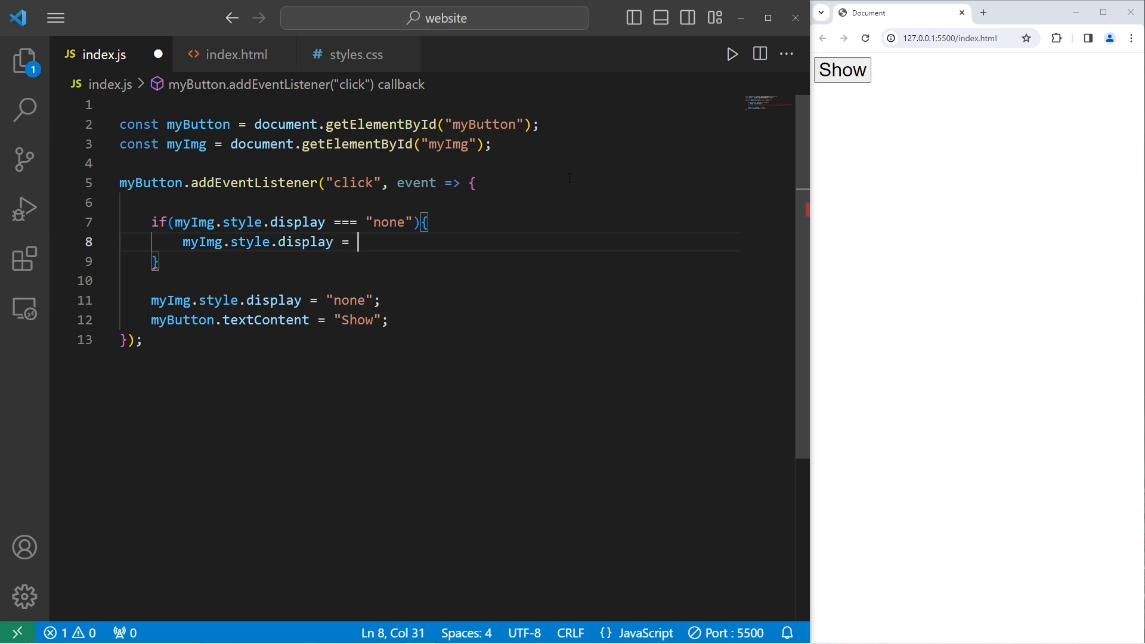
pyautogui.write('"block";')
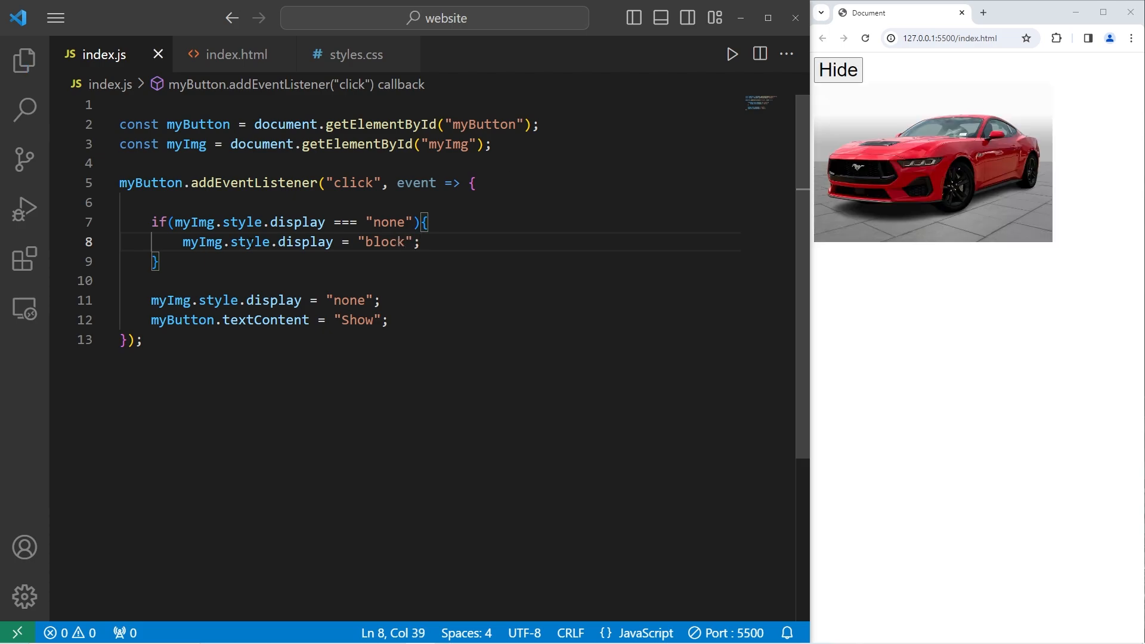
# Add the else branch setting display "none", label Hide/Show in each branch, and test the toggle
pyautogui.write('else{')
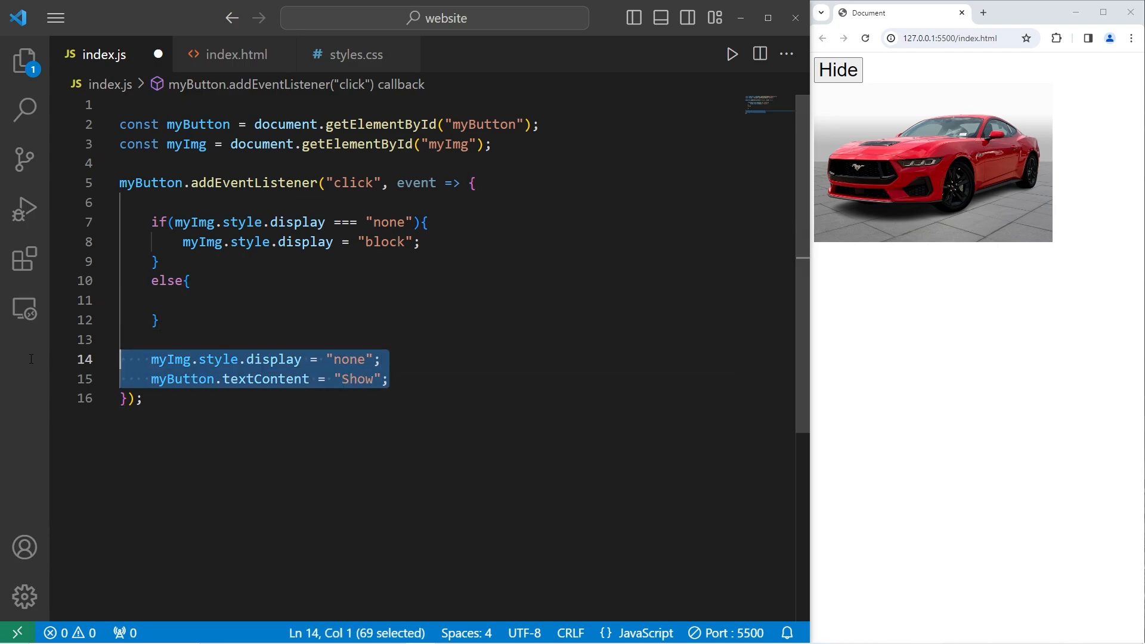
pyautogui.press('Delete')
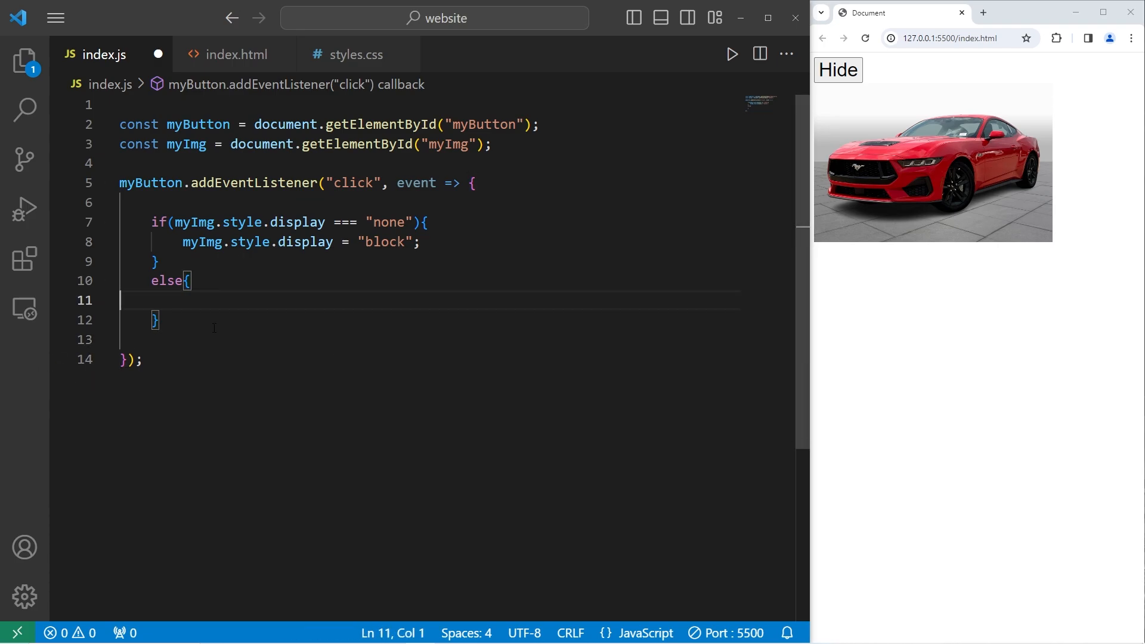
pyautogui.write('myImg.style.display = "none";')
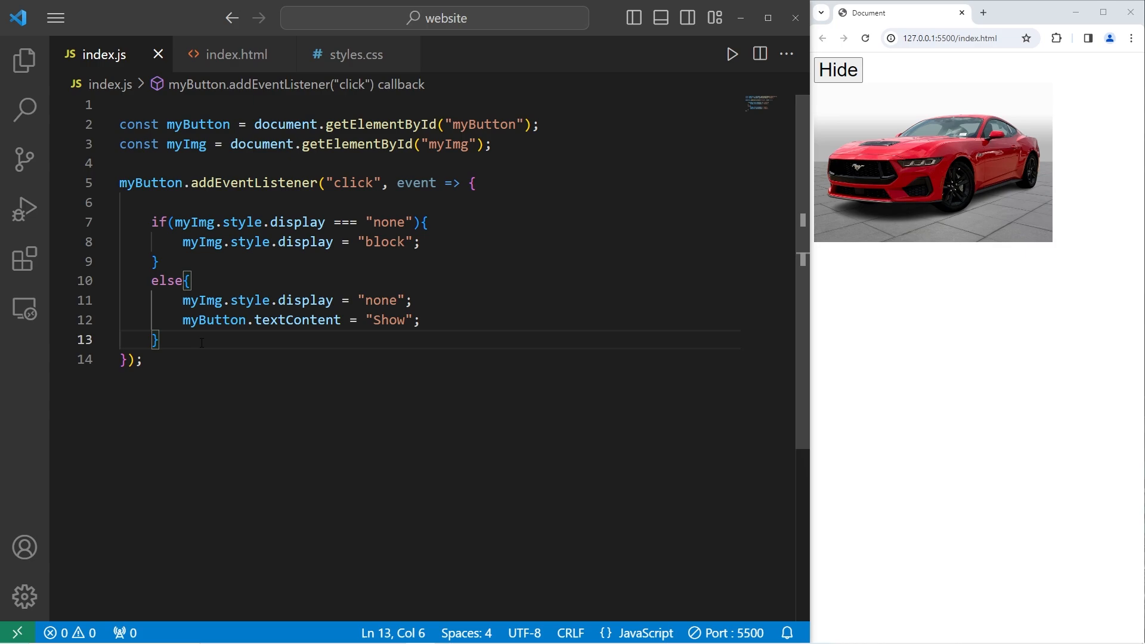
pyautogui.moveTo(272, 320); pyautogui.dragTo(421, 320)
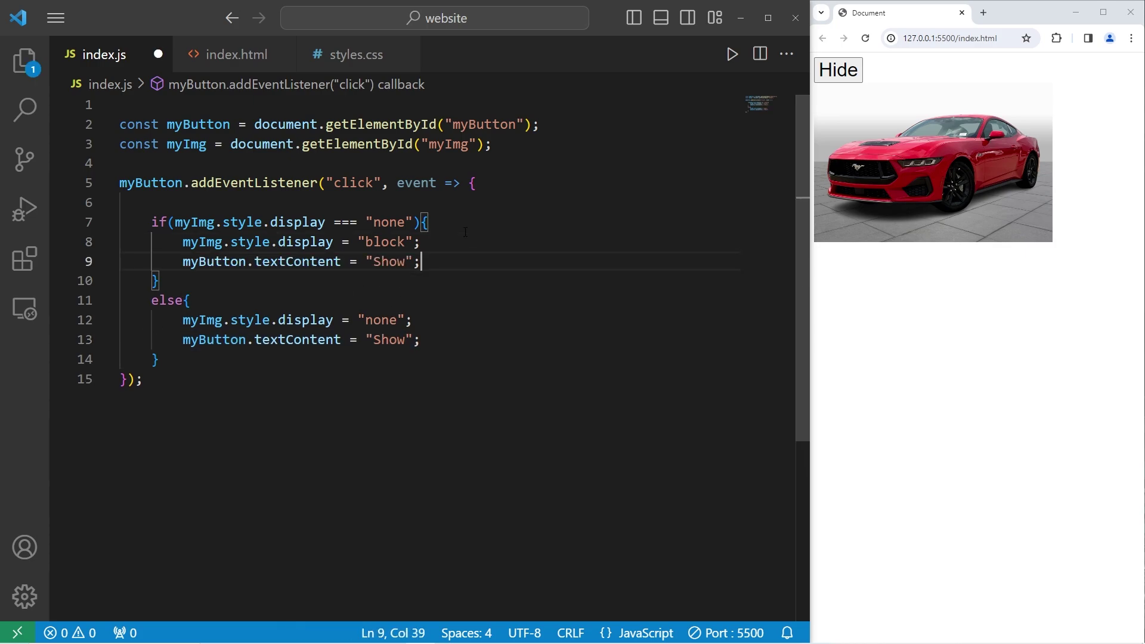
pyautogui.write('Hi')
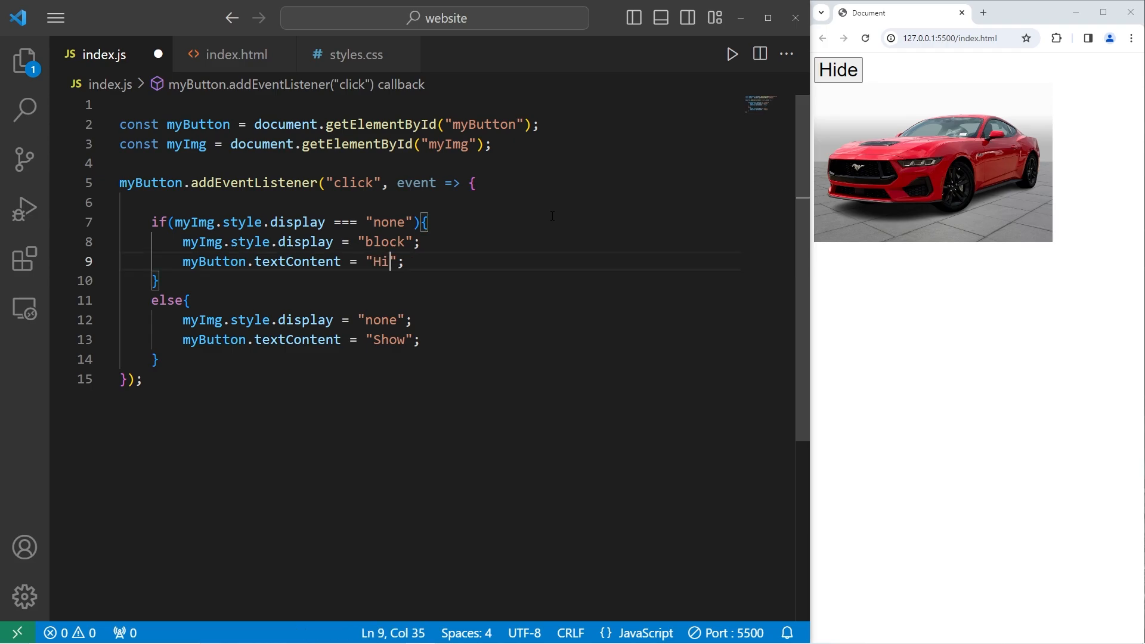
pyautogui.write('de')
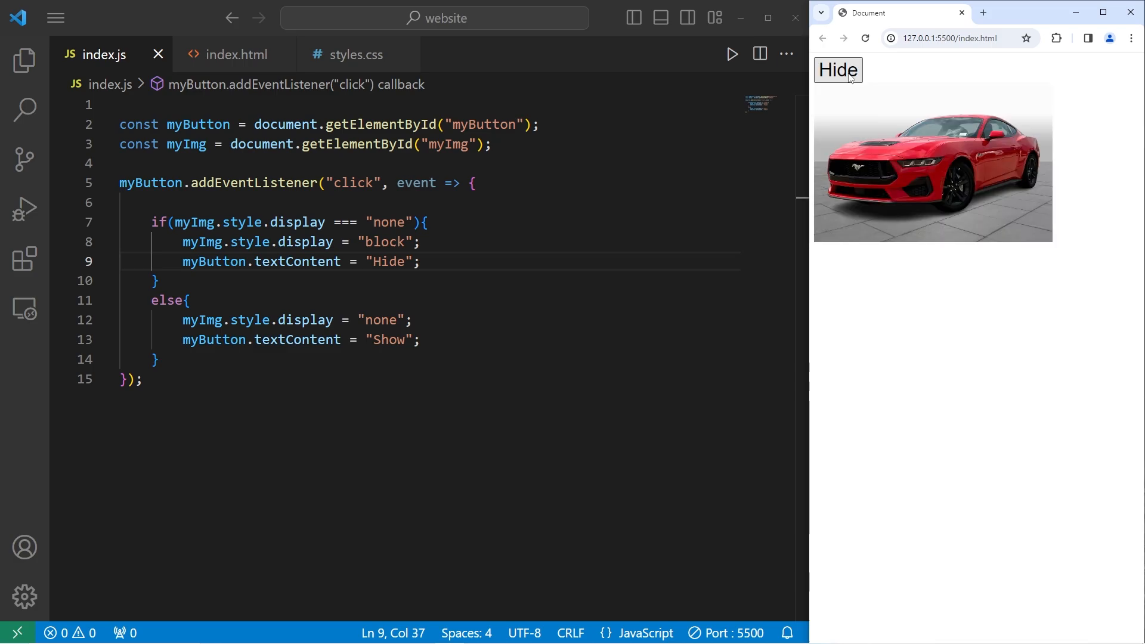
pyautogui.click(837, 71)
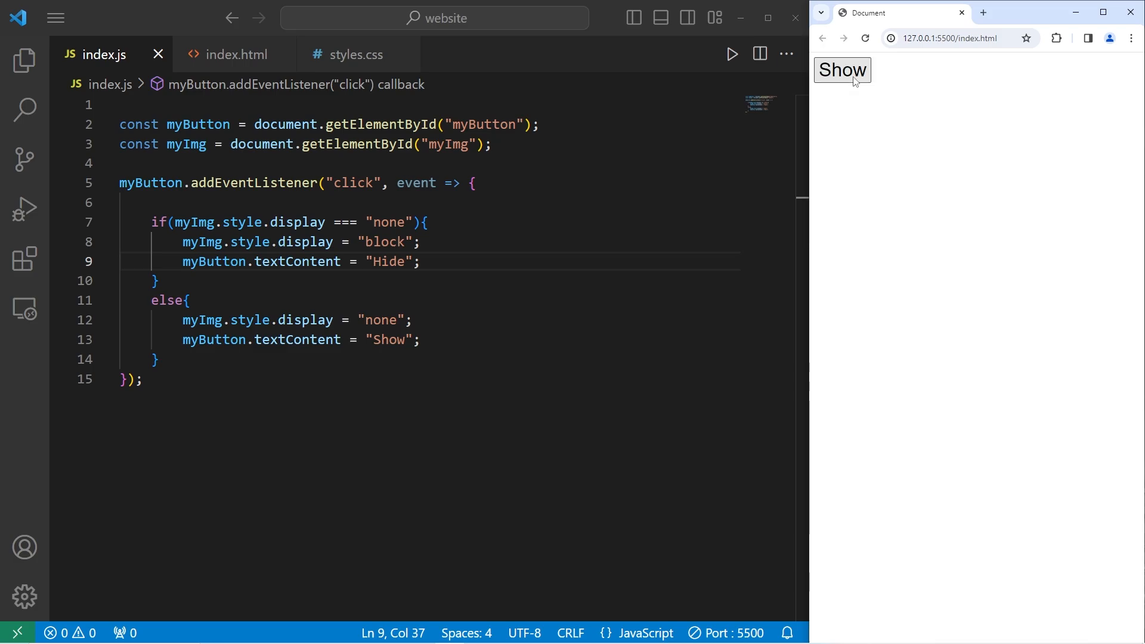
pyautogui.click(842, 71)
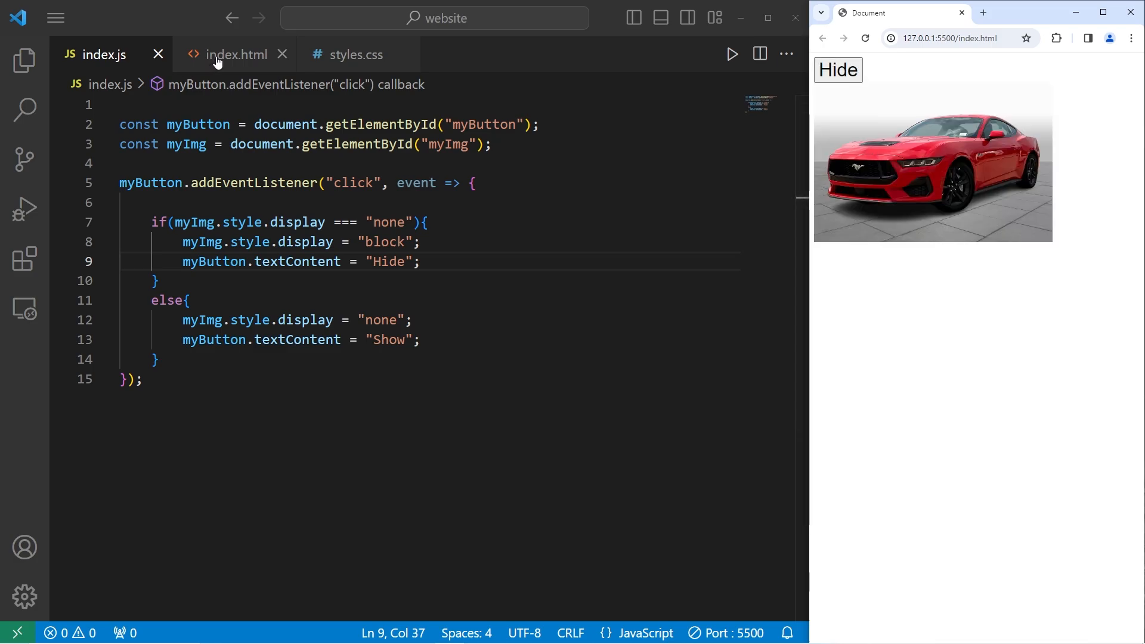
# Move the button markup below the img tag in index.html with a <br> after the image
pyautogui.click(236, 55)
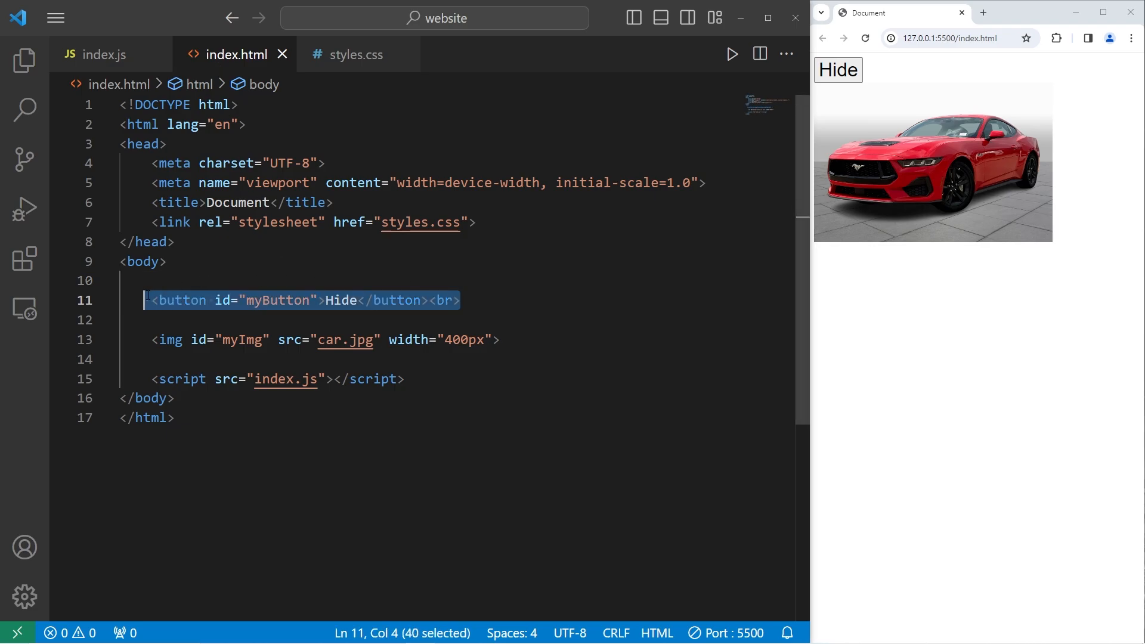
pyautogui.press('Delete')
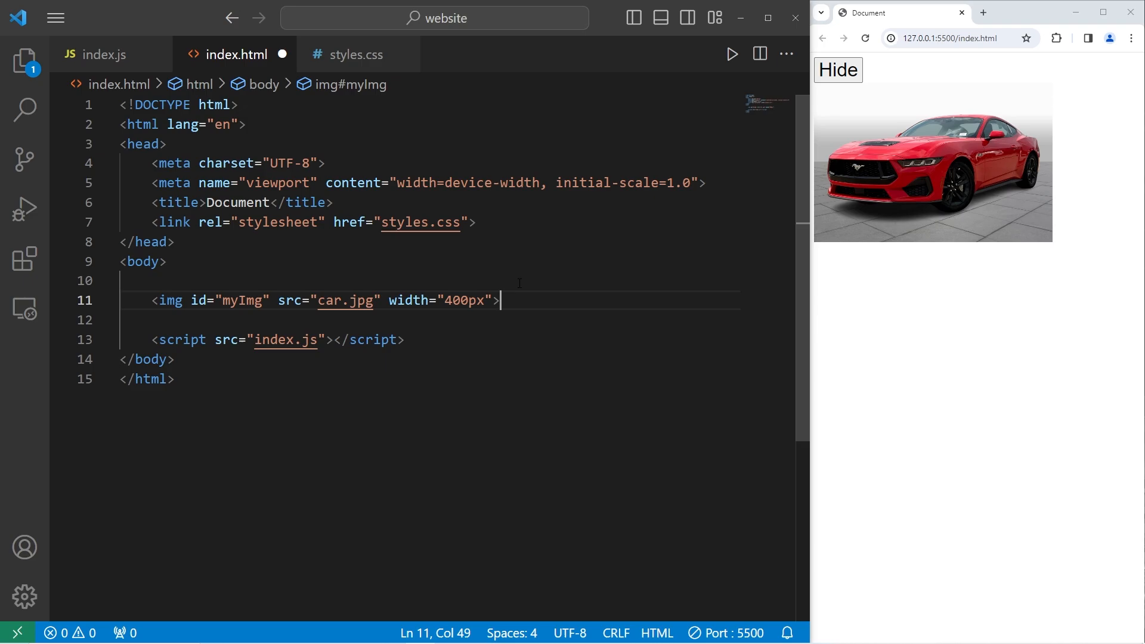
pyautogui.write('<button id="myButton">Hide</button><br>')
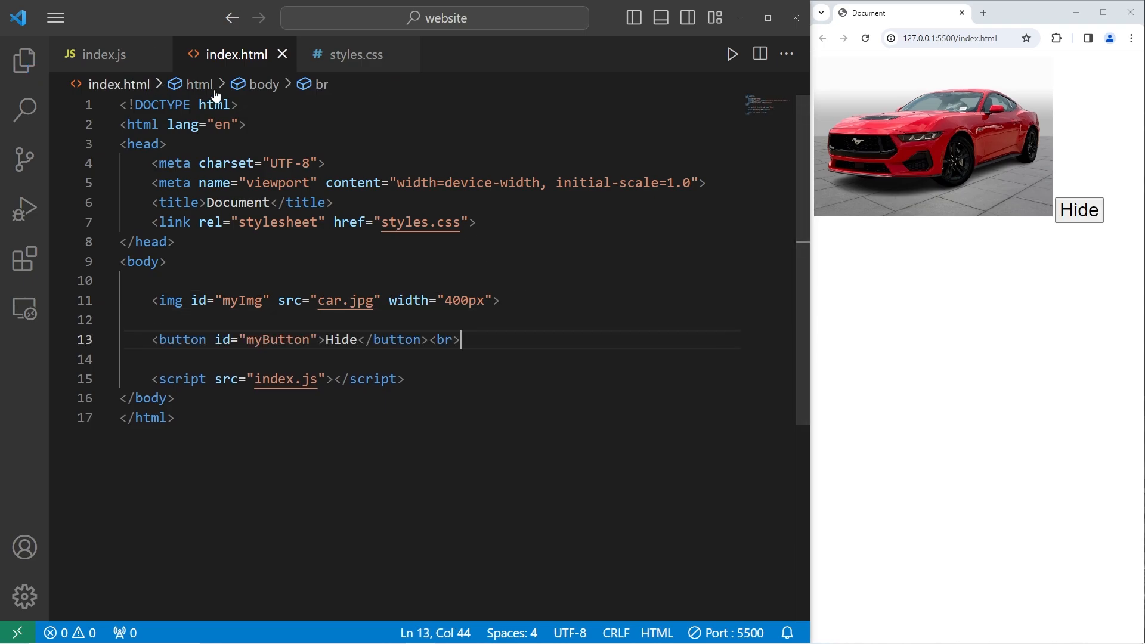
pyautogui.write('<br>')
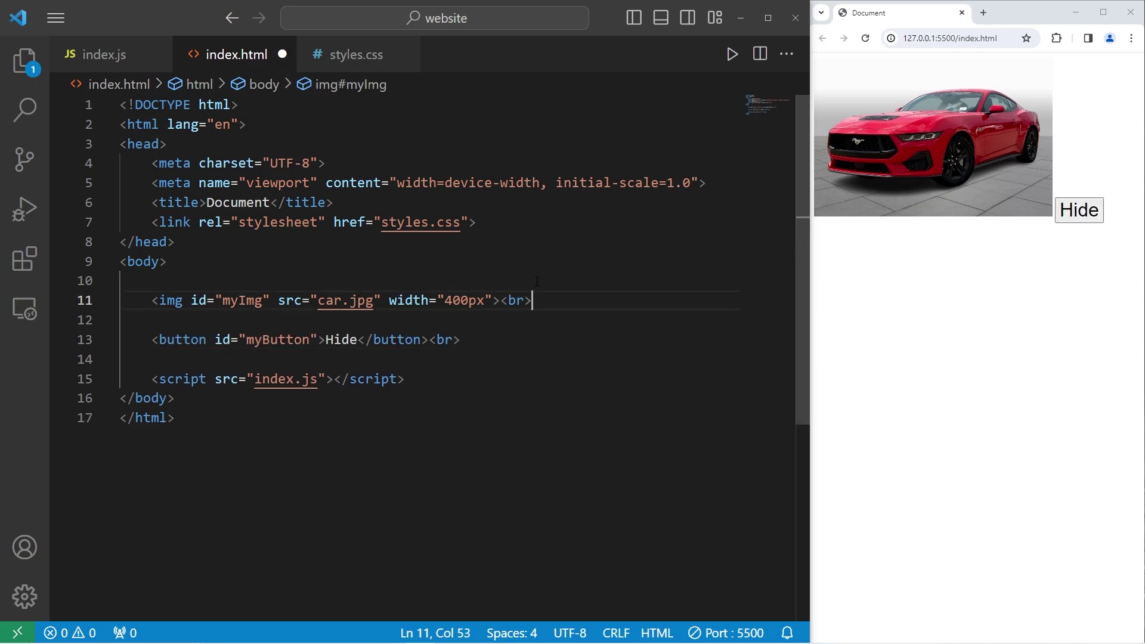
pyautogui.click(106, 55)
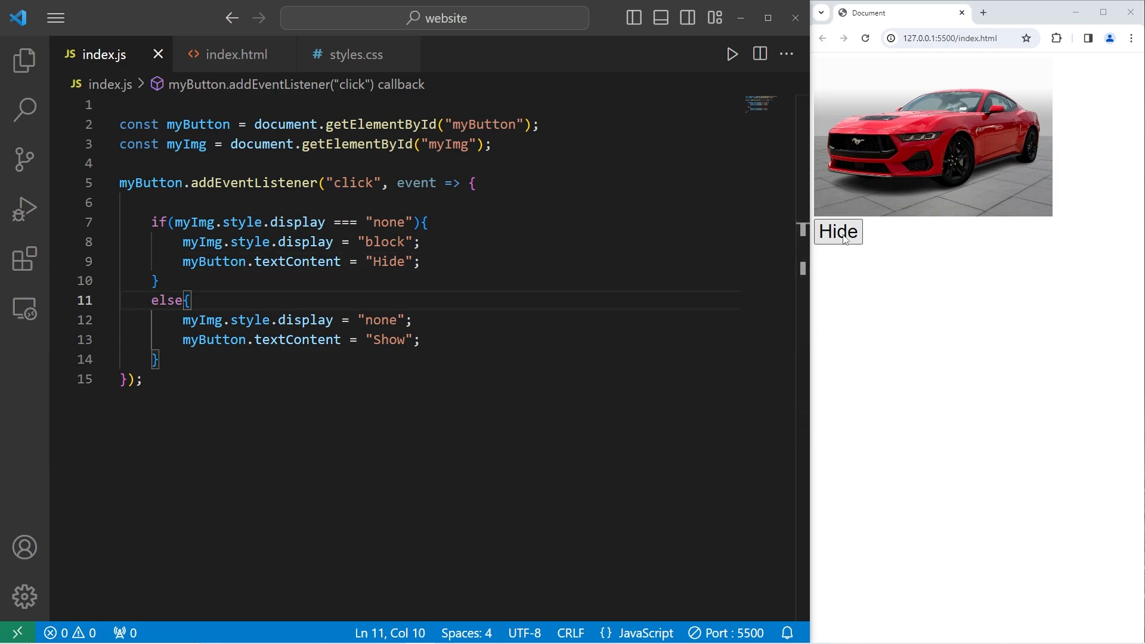
pyautogui.click(838, 232)
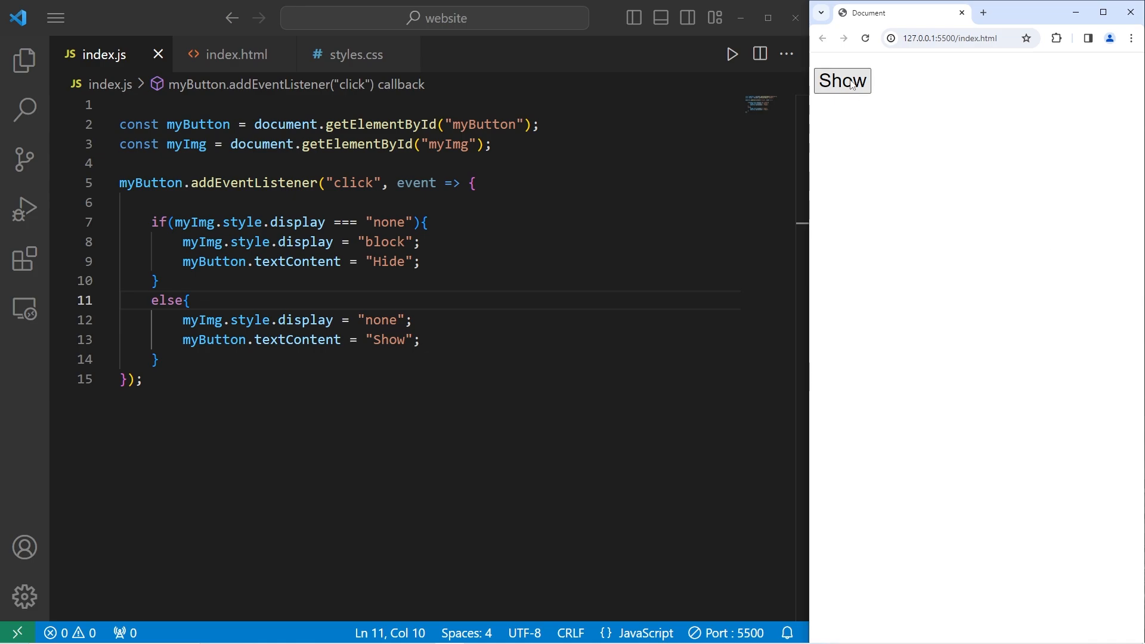
pyautogui.moveTo(938, 79)
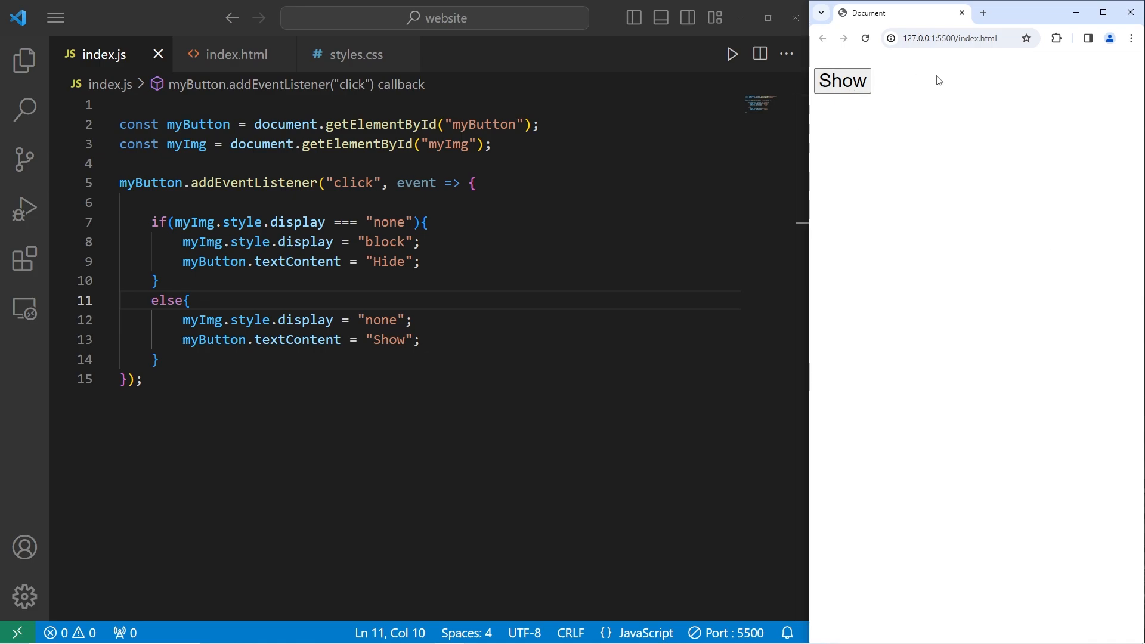
pyautogui.click(842, 81)
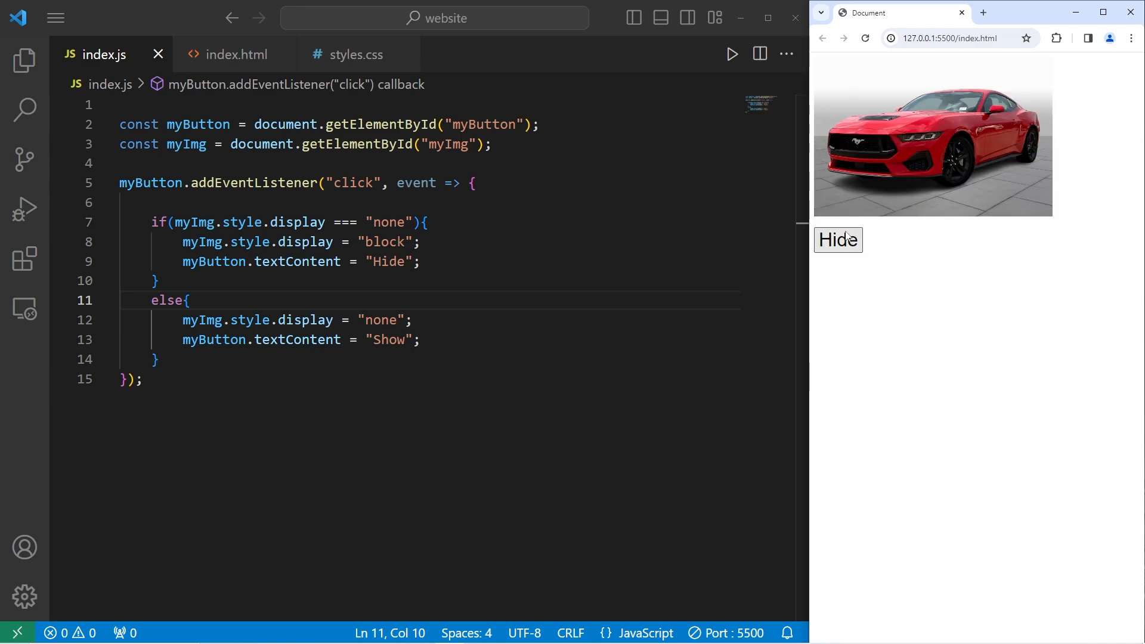
pyautogui.moveTo(1097, 212)
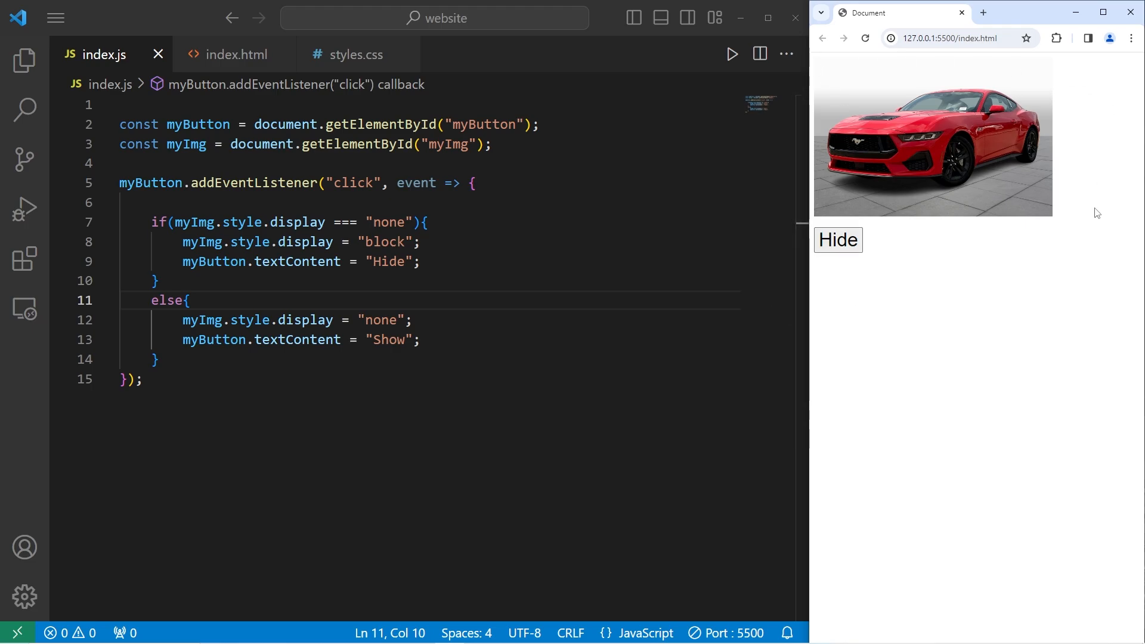
pyautogui.moveTo(1055, 254)
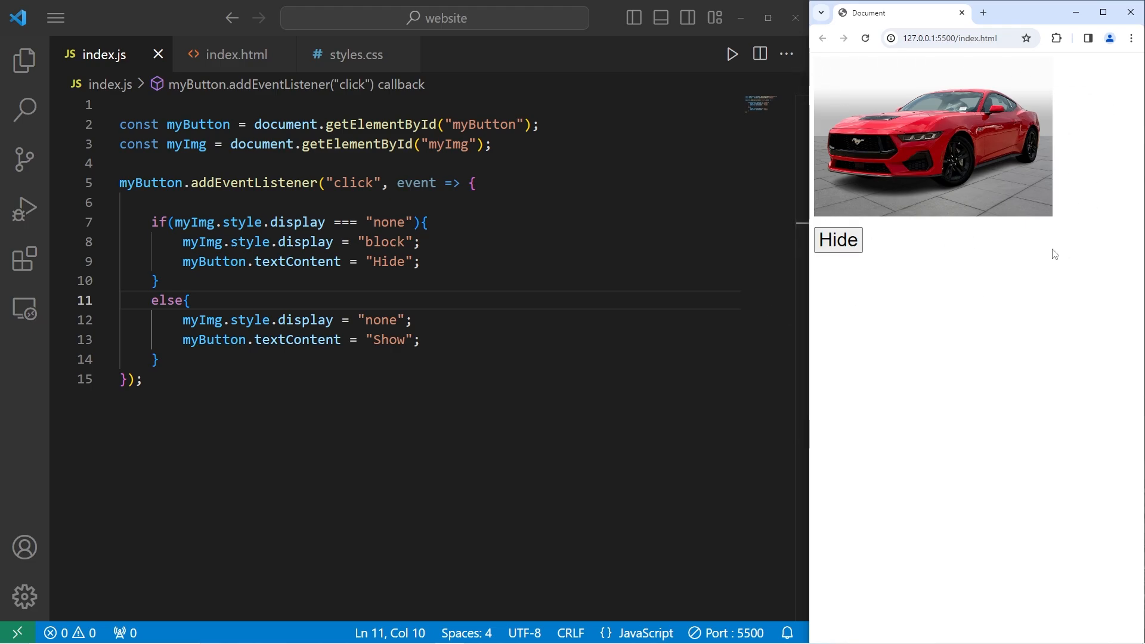
# Change the condition to test myImg.style.visibility against "hidden" instead of display "none"
pyautogui.doubleClick(298, 222)
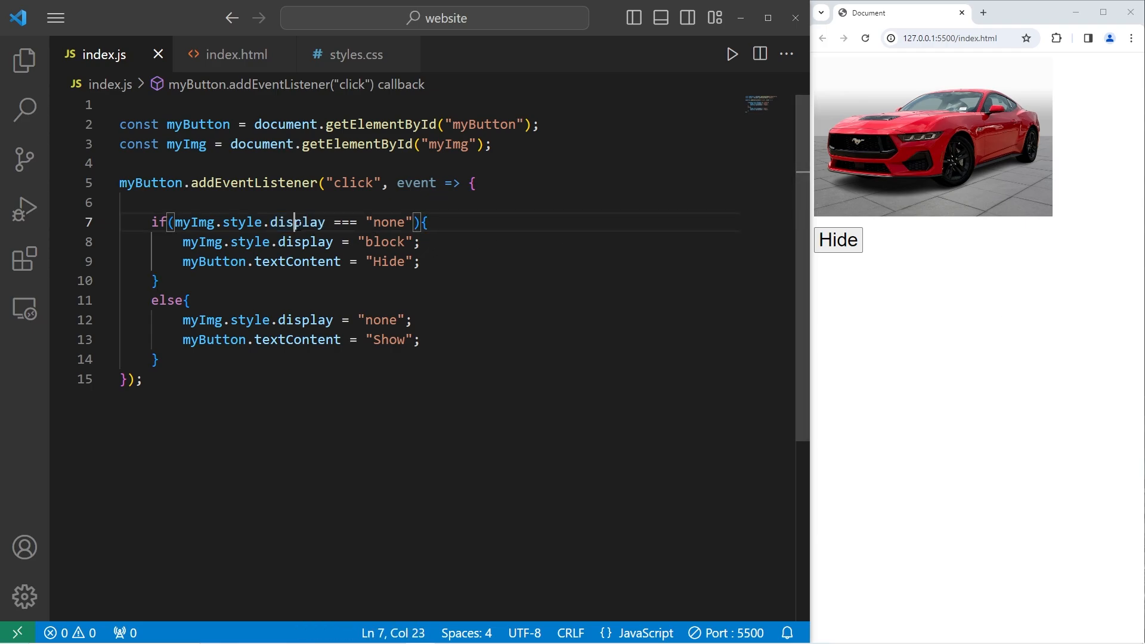
pyautogui.write('vi')
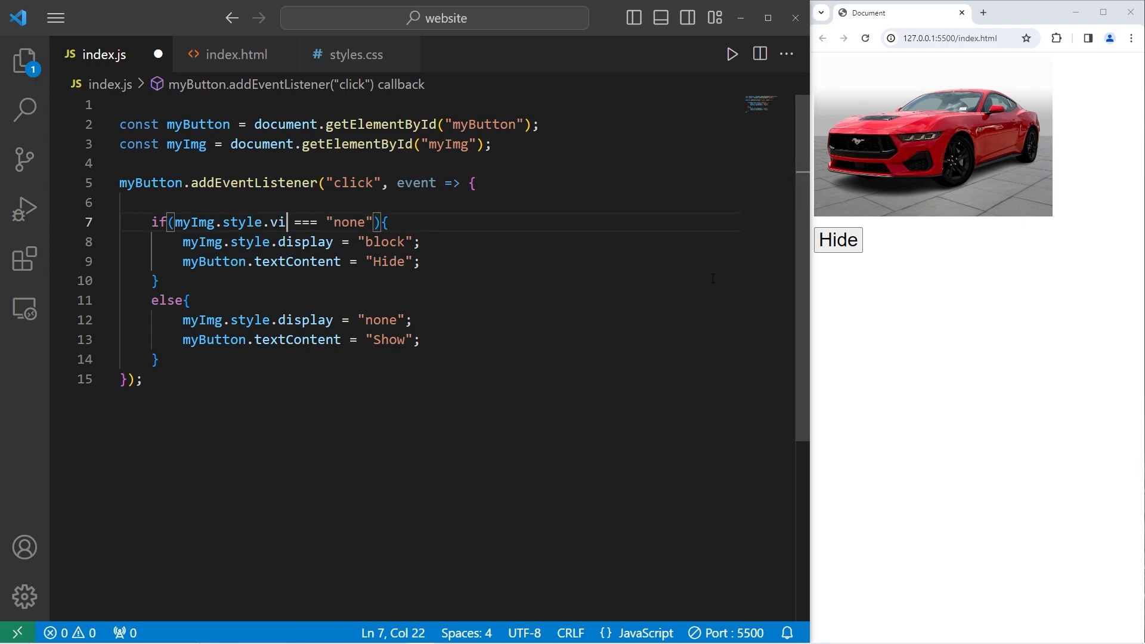
pyautogui.write('sibility')
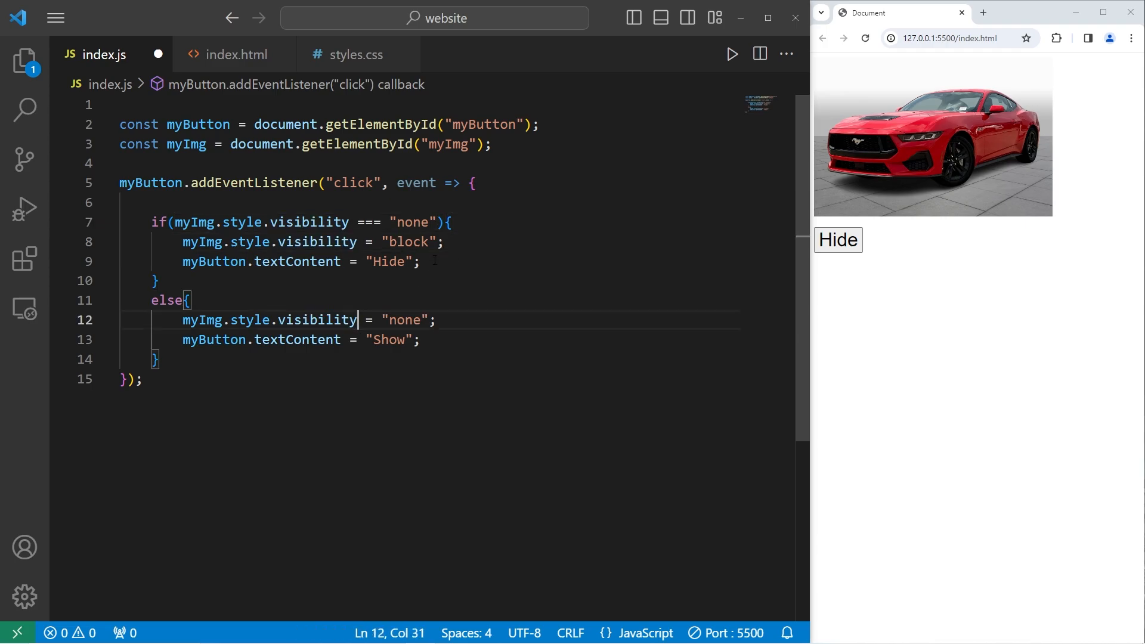
pyautogui.doubleClick(413, 222)
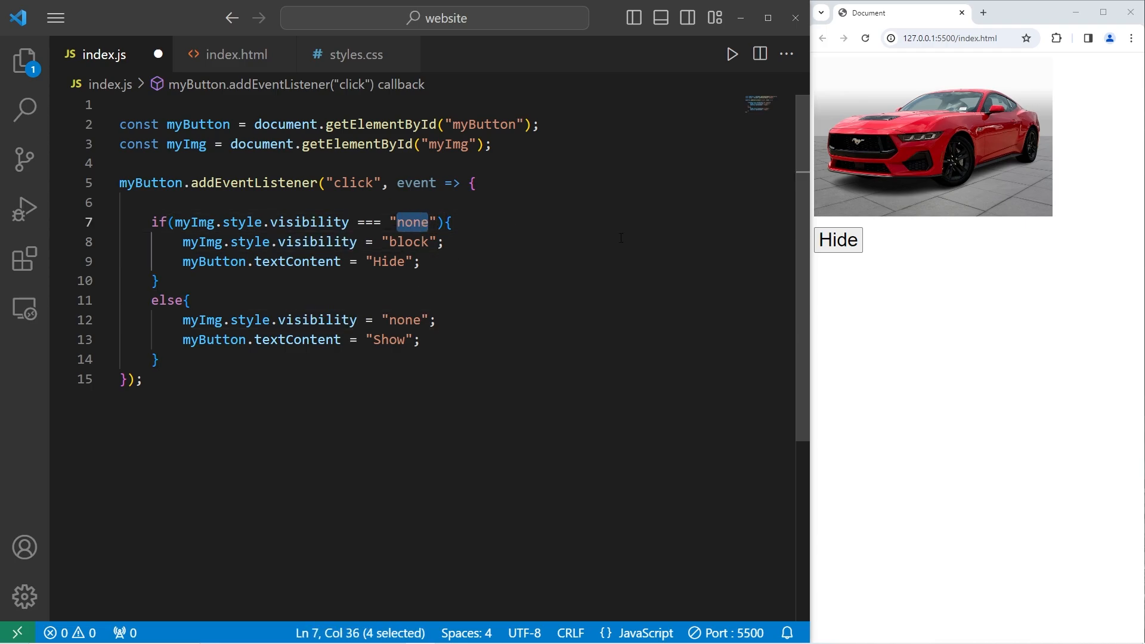
pyautogui.write('hidde')
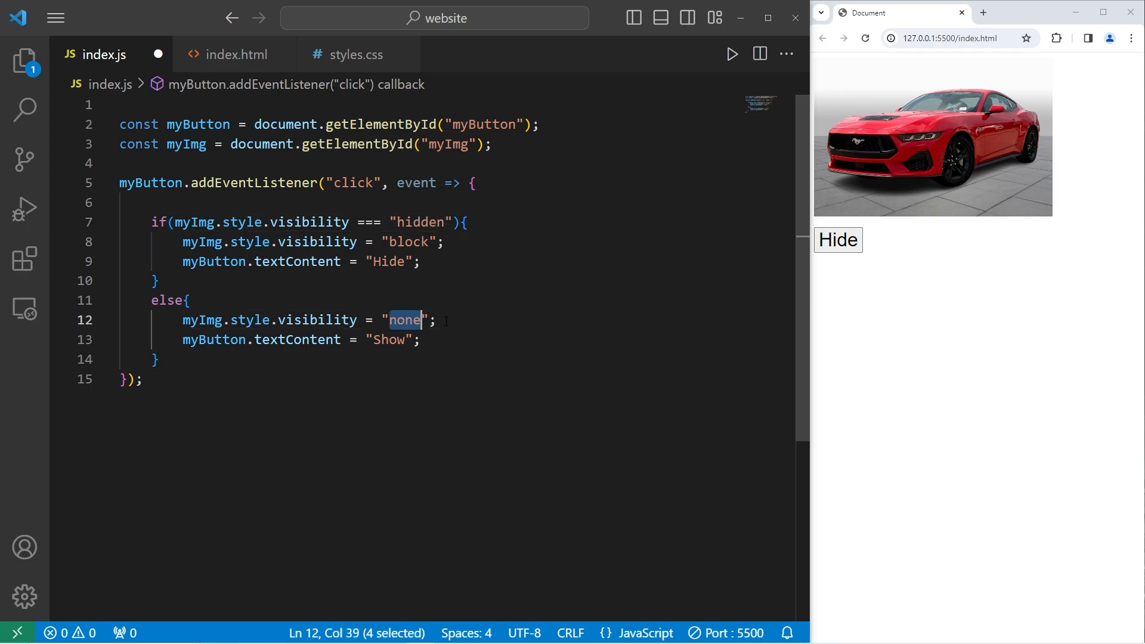
pyautogui.moveTo(565, 310)
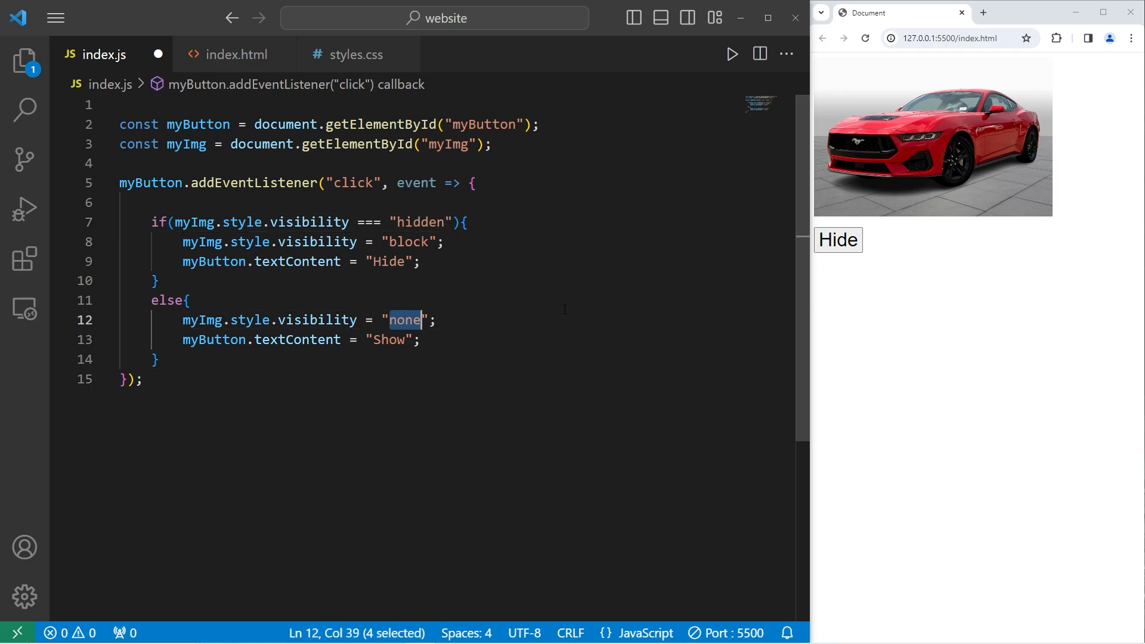
# Assign "hidden" and "visible" in the branches, then hide the car with its space reserved
pyautogui.write('hidden')
pyautogui.click(429, 242)
pyautogui.write('v')
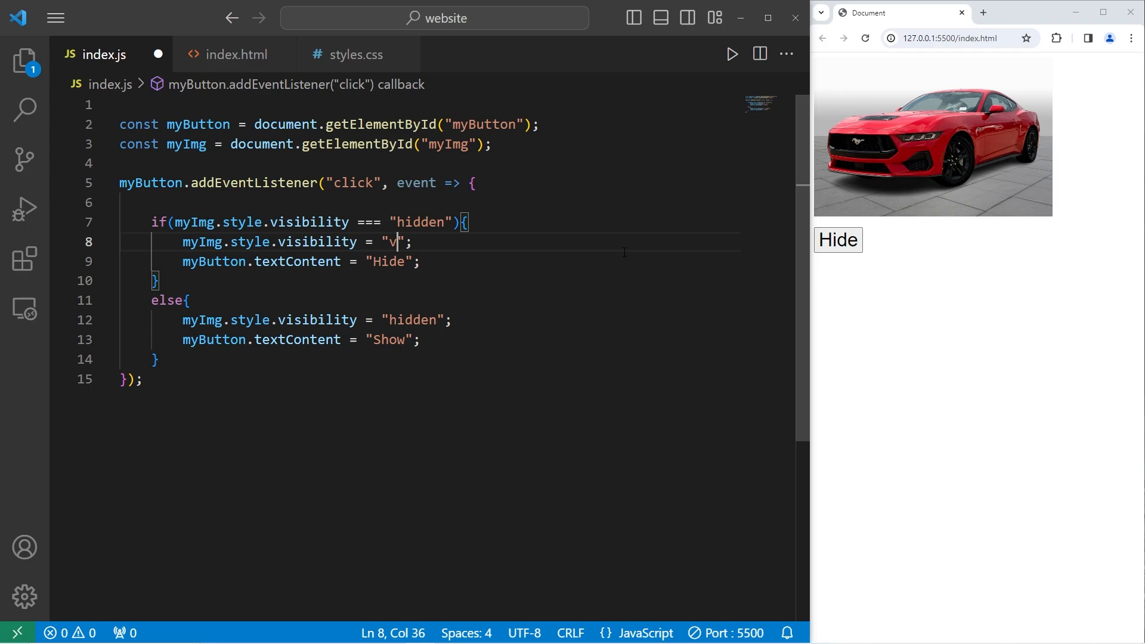
pyautogui.write('isible')
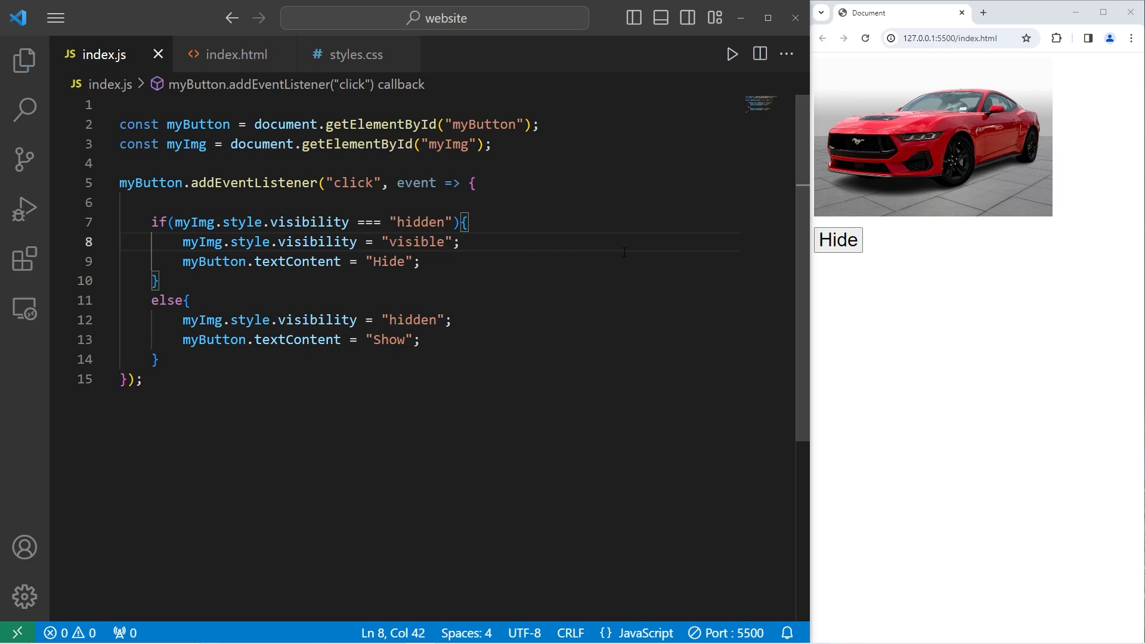
pyautogui.click(837, 240)
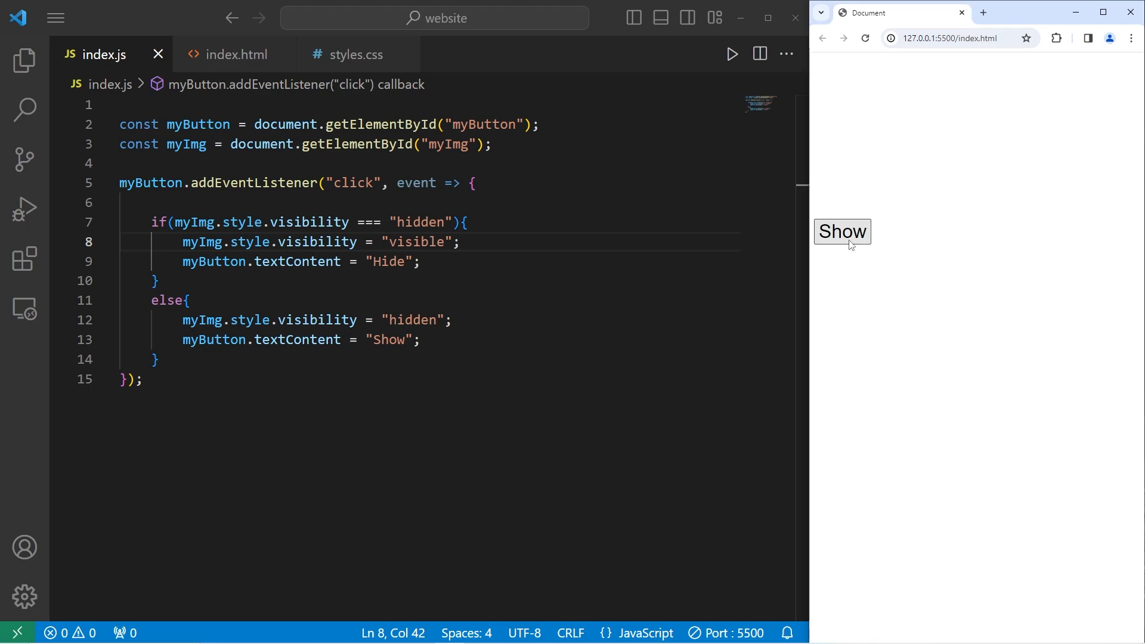
# Toggle the car repeatedly with Show/Hide, ending visible with the button fixed in place
pyautogui.click(842, 231)
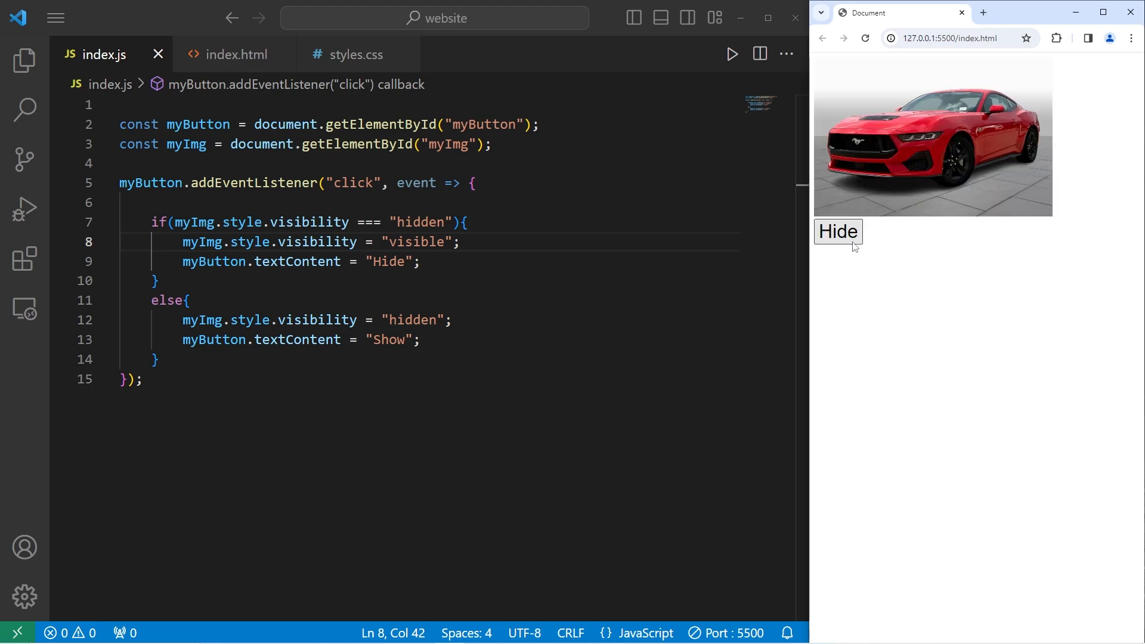
pyautogui.click(838, 231)
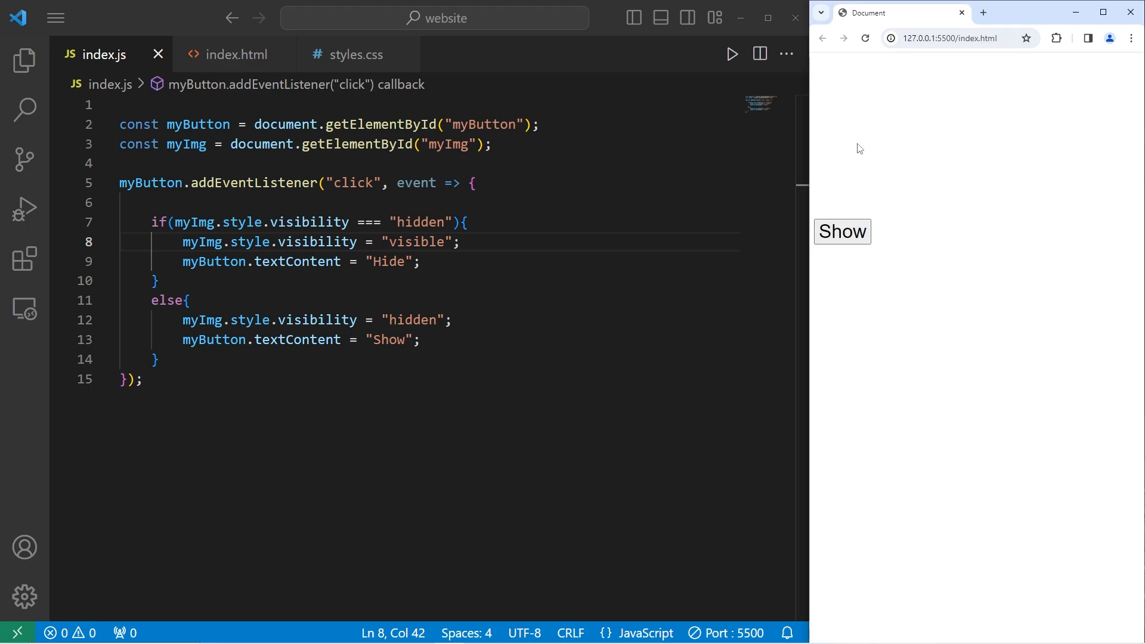
pyautogui.click(842, 231)
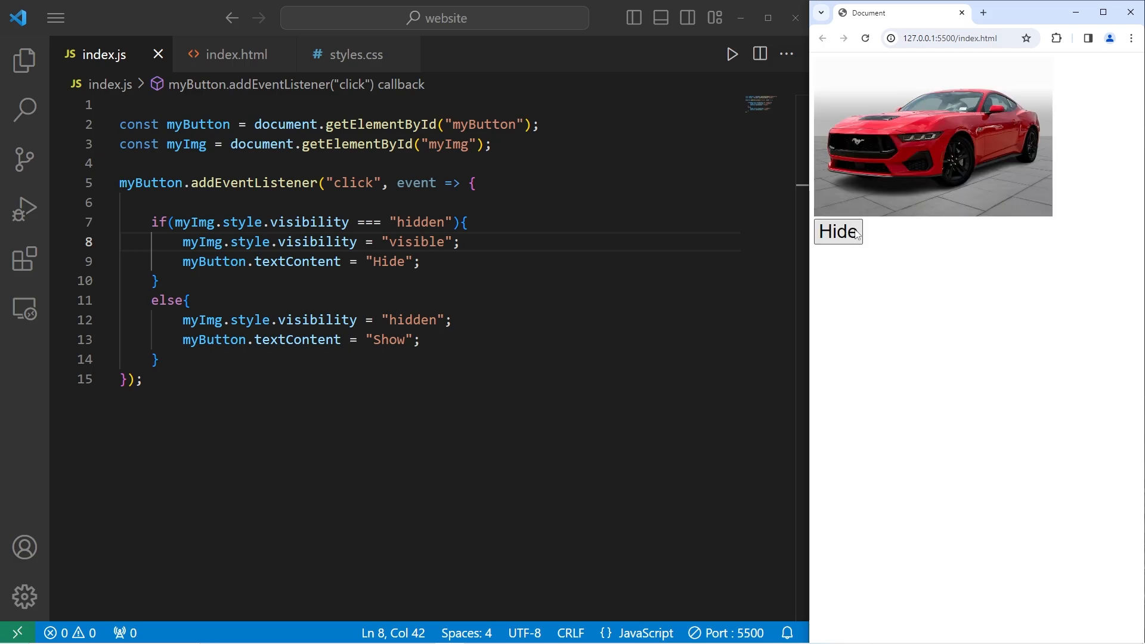
pyautogui.click(837, 231)
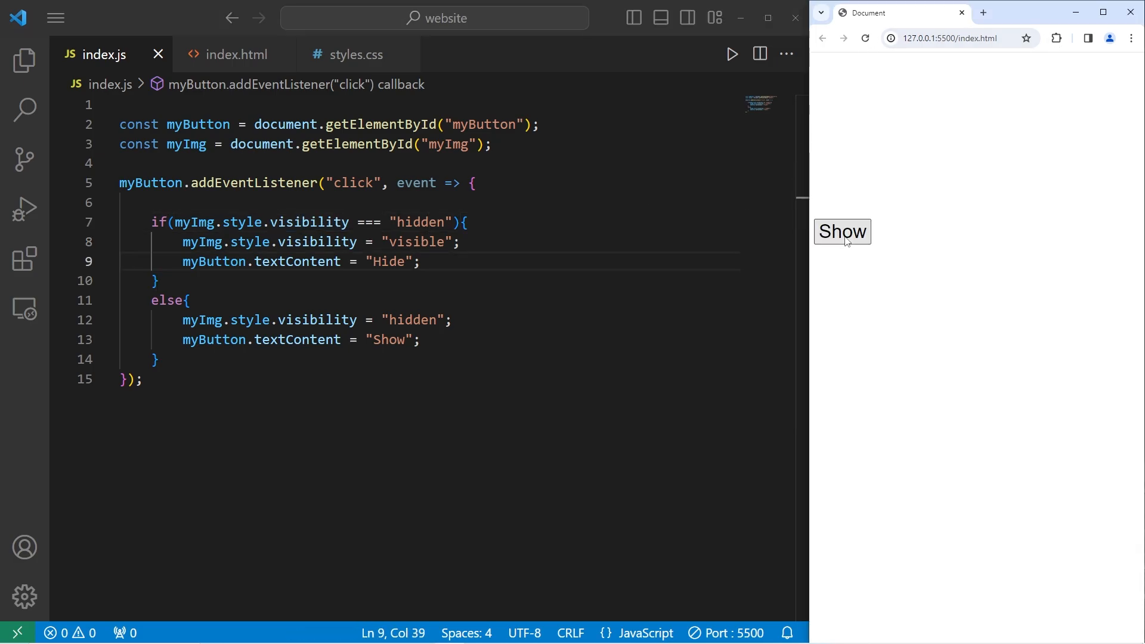
pyautogui.click(842, 231)
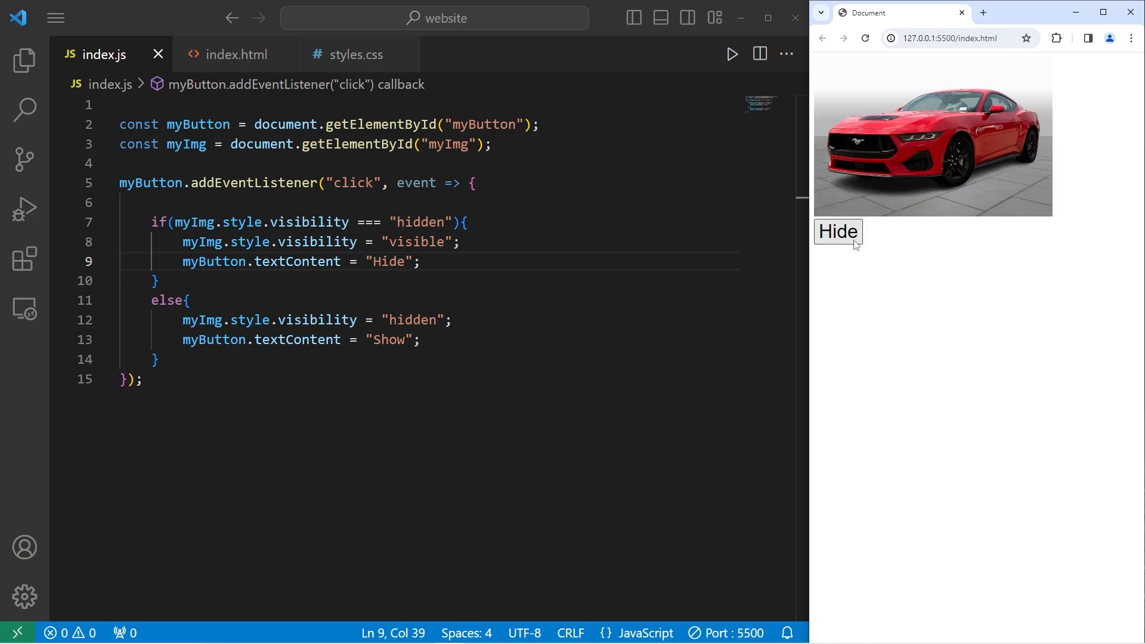